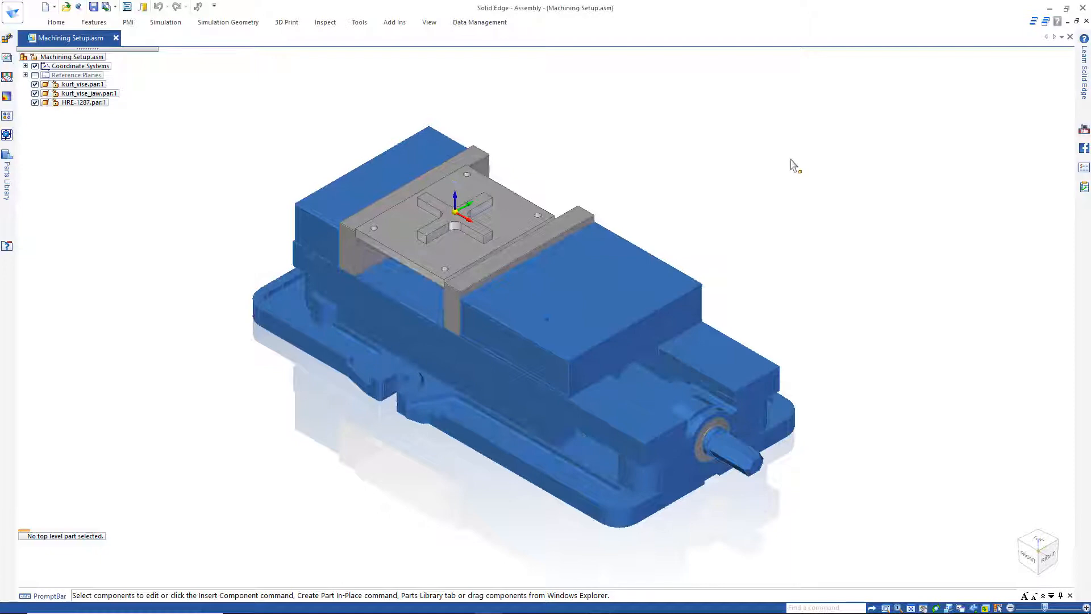
Orbit the vise assembly and select the HRE-1287 part.
left_click_drag(793, 165, 807, 149)
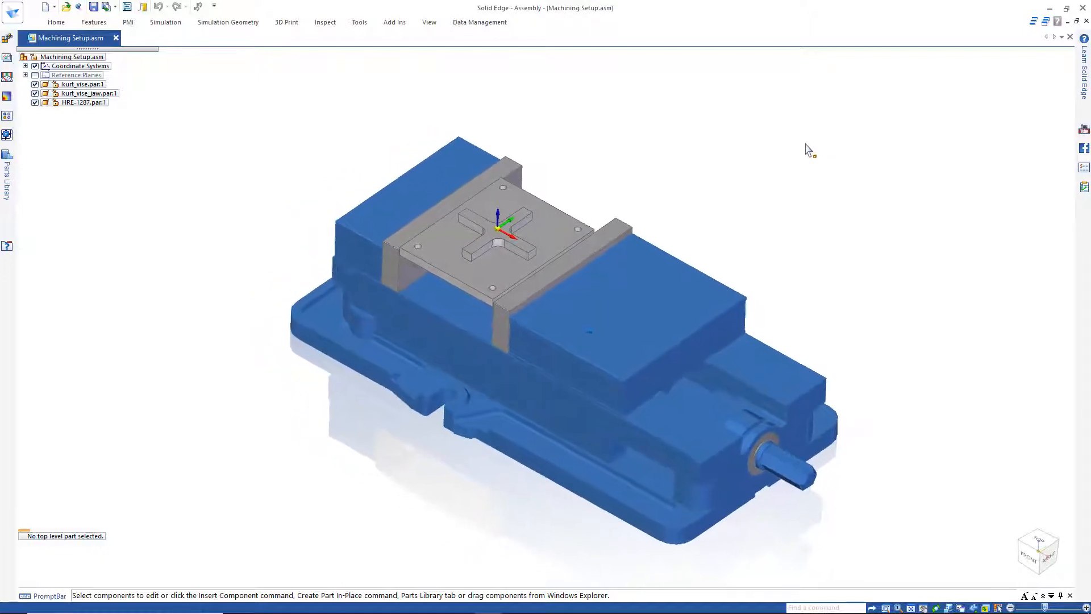
left_click(81, 102)
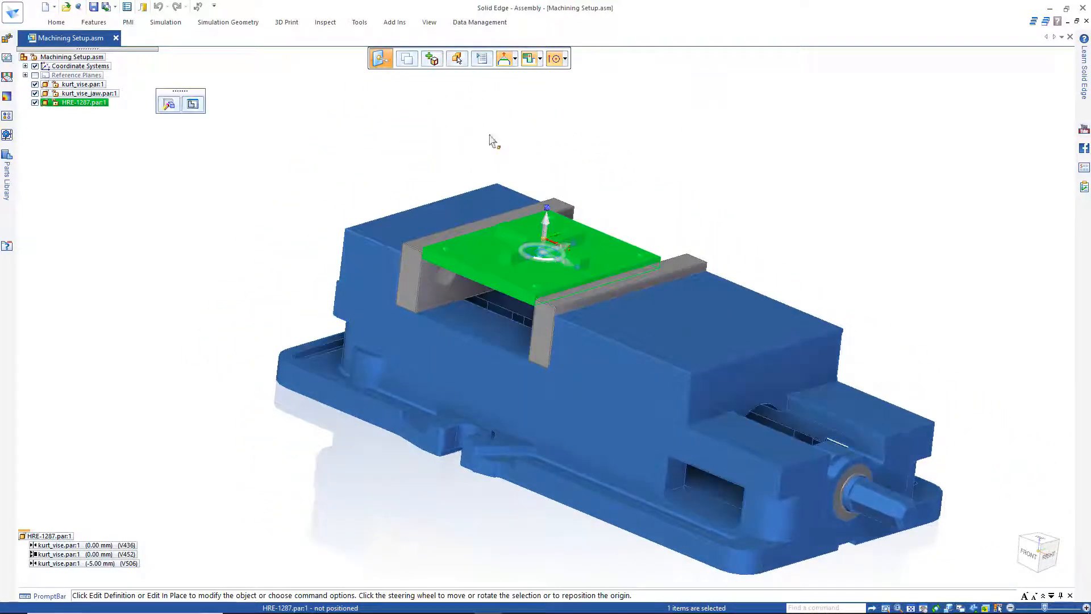
left_click(338, 102)
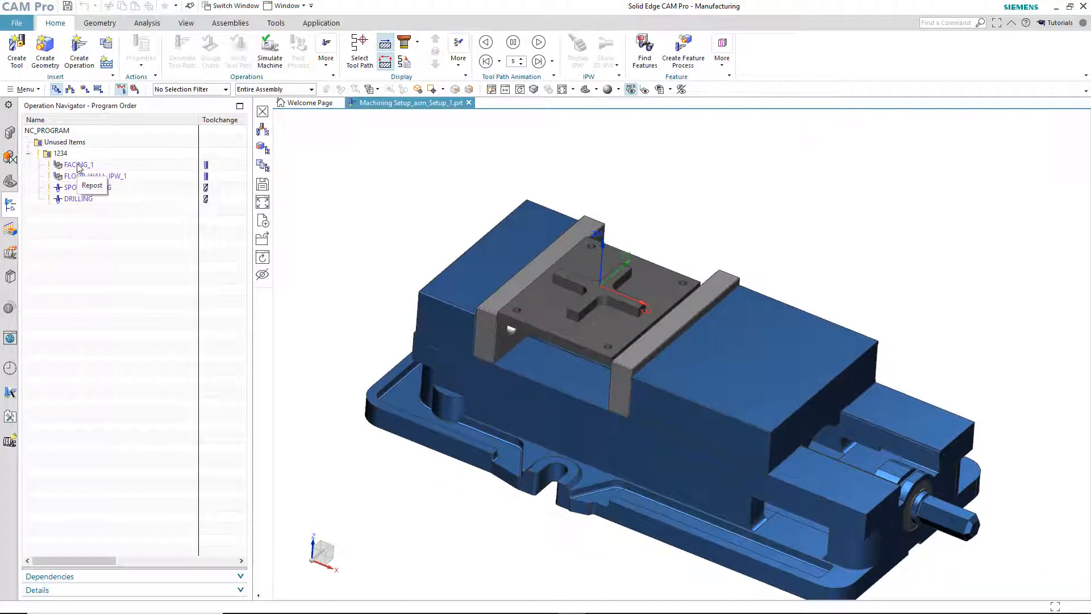
Display the FACING_1, FLOOR_WALL_IPW_1 and SPOT_DRILLING tool paths.
left_click(76, 165)
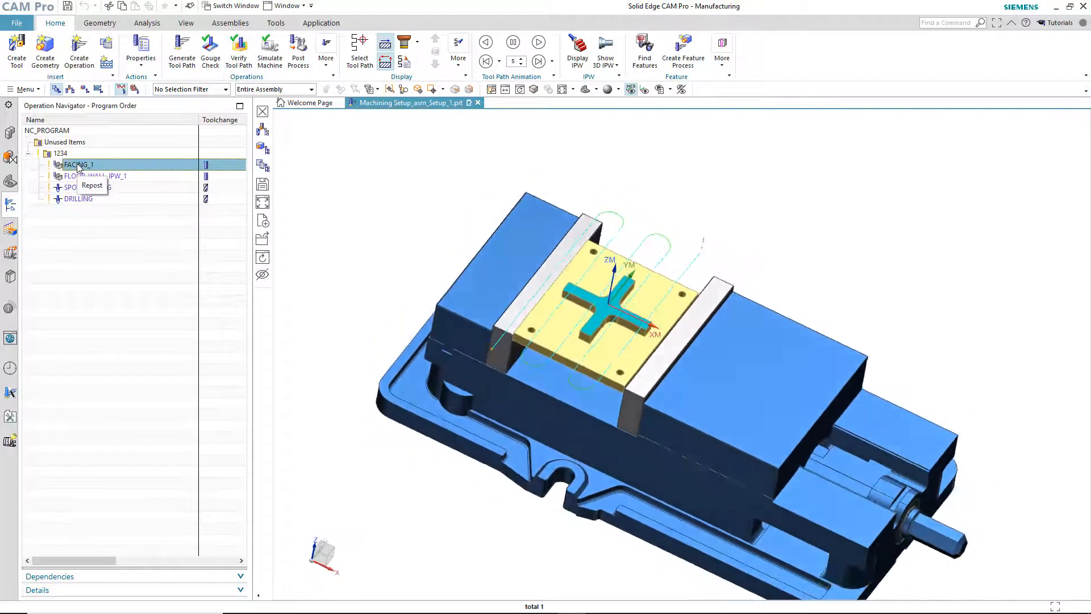
left_click(94, 175)
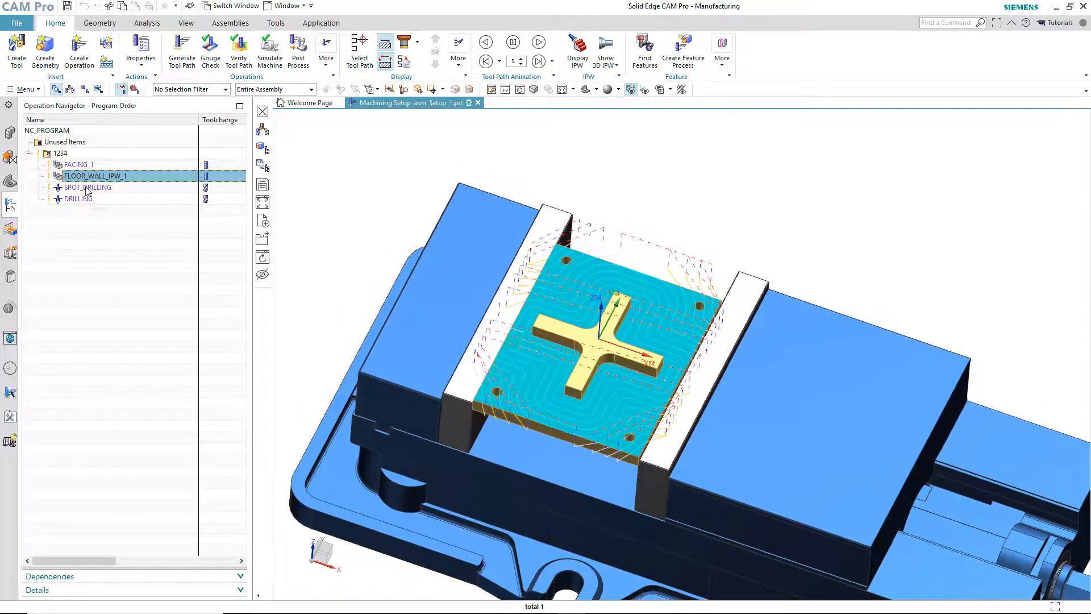
left_click(78, 198)
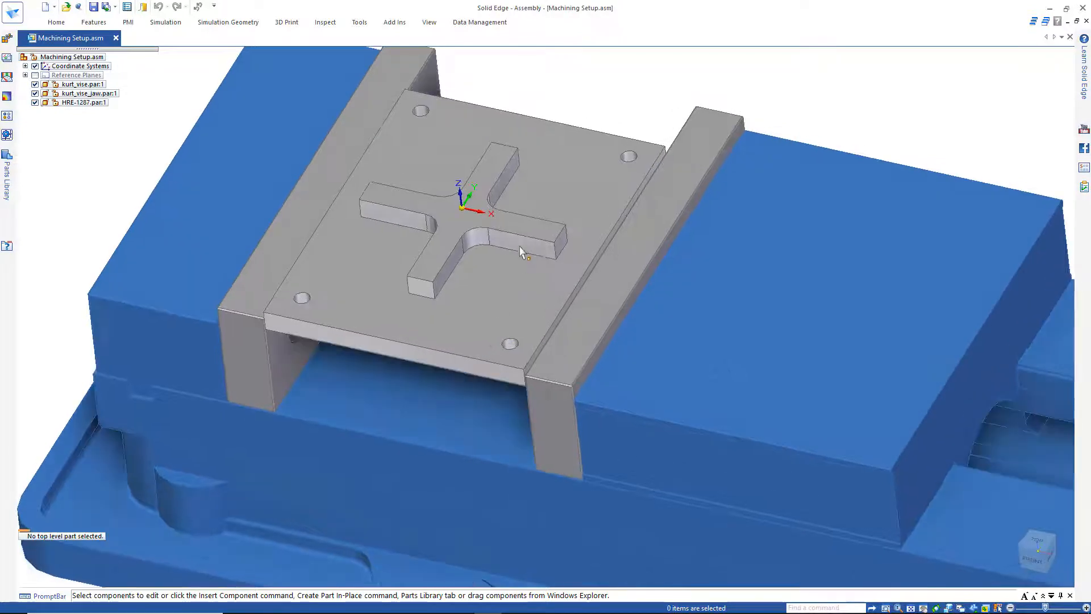
left_click(82, 102)
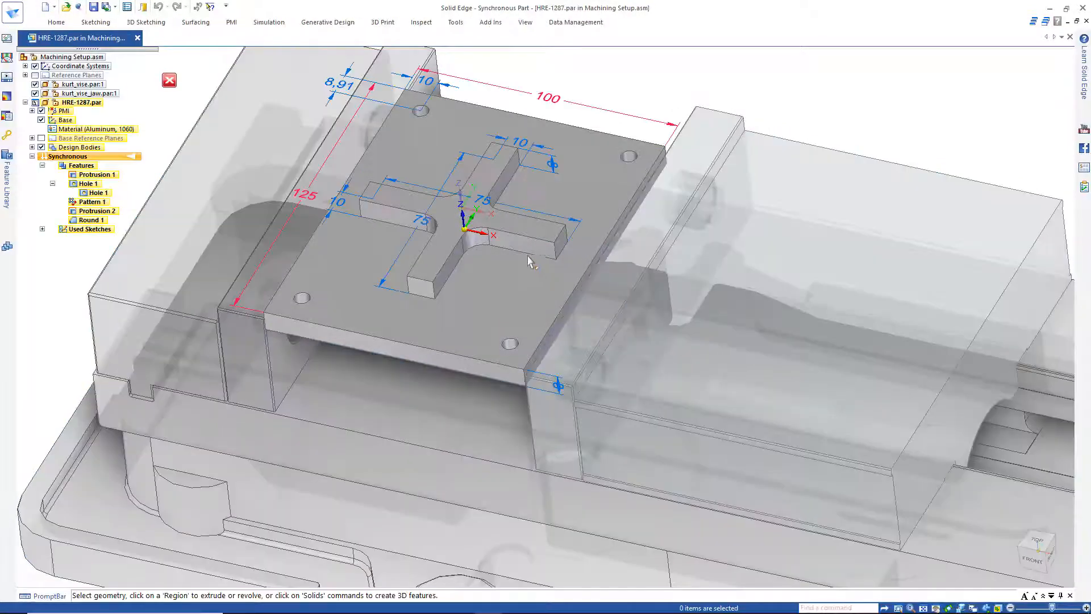
left_click(522, 247)
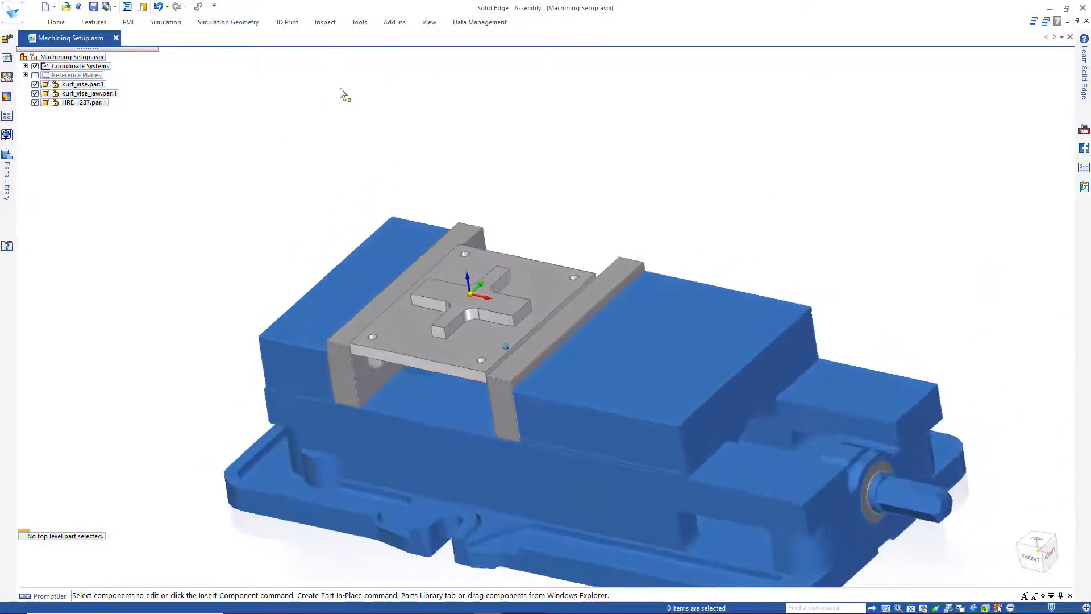
Send the vise assembly to CAM Pro from the Tools tab, saving it first.
left_click(360, 22)
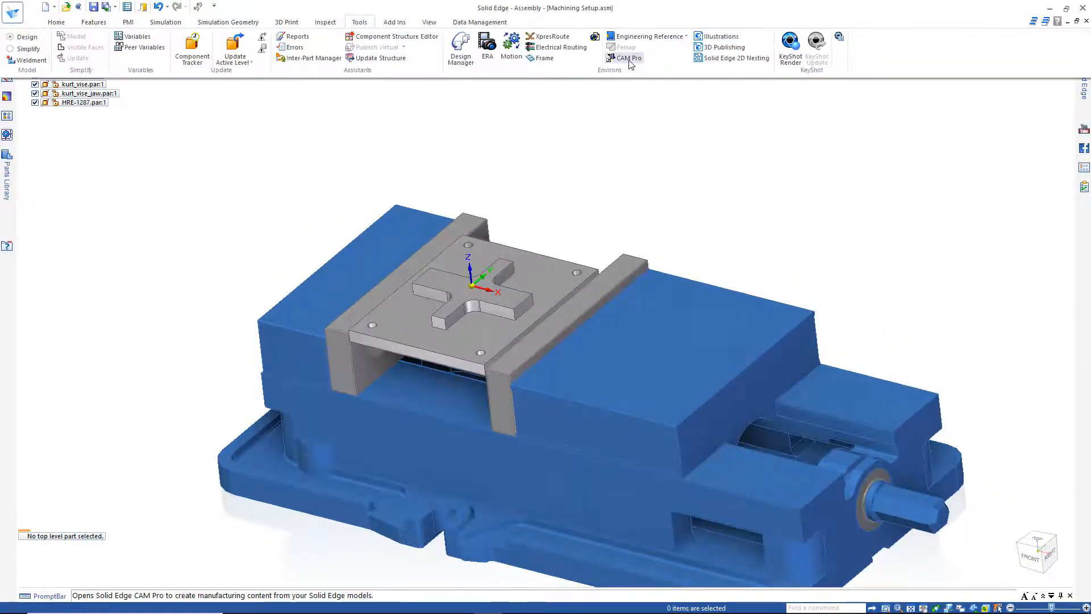
left_click(625, 58)
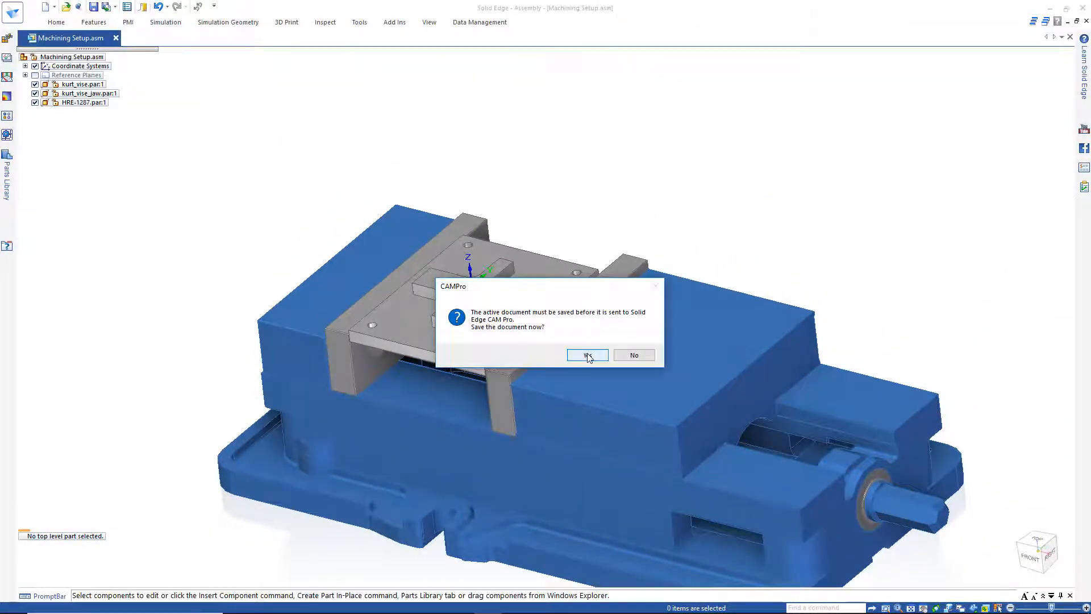
left_click(586, 355)
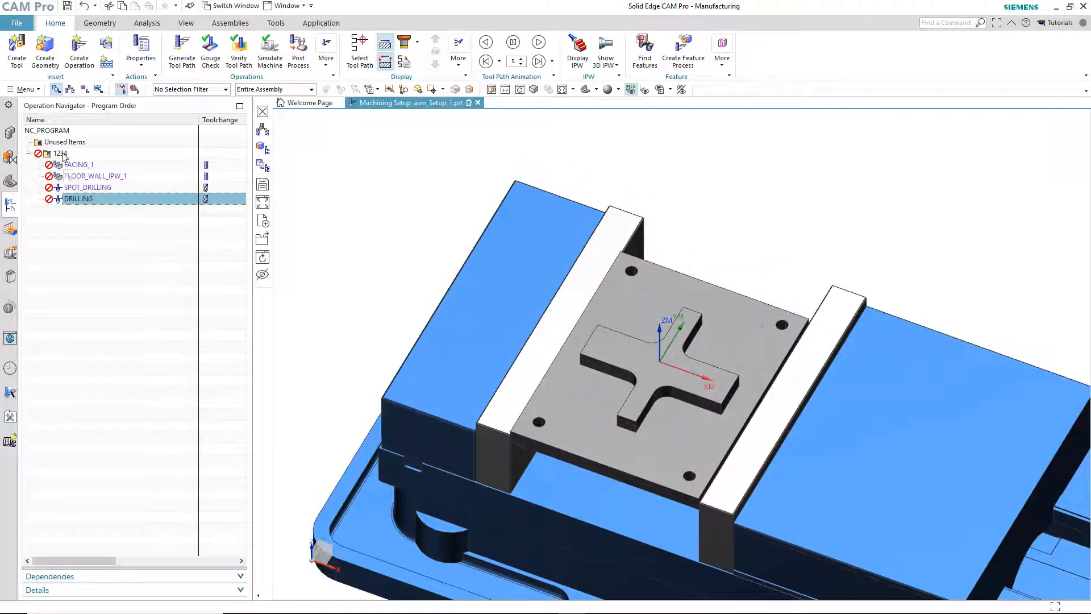
Generate and accept tool paths for program 1234.
left_click(63, 152)
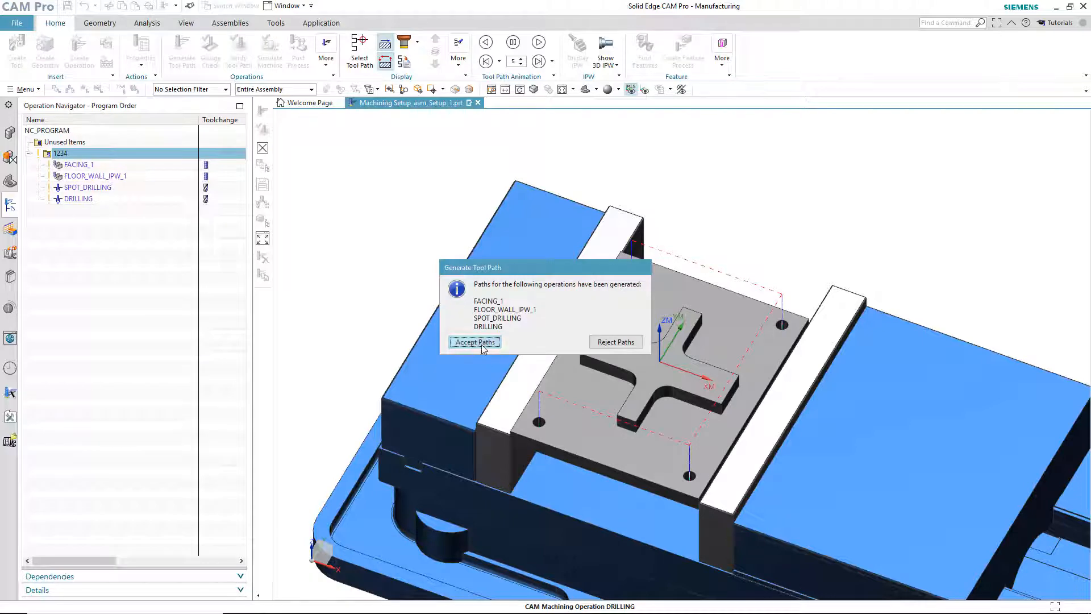
left_click(475, 341)
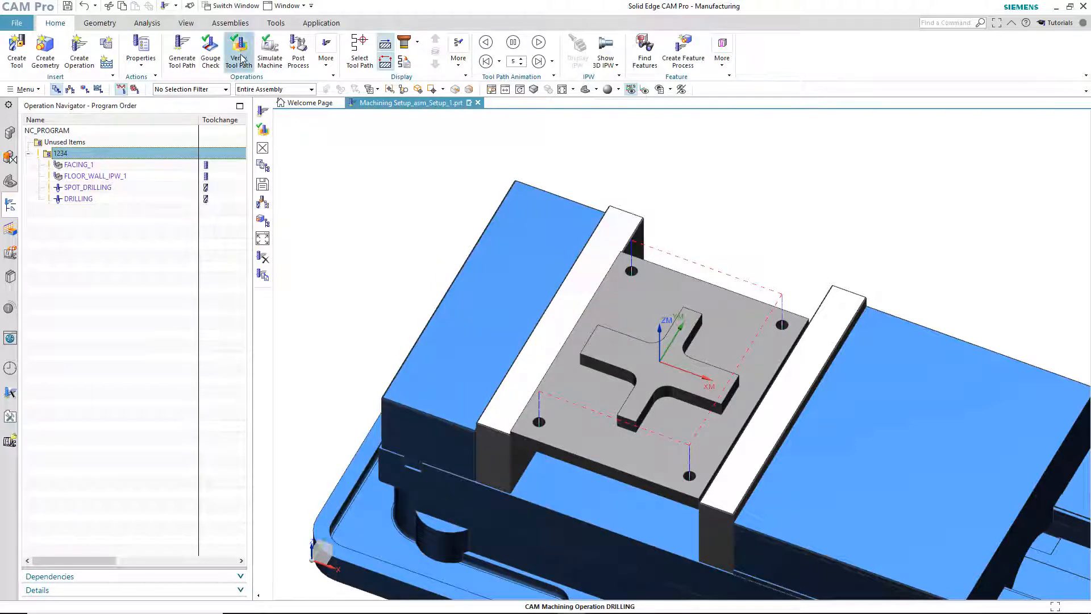
left_click(238, 50)
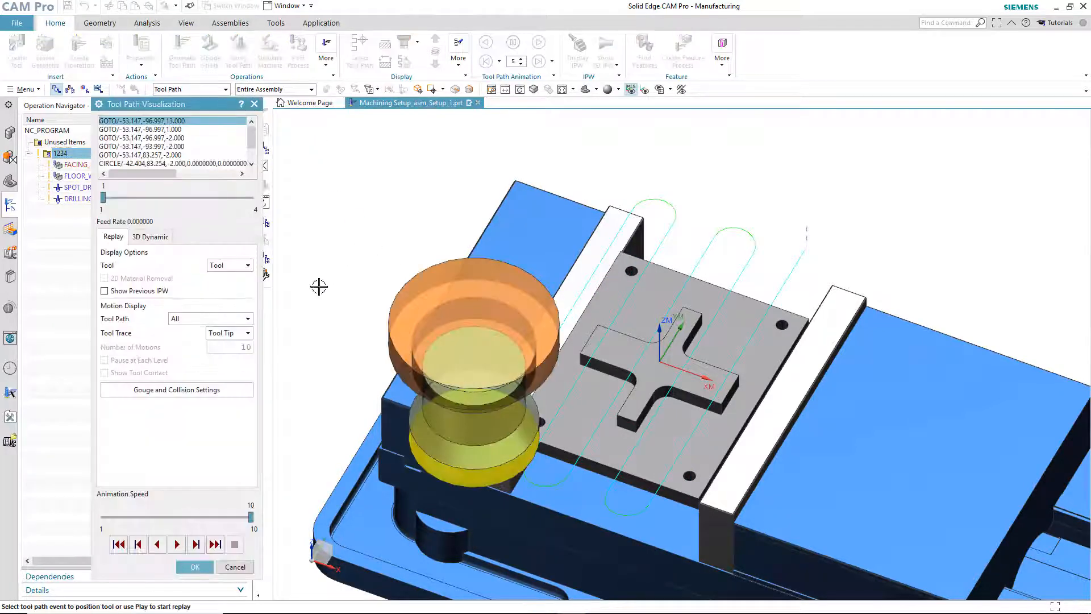
left_click(150, 236)
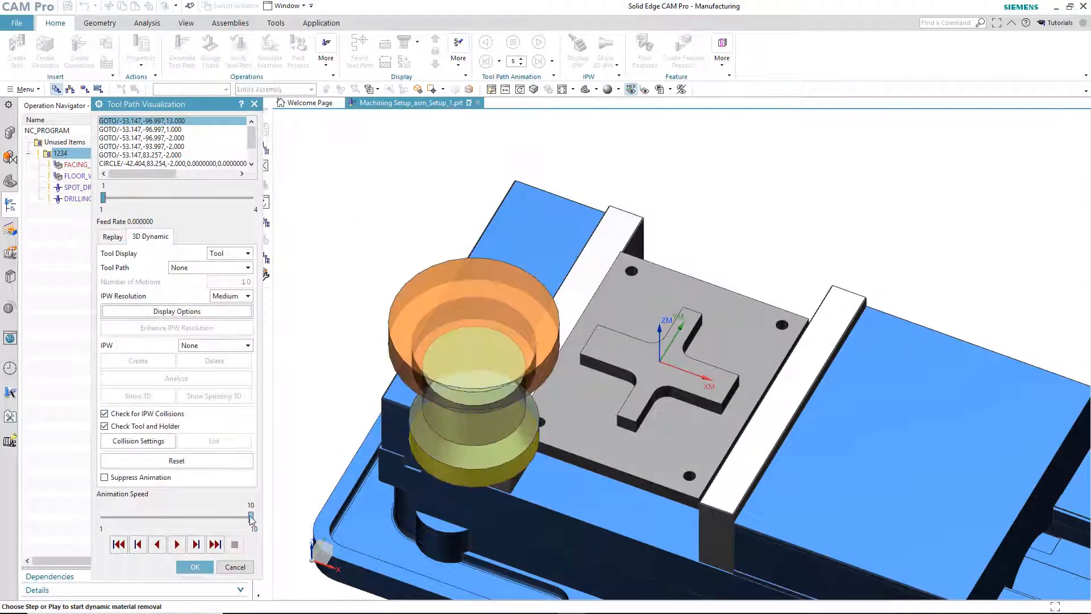
left_click_drag(250, 517, 200, 518)
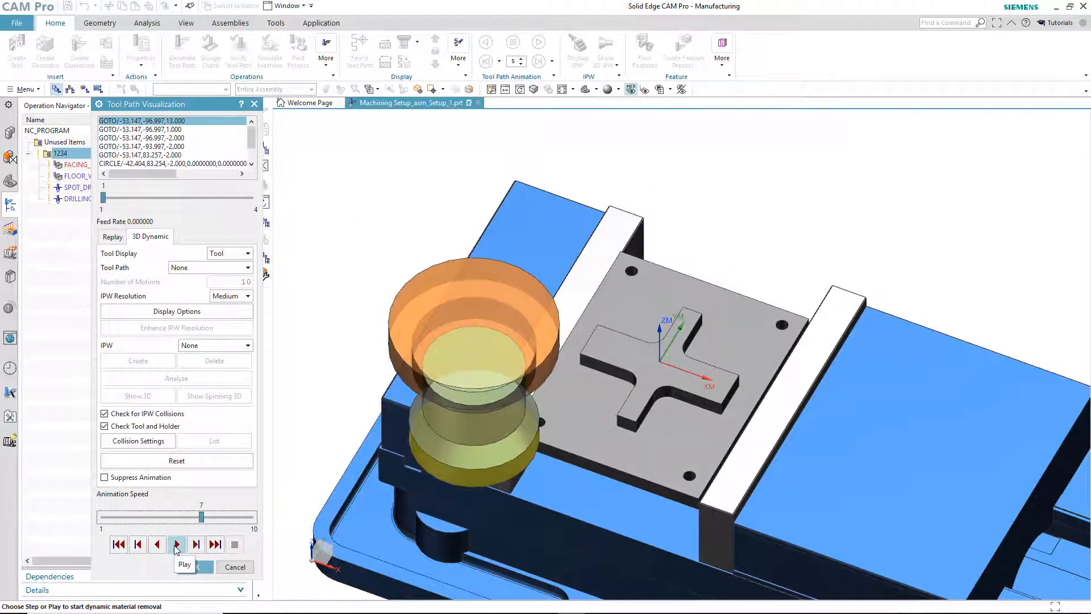
left_click(176, 545)
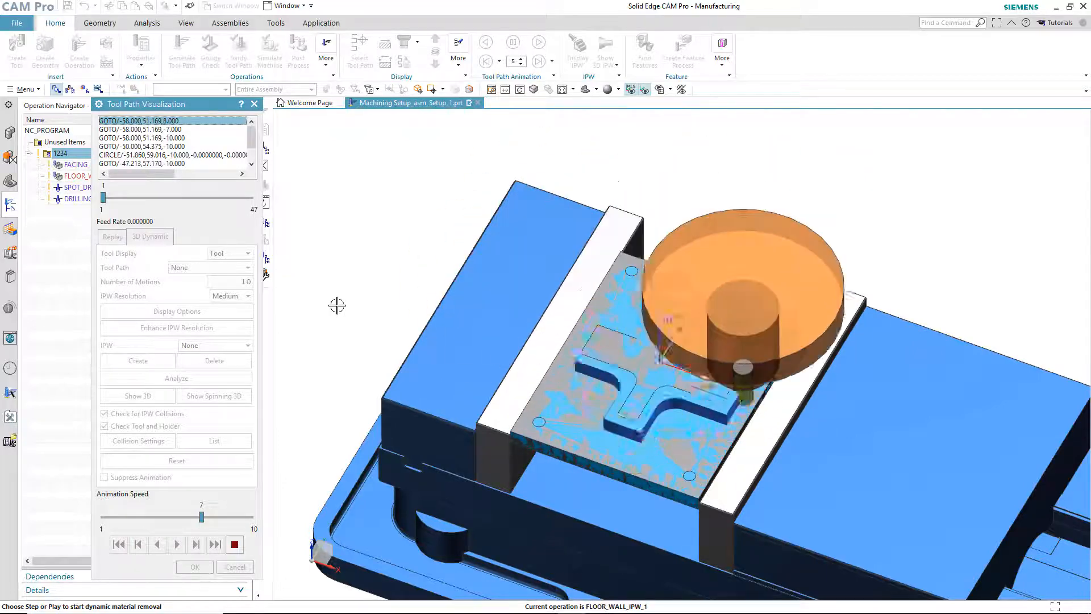
left_click(176, 544)
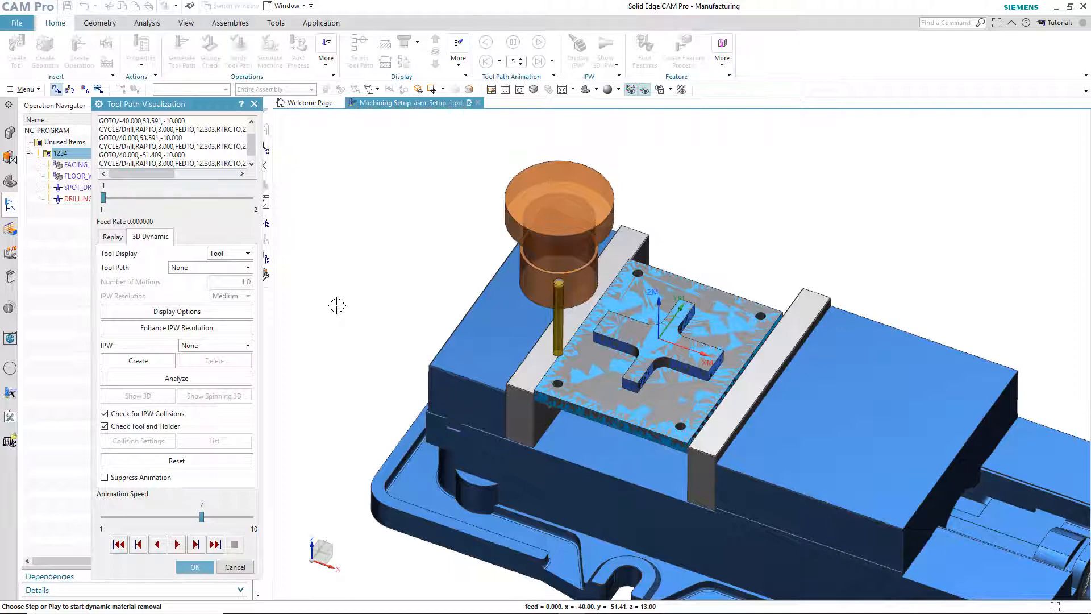
mouse_move(318, 378)
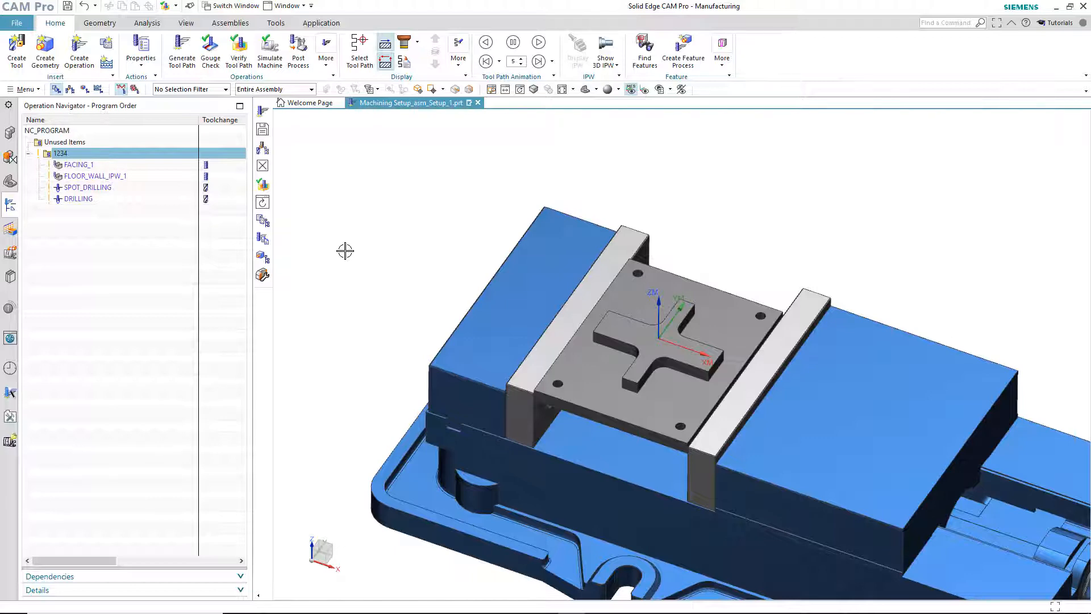
Place HRE-1287 REV A from the Parts Library into the vise assembly.
key("alt+tab")
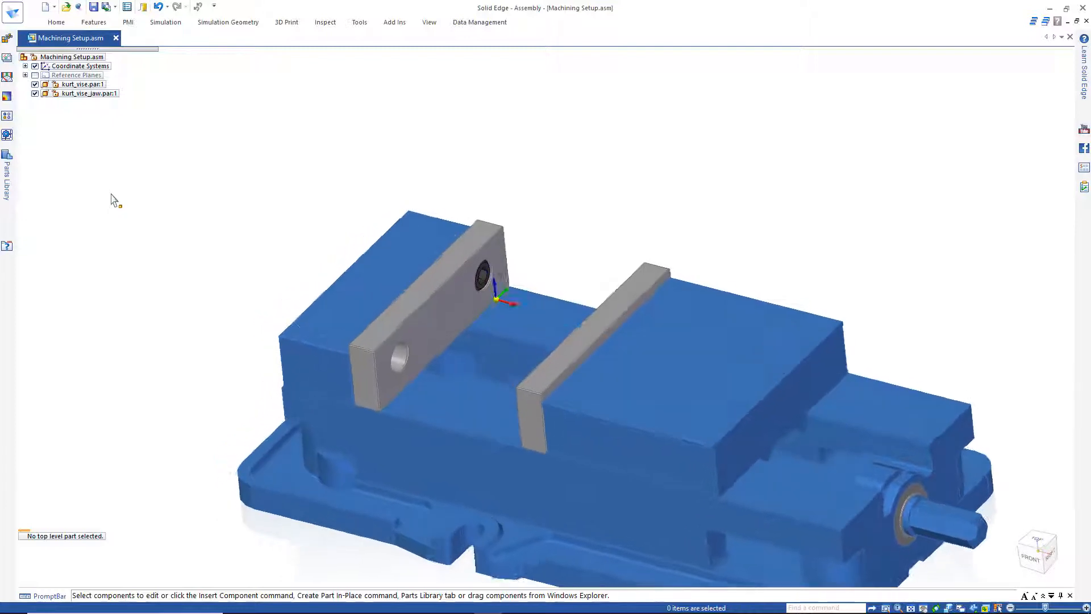
left_click(7, 170)
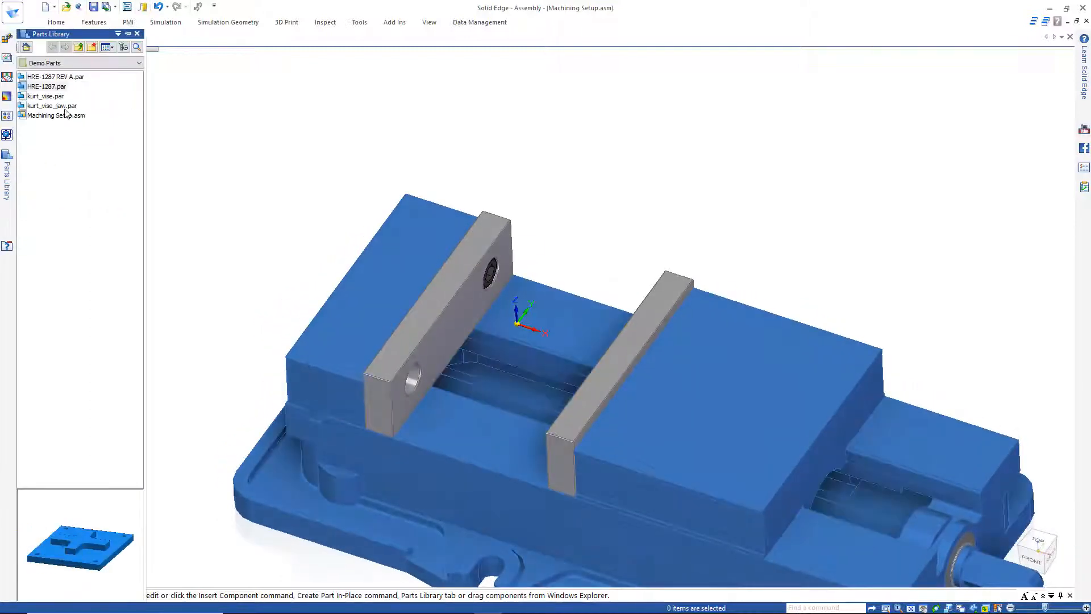
left_click(46, 86)
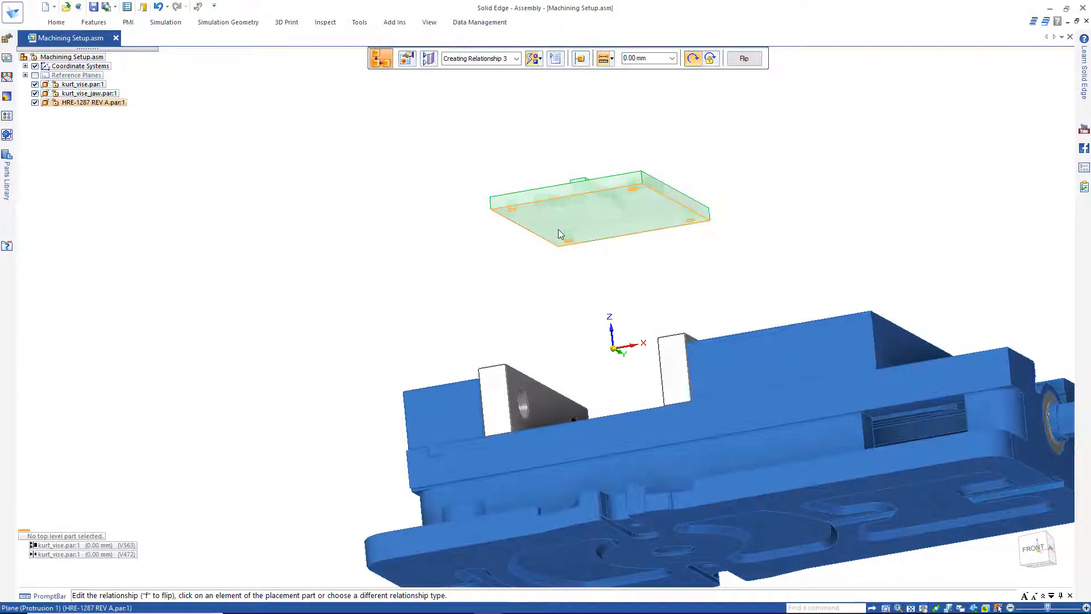
Mate HRE-1287 REV A to the vise, dismiss the conflict, then save and send to CAM Pro.
left_click(598, 208)
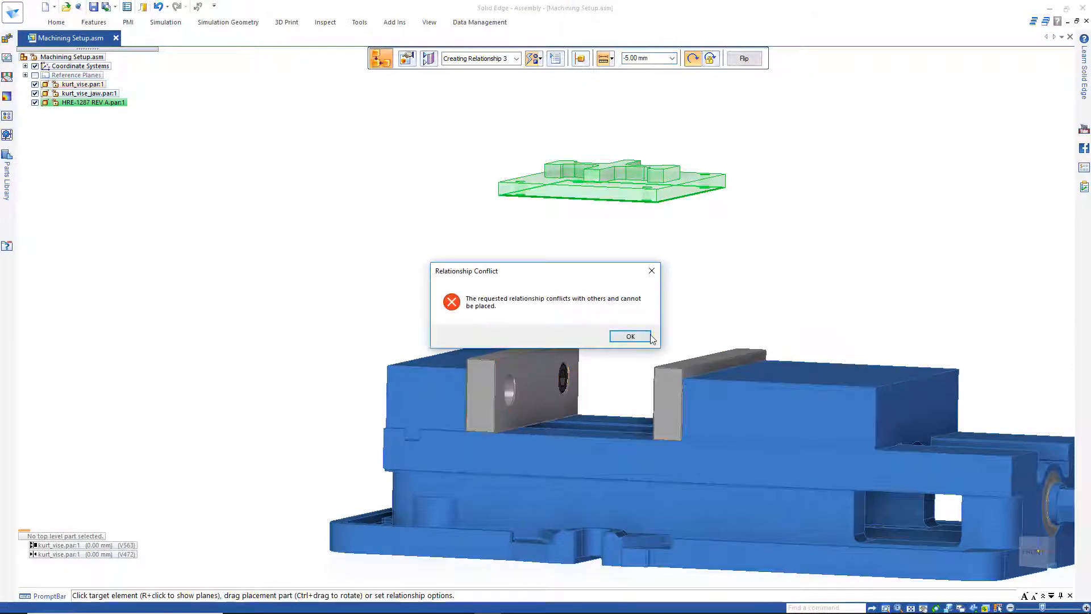
left_click(630, 336)
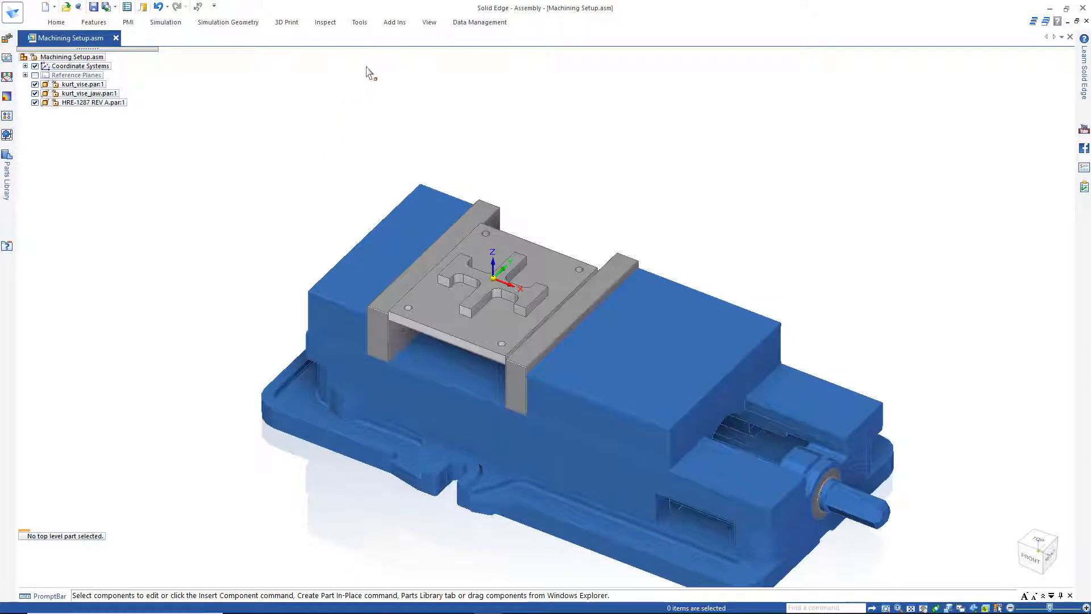
left_click(359, 21)
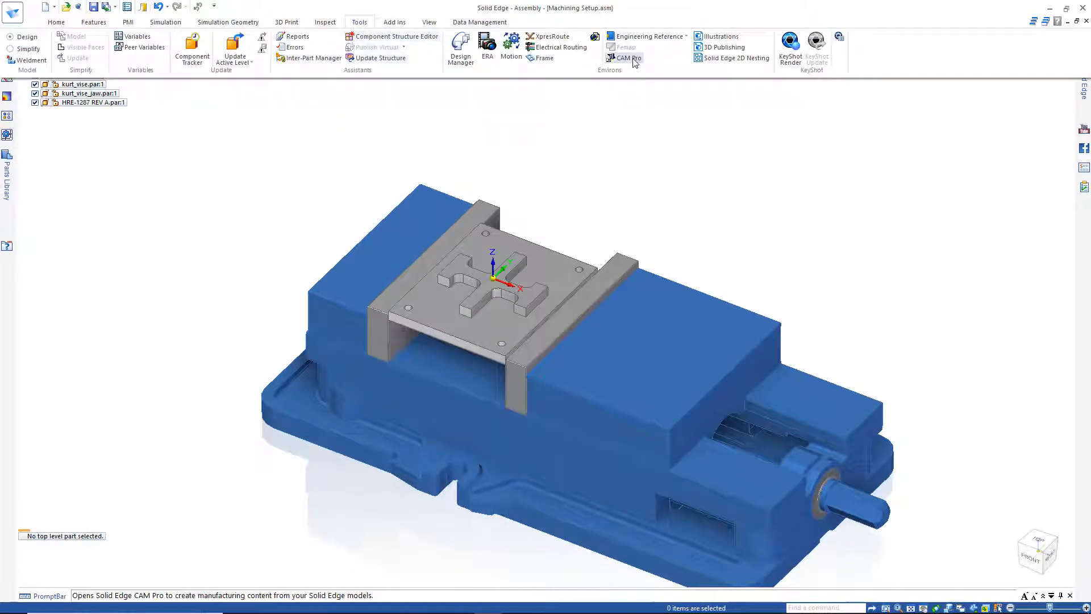
left_click(626, 58)
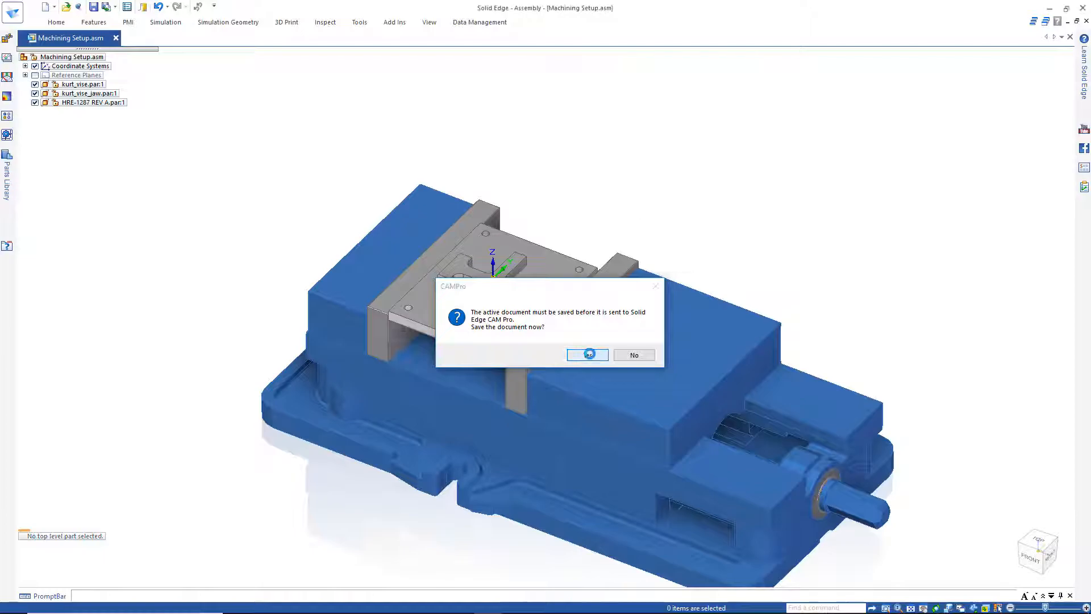
left_click(586, 354)
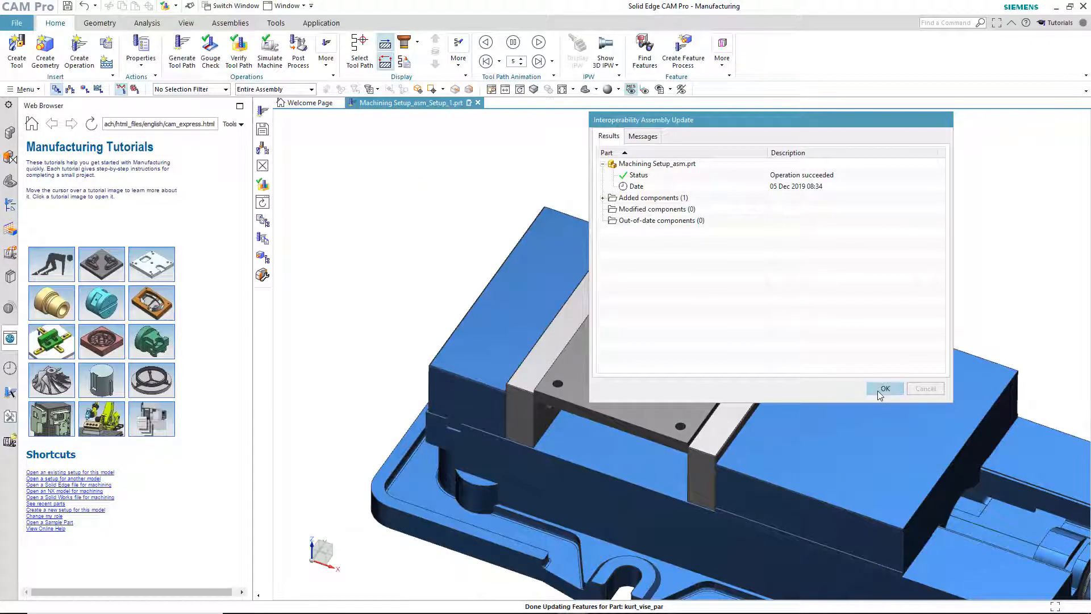
Confirm the Interoperability Assembly Update adding the REV A part.
left_click(884, 388)
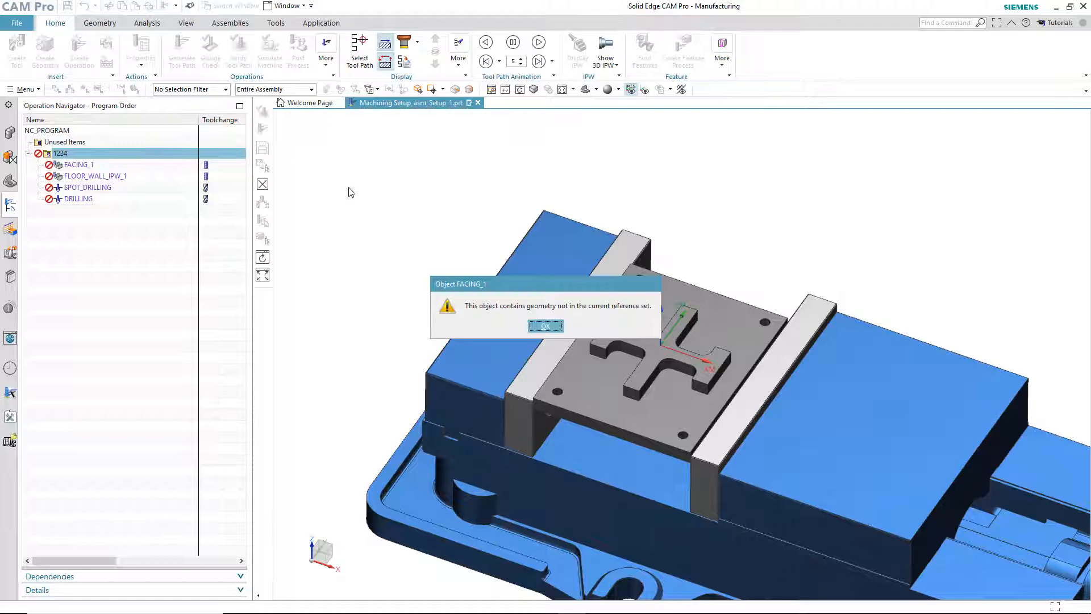
Dismiss the missing-geometry warnings for FACING_1 and FLOOR_WALL_IPW_1.
left_click(545, 325)
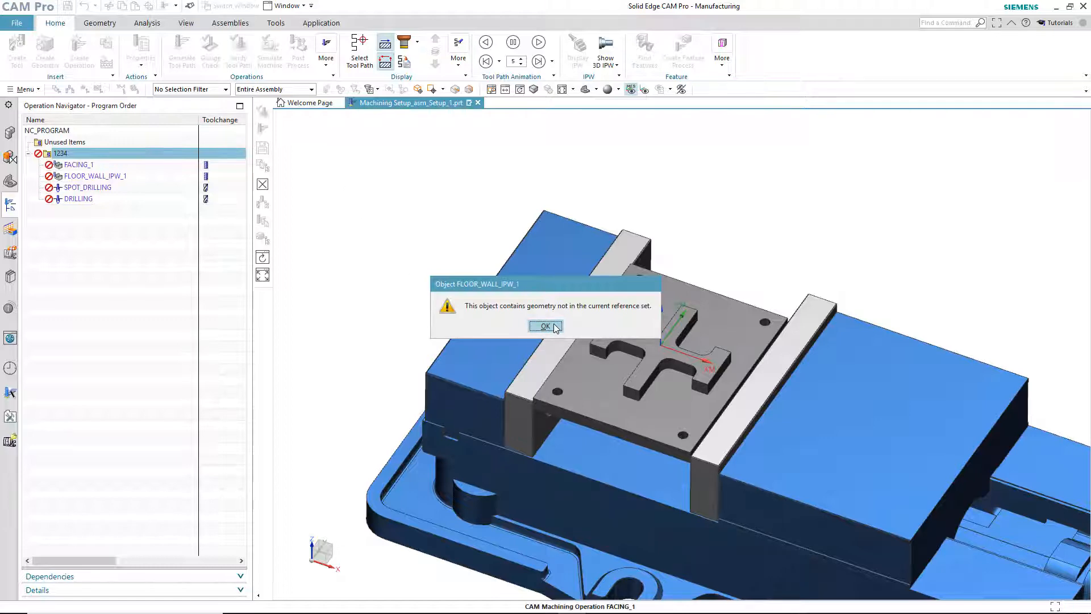
left_click(546, 326)
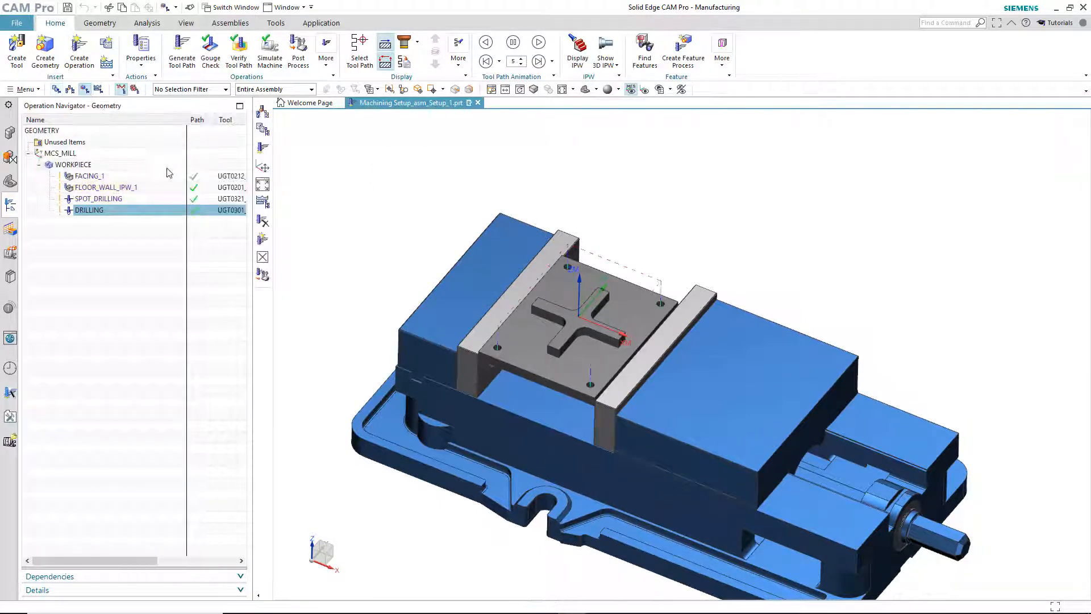
Set the WORKPIECE part geometry to the REV A plate body.
double_click(72, 164)
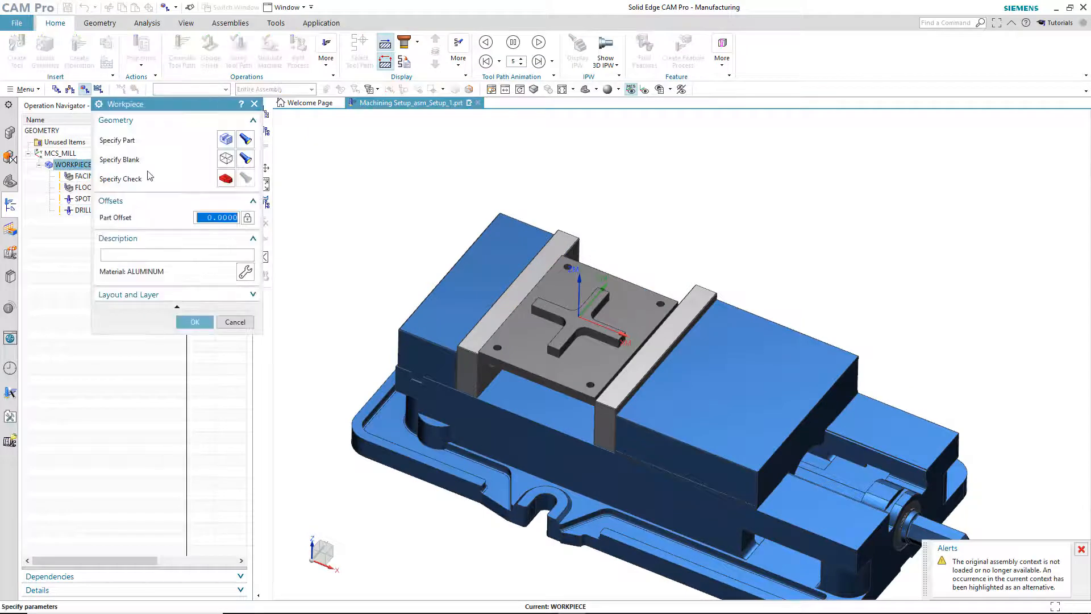
left_click(195, 322)
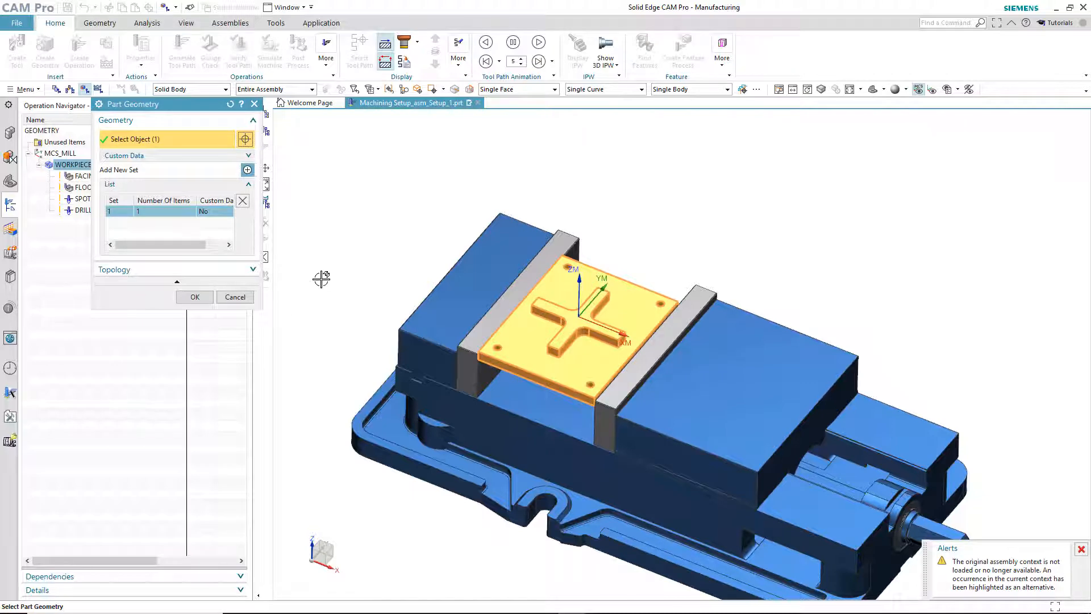
left_click(194, 297)
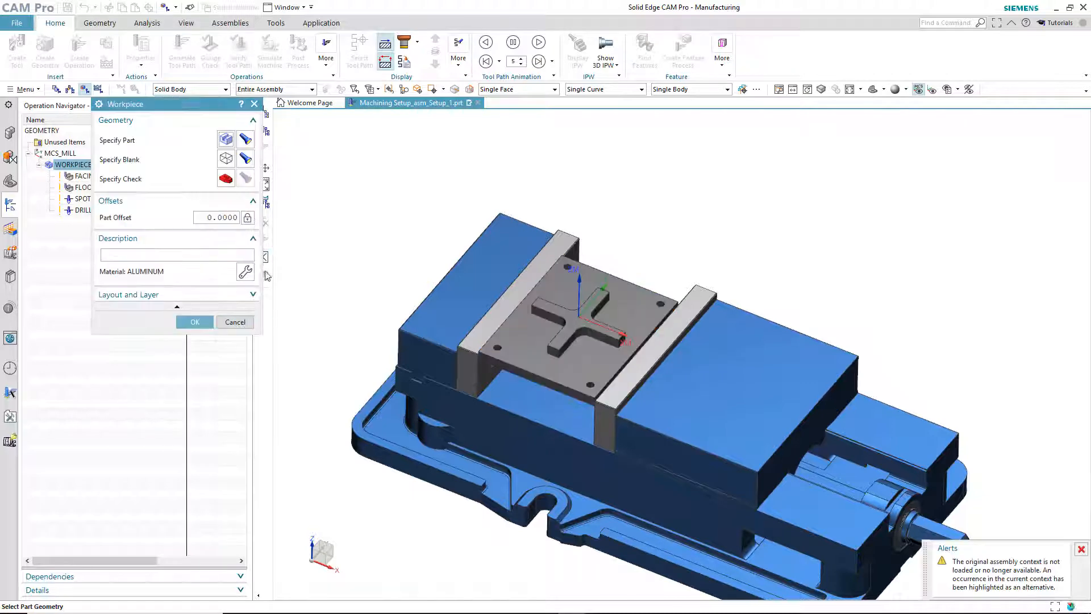
left_click(195, 322)
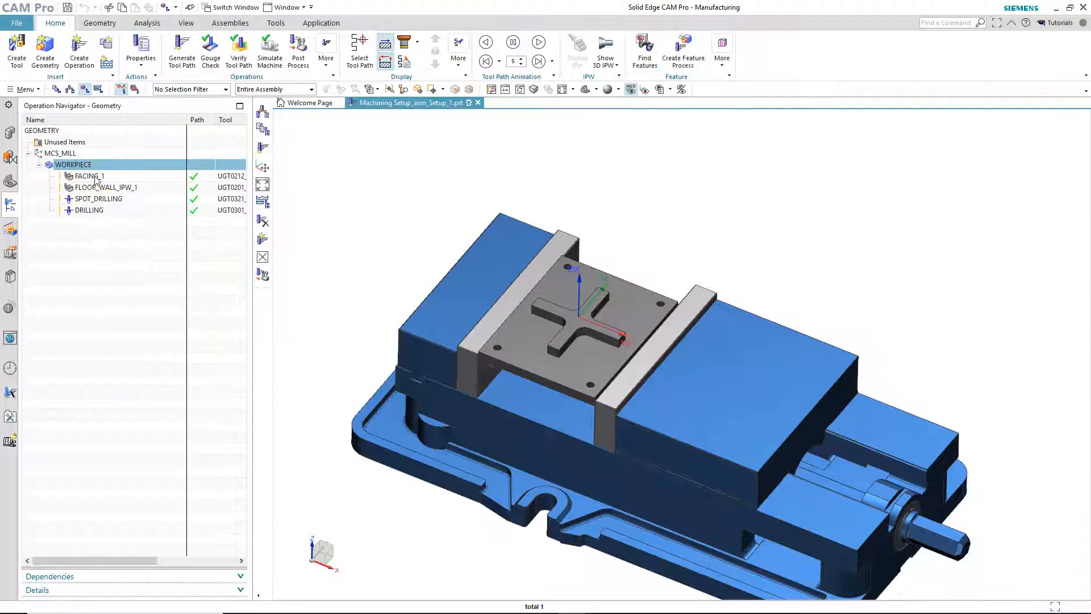
left_click(86, 176)
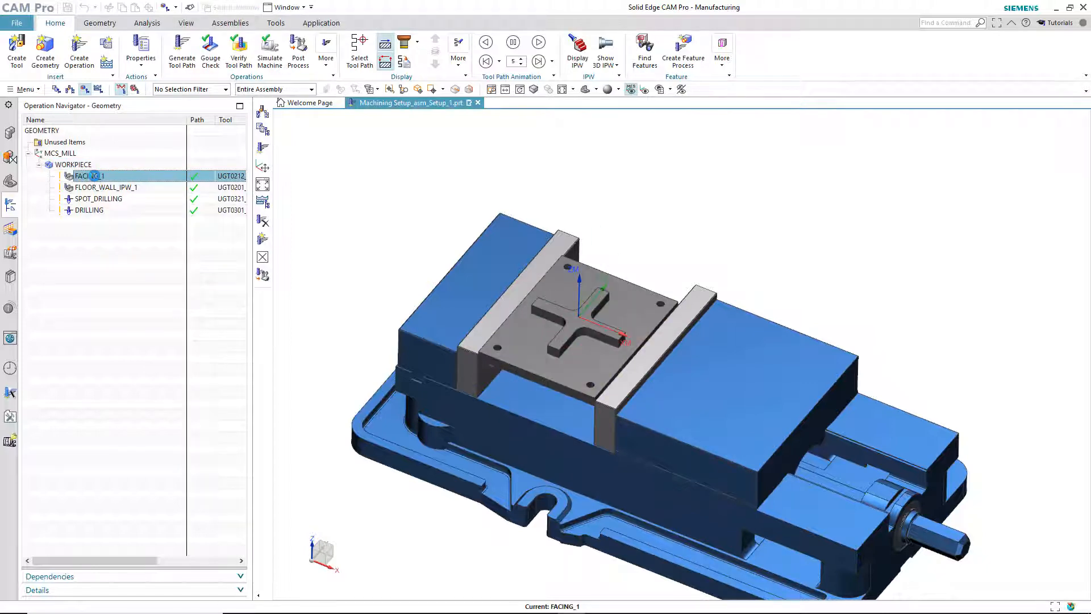
Review the FACING_1 and FLOOR_WALL_IPW_1 operation settings.
double_click(87, 175)
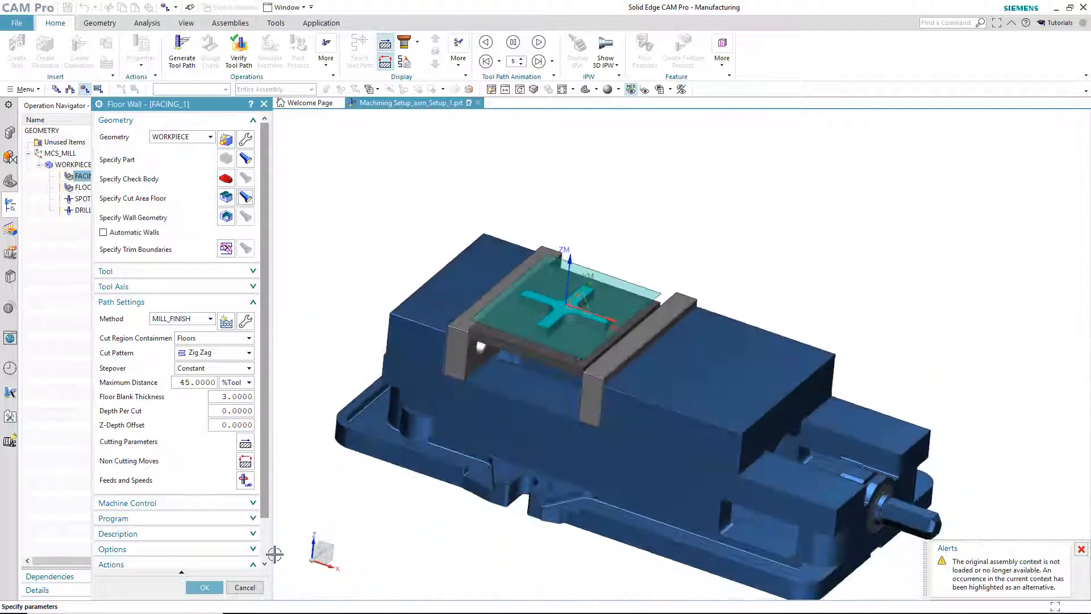
left_click(204, 587)
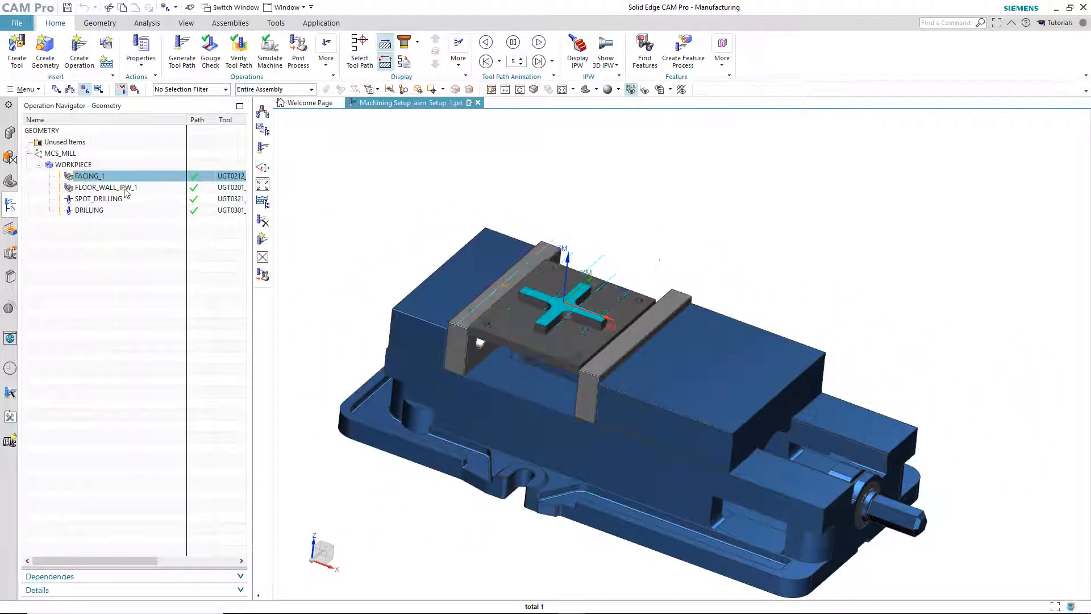
left_click(106, 187)
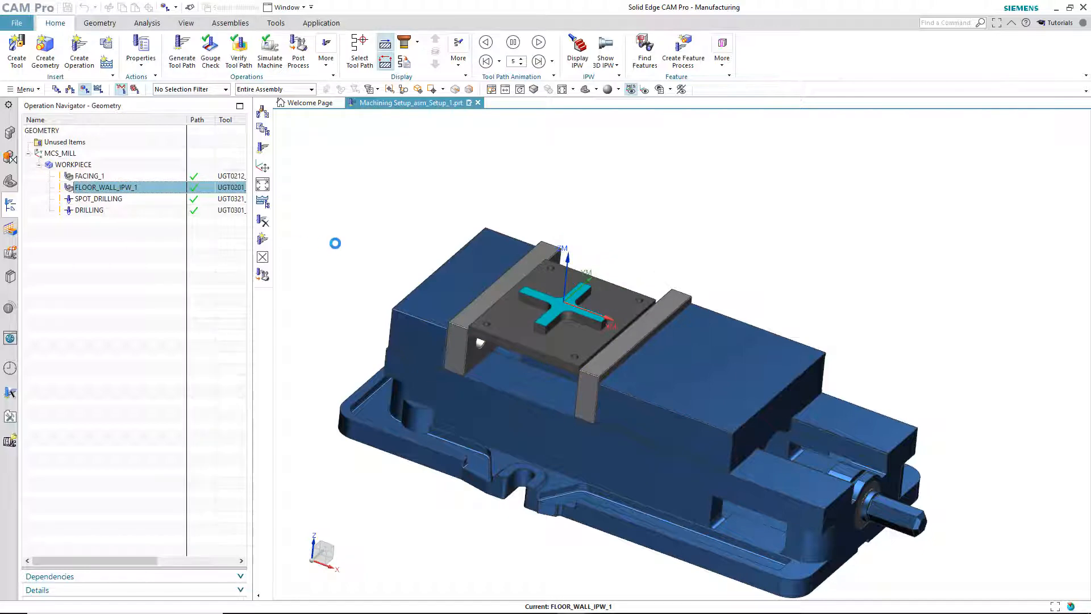
double_click(106, 187)
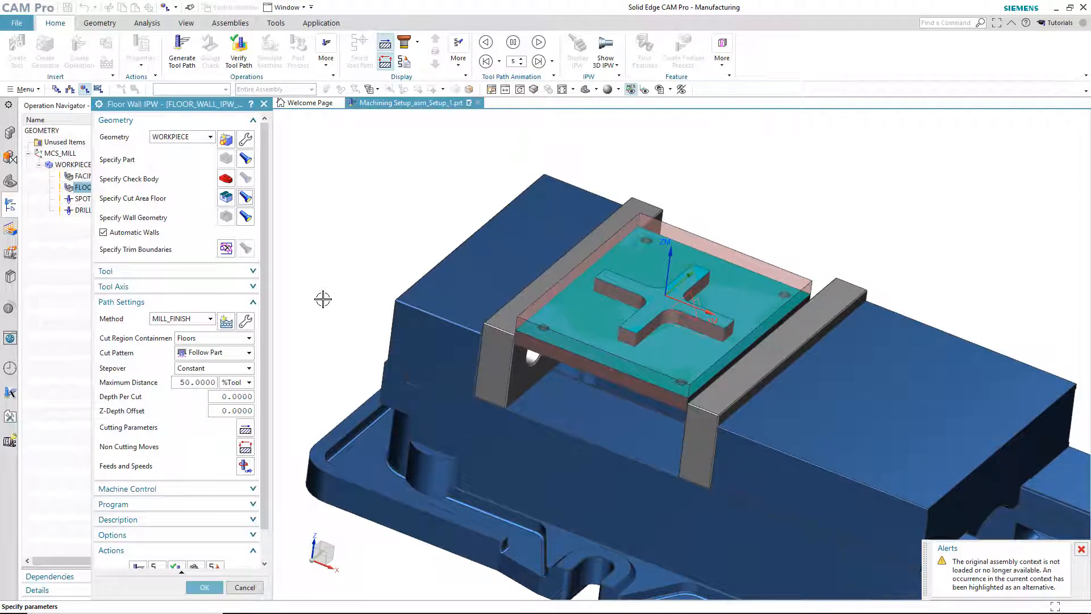
left_click(204, 587)
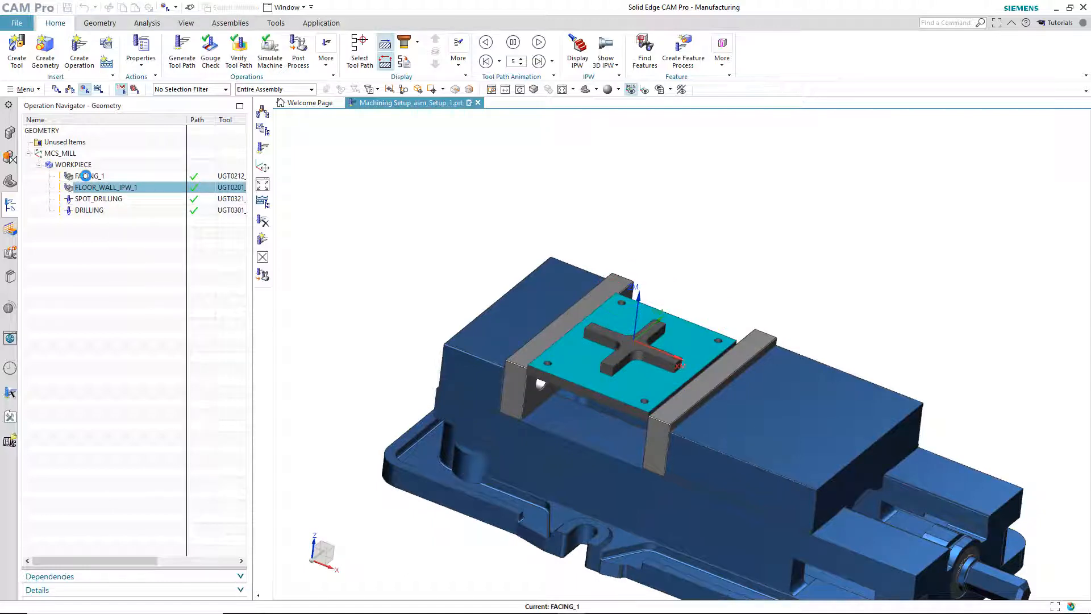
Set the FACING_1 cut area floor to the plate's top face.
double_click(89, 175)
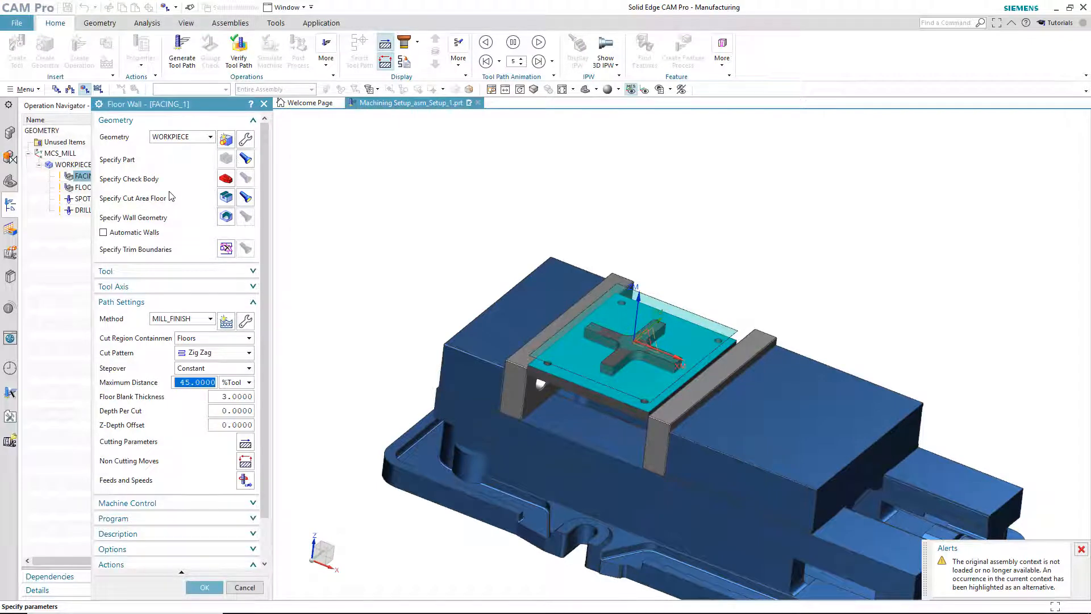
mouse_move(201, 202)
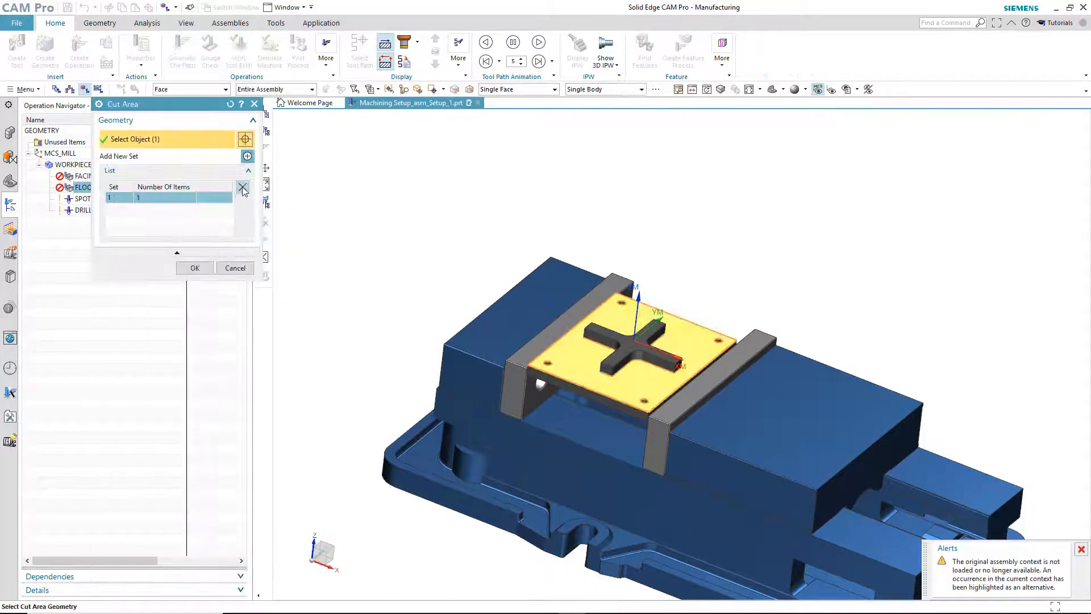
left_click(195, 268)
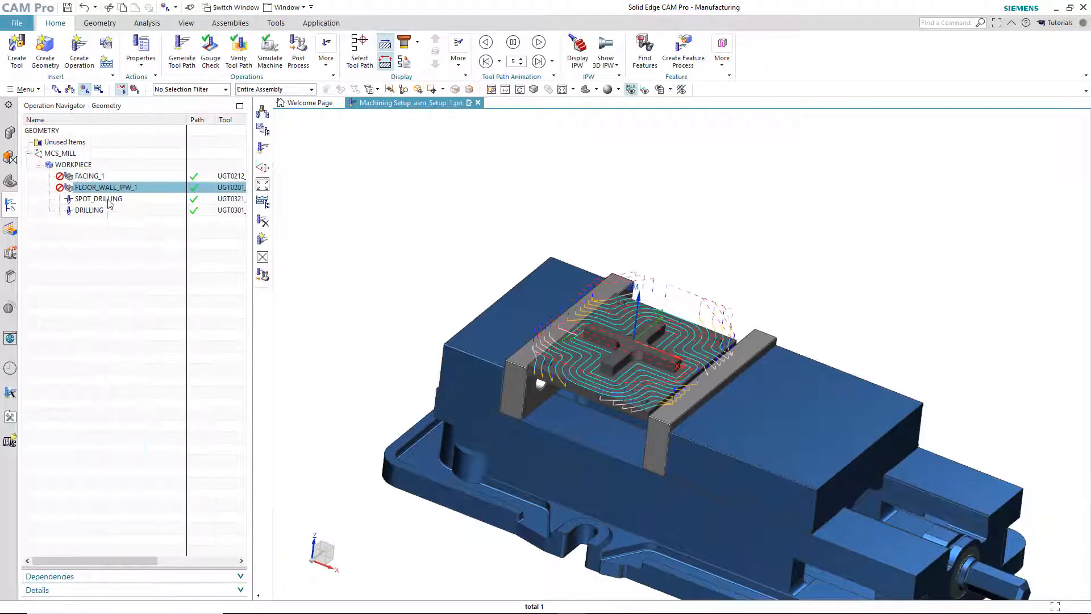
double_click(96, 199)
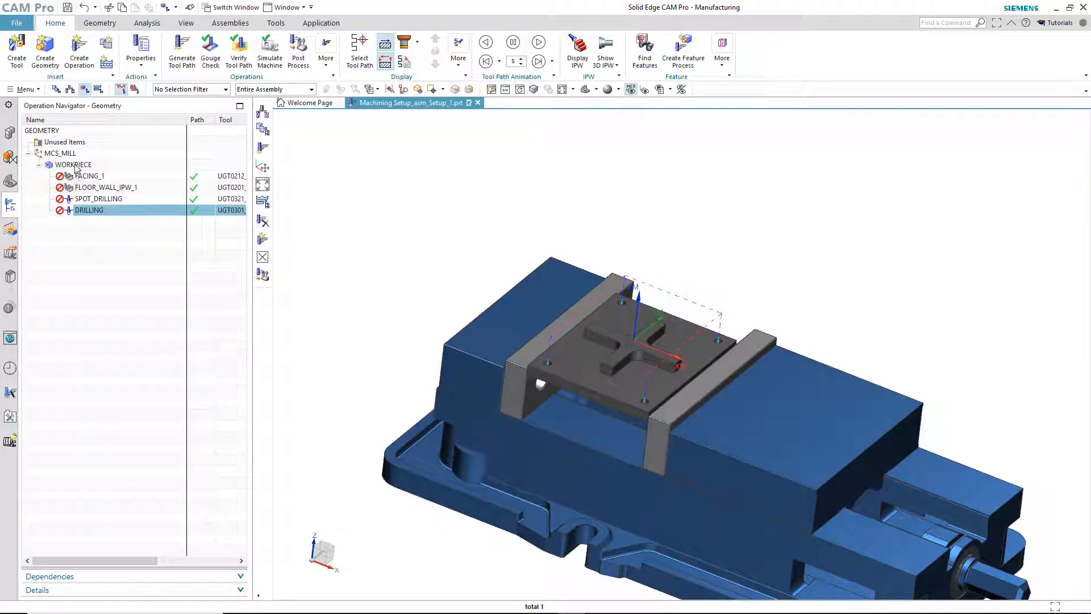
Empty the WORKPIECE part geometry list and confirm the workpiece settings.
left_click(71, 164)
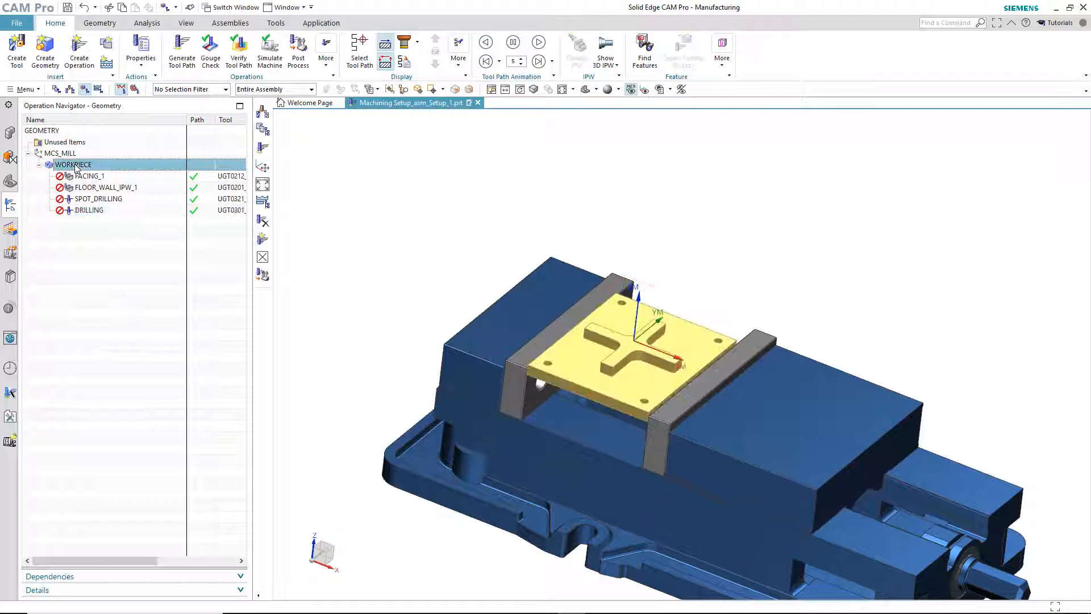
double_click(71, 164)
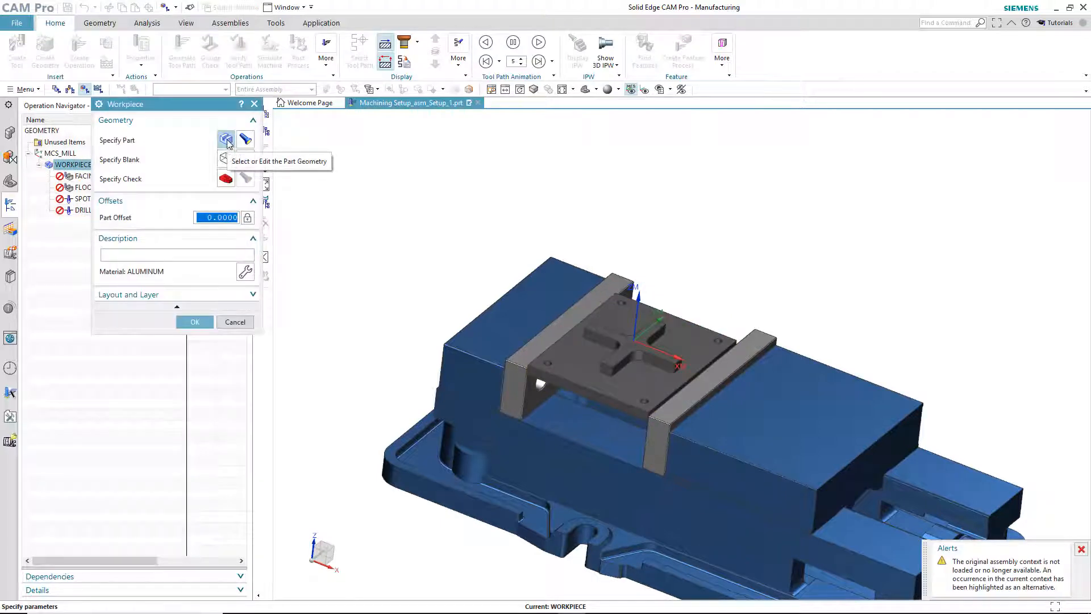
left_click(225, 139)
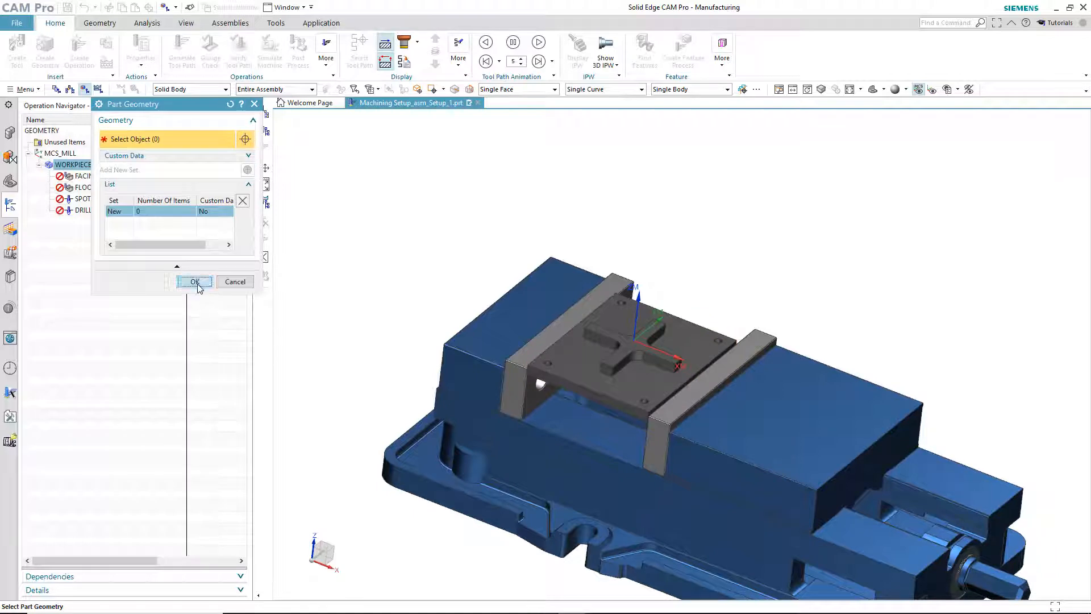
left_click(194, 282)
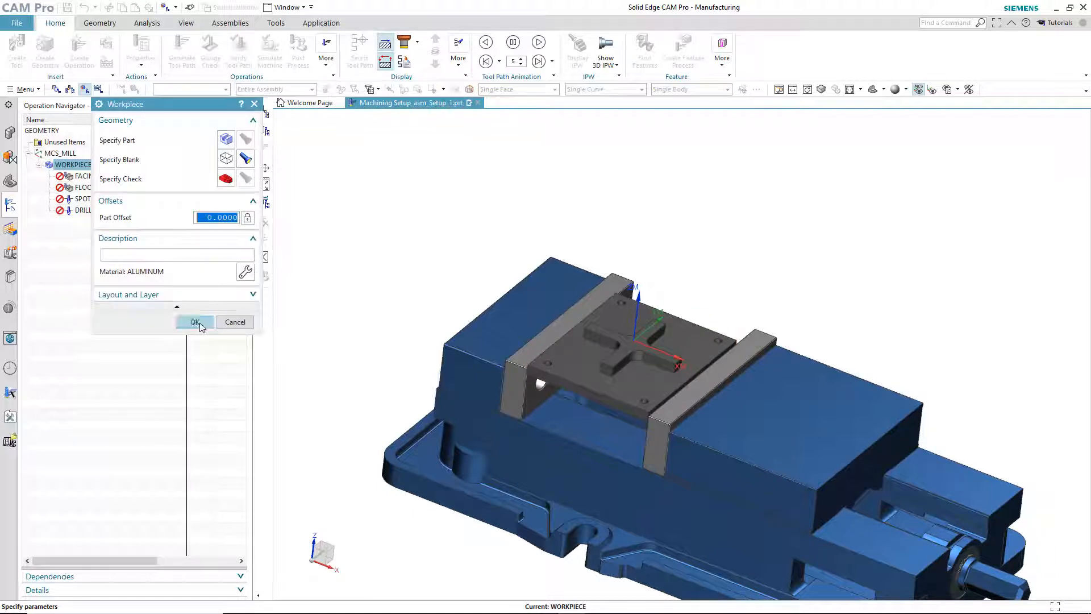
left_click(194, 322)
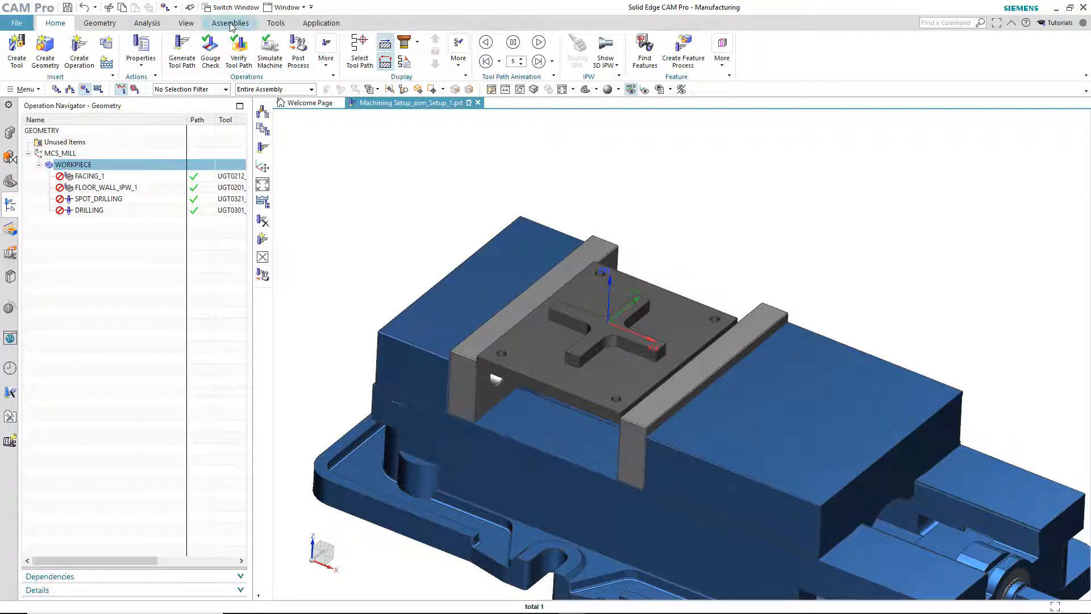
Link the REV A plate as a Body using WAVE Geometry Linker.
left_click(231, 22)
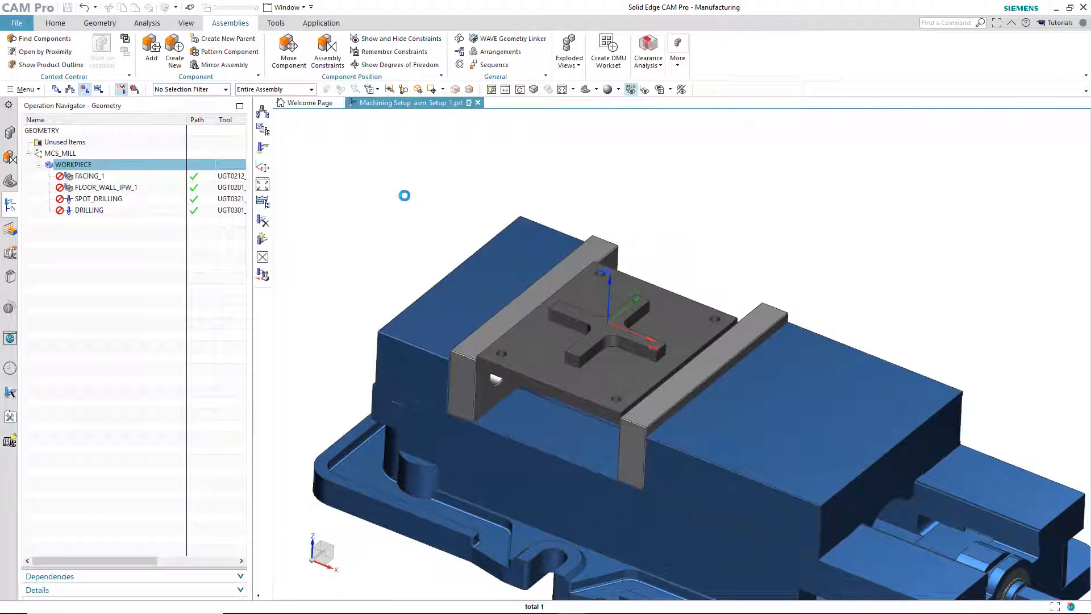
left_click(512, 38)
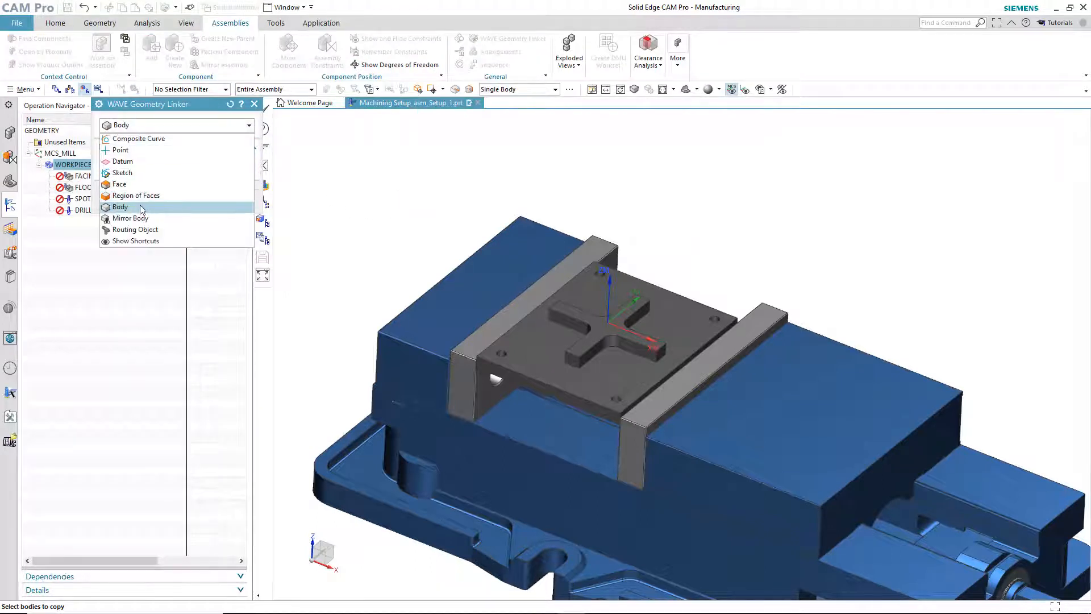
left_click(120, 207)
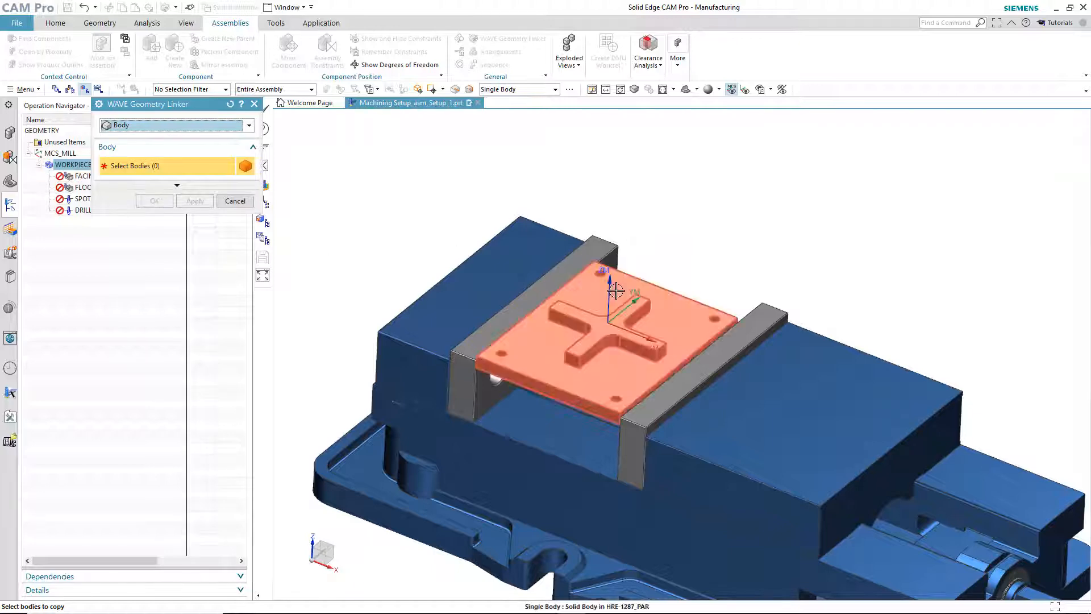
left_click(613, 328)
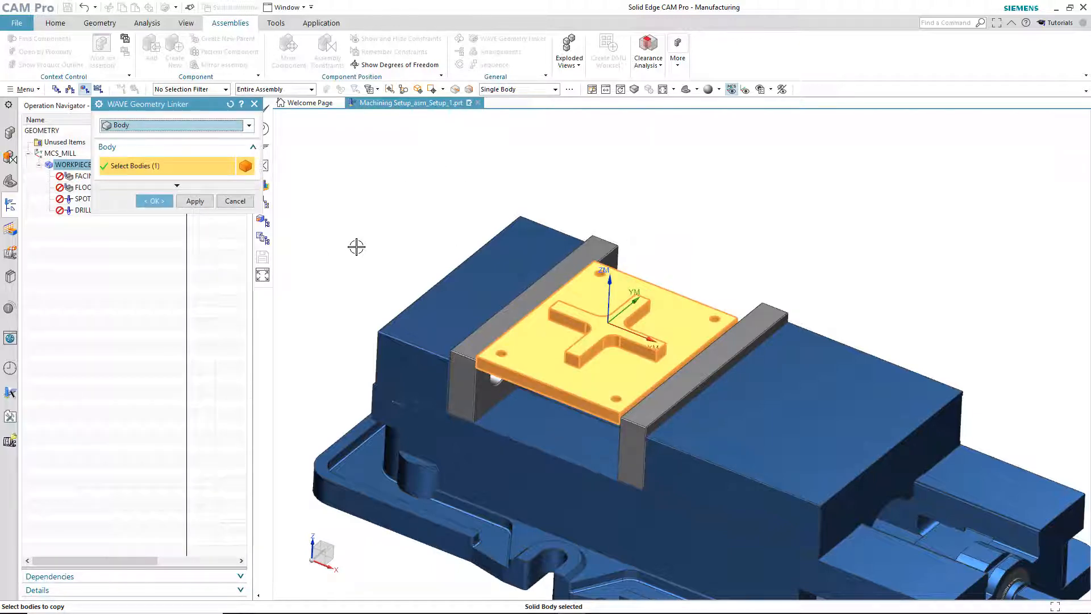
left_click(154, 201)
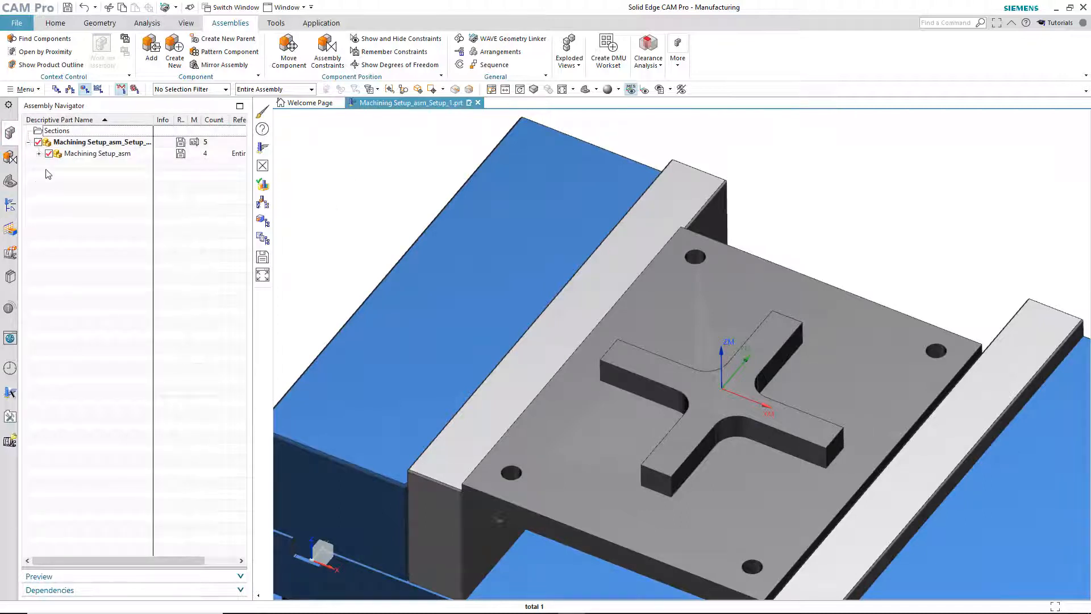
Recolor Linked Body (2) light grey through Edit Object Display.
left_click(38, 153)
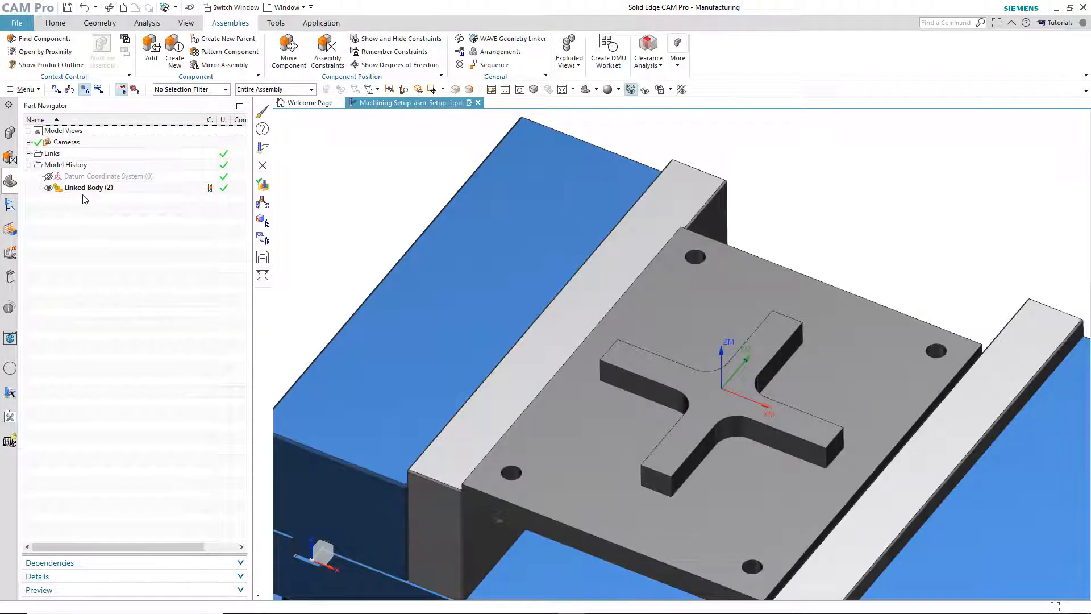
left_click(24, 89)
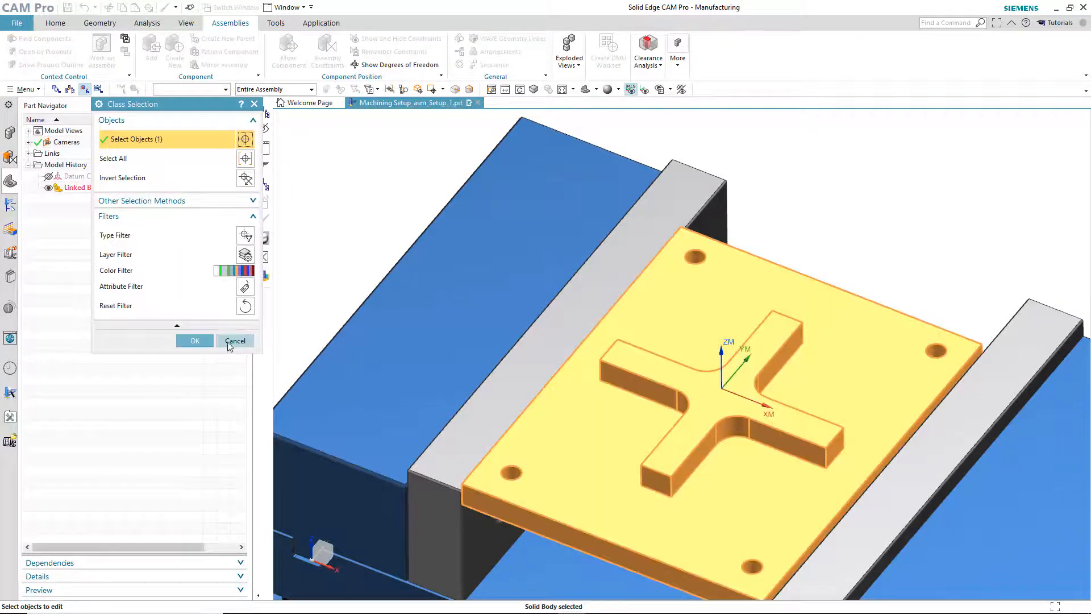
left_click(195, 340)
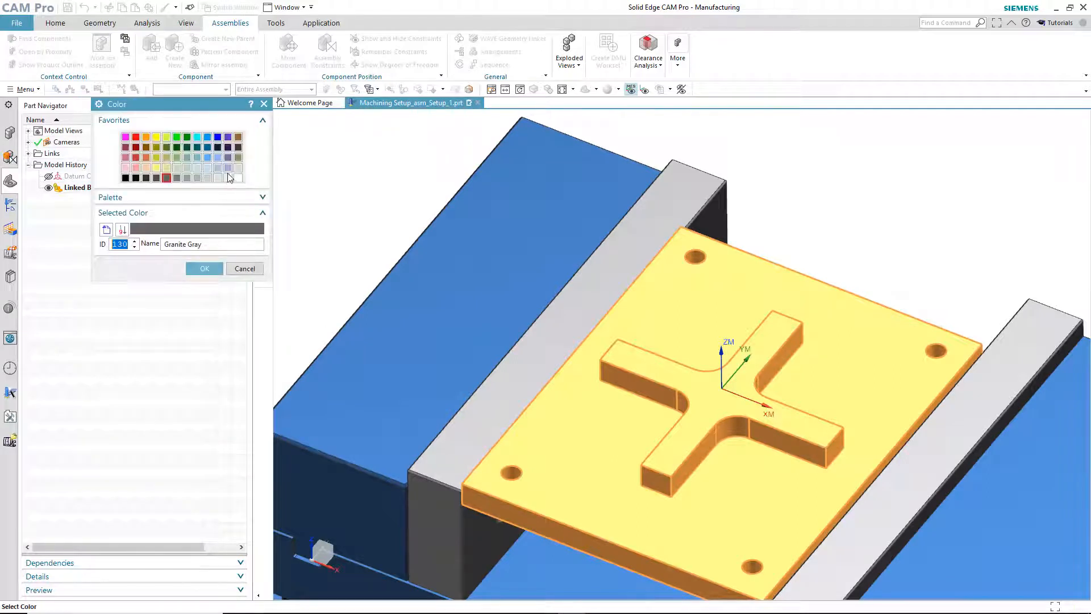
left_click(204, 269)
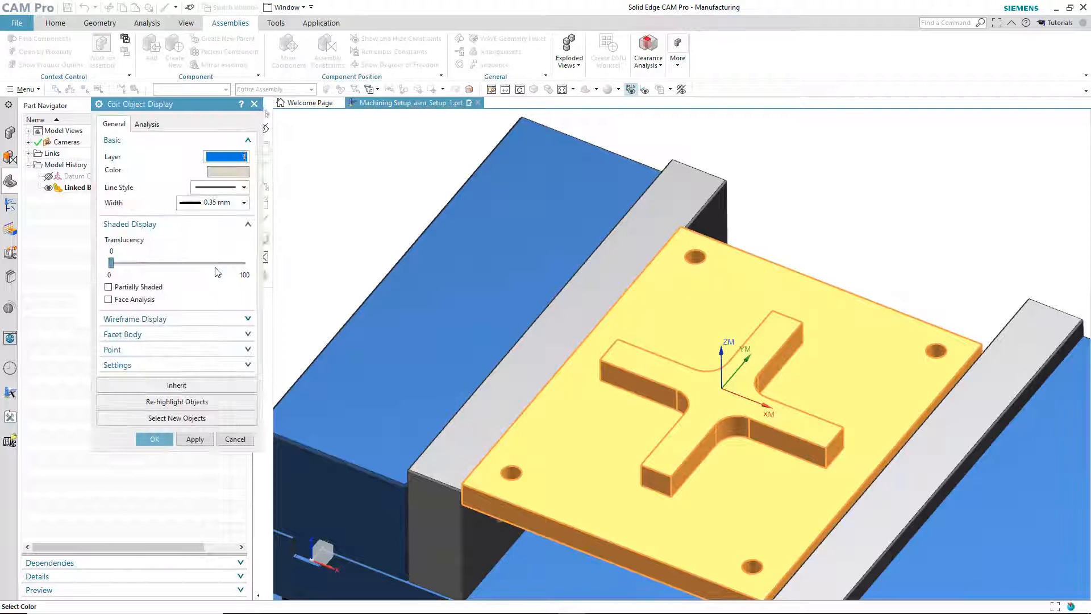
left_click(154, 439)
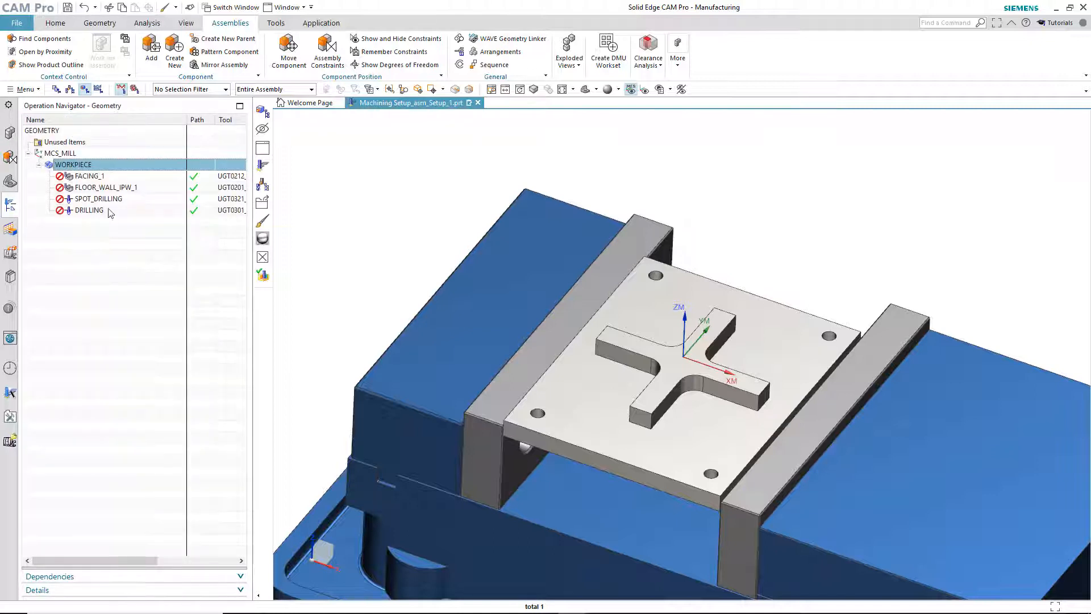
Review the WORKPIECE part geometry selection and close the Workpiece dialog.
double_click(71, 164)
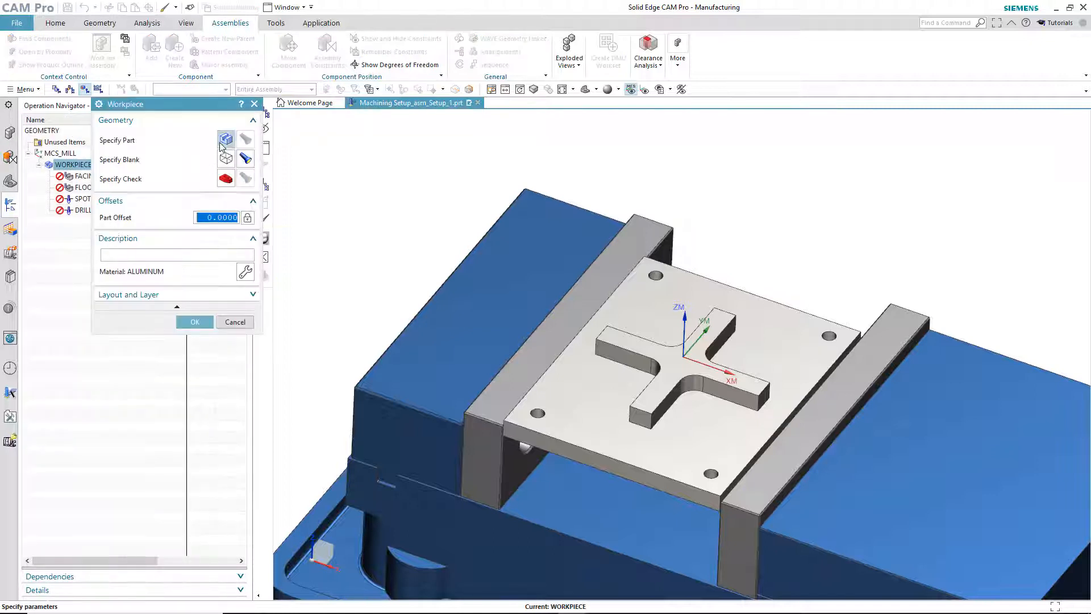
left_click(226, 140)
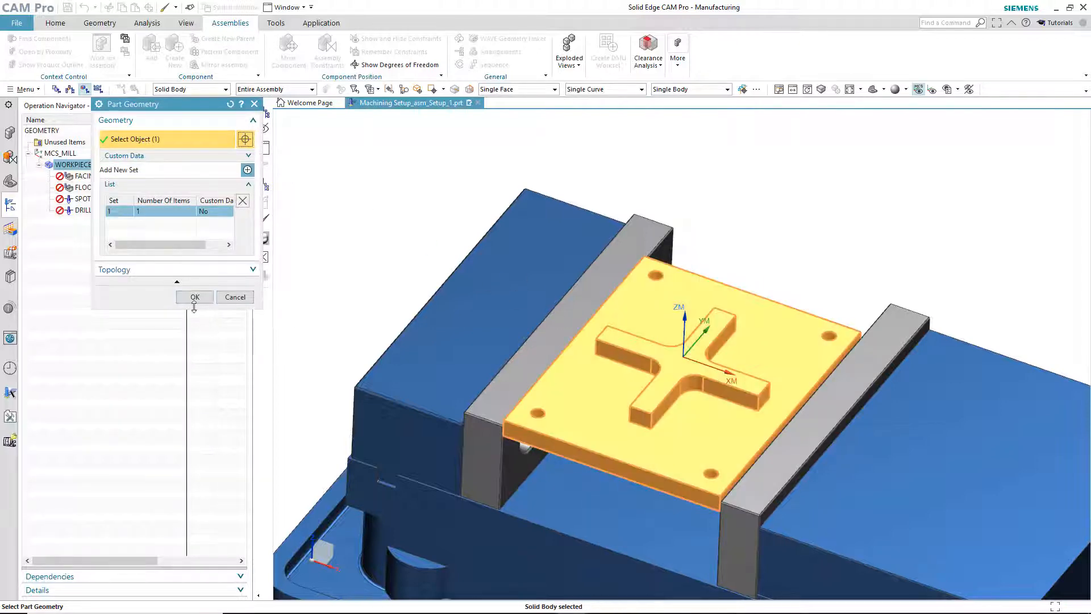
left_click(194, 298)
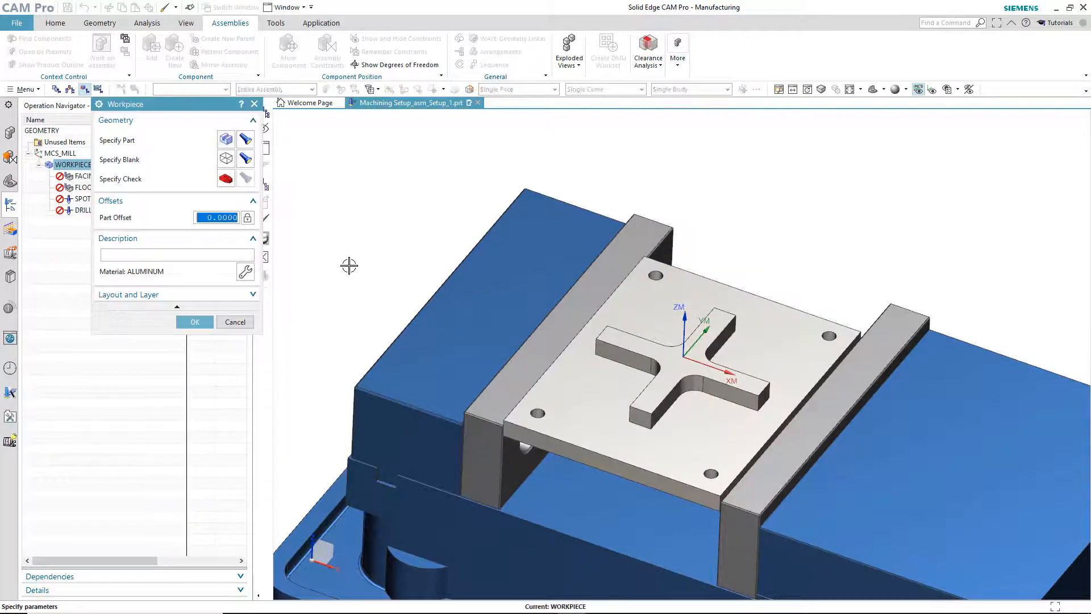
left_click(195, 321)
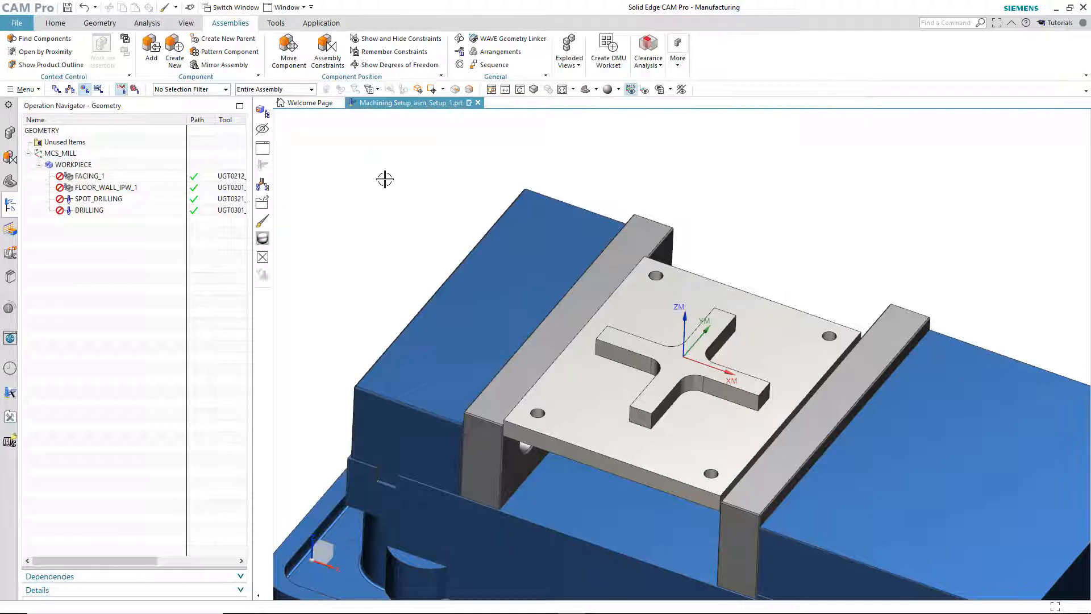
Insert MILL_AREA group TOPOFPART under WORKPIECE with the top face as cut area, selecting FACING_1.
left_click(72, 164)
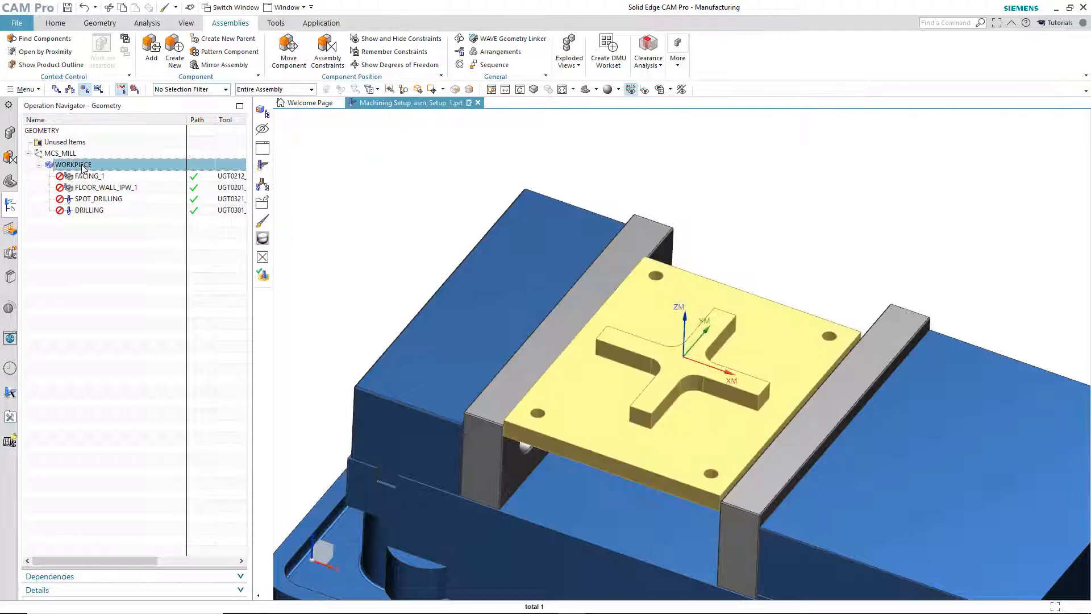
right_click(71, 165)
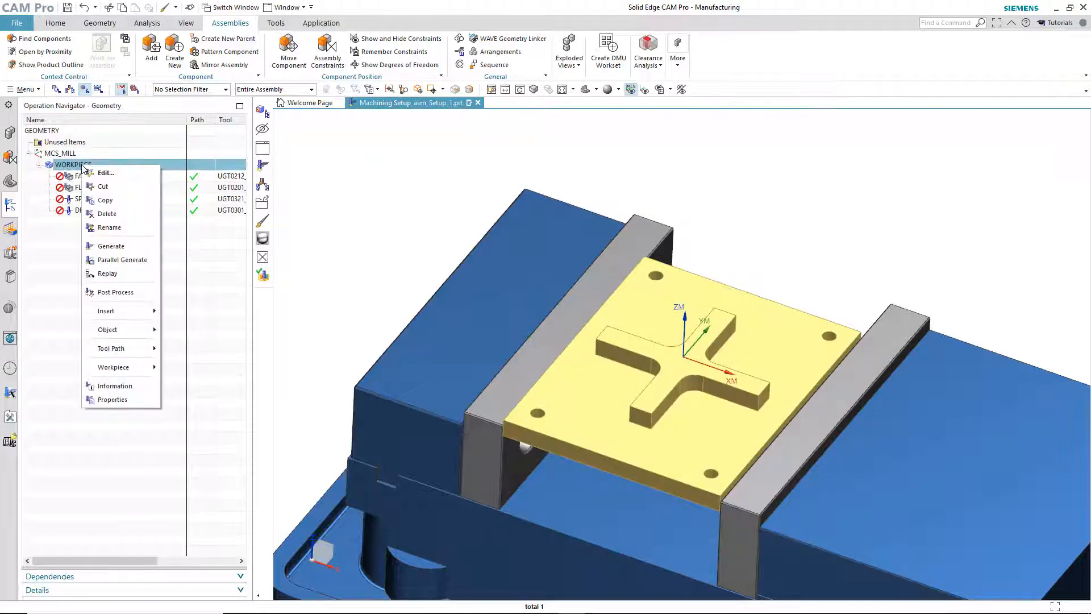
mouse_move(106, 311)
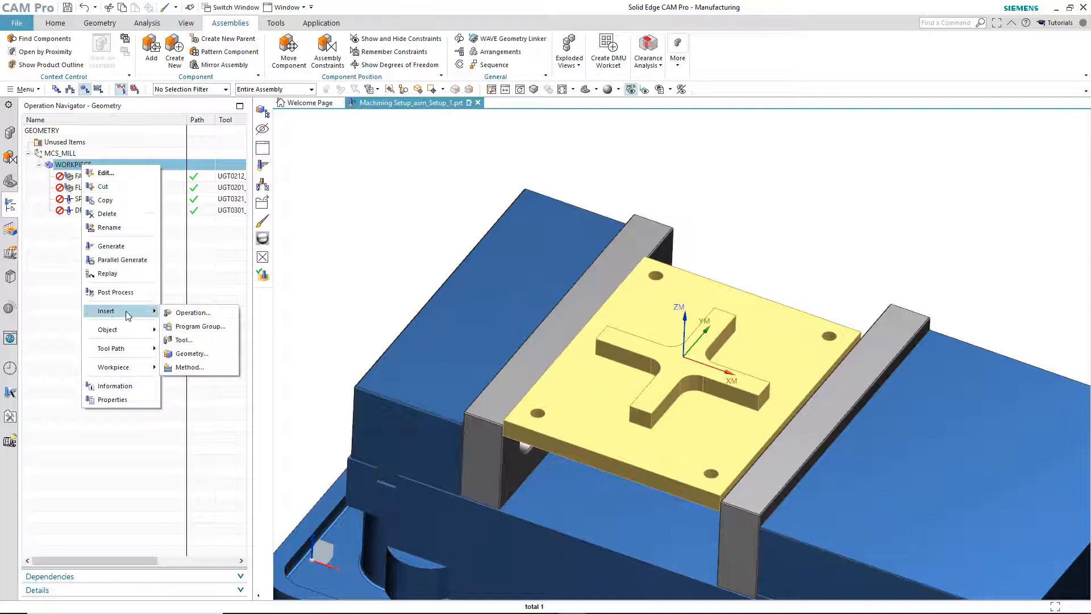
left_click(191, 354)
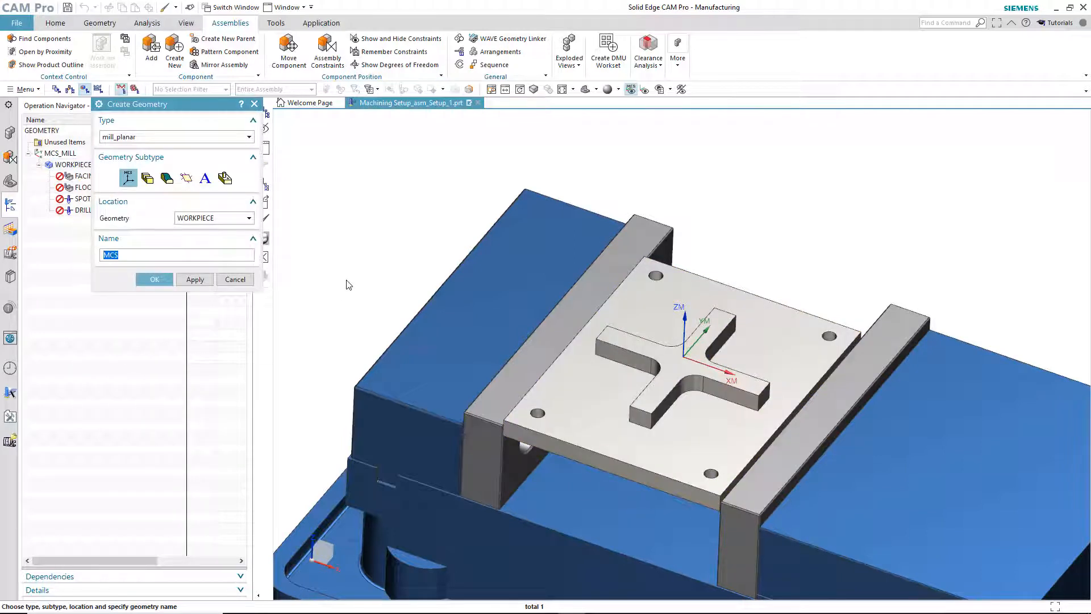
mouse_move(167, 177)
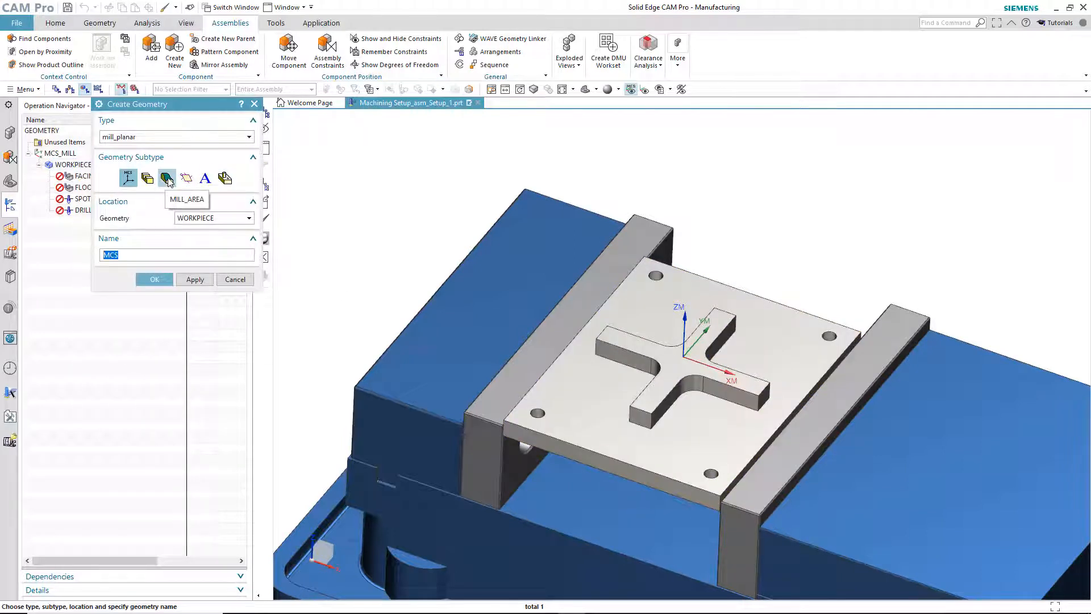
left_click(168, 178)
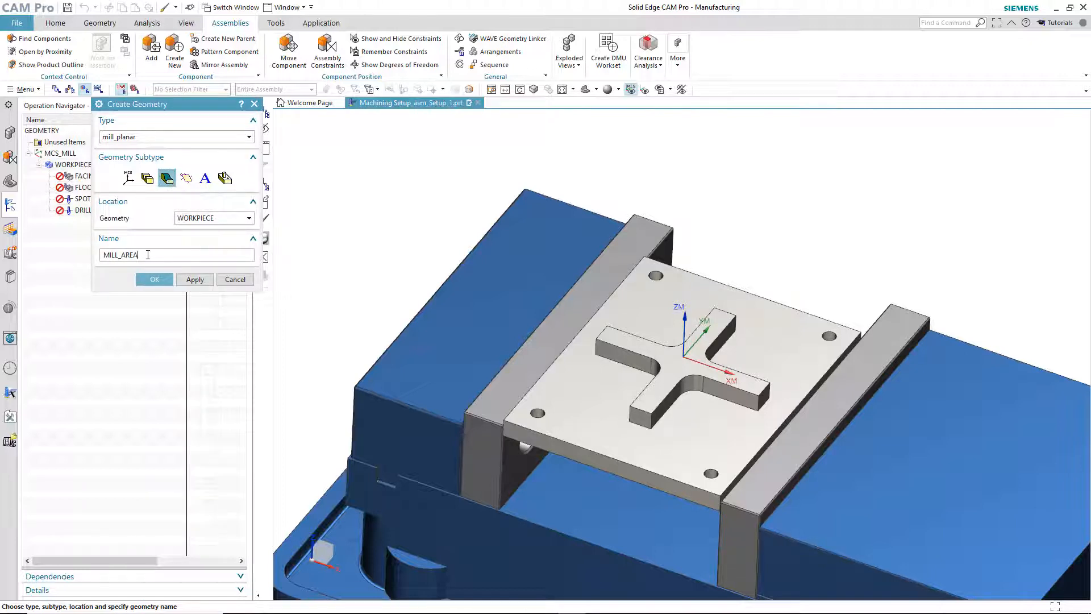
left_click(176, 255)
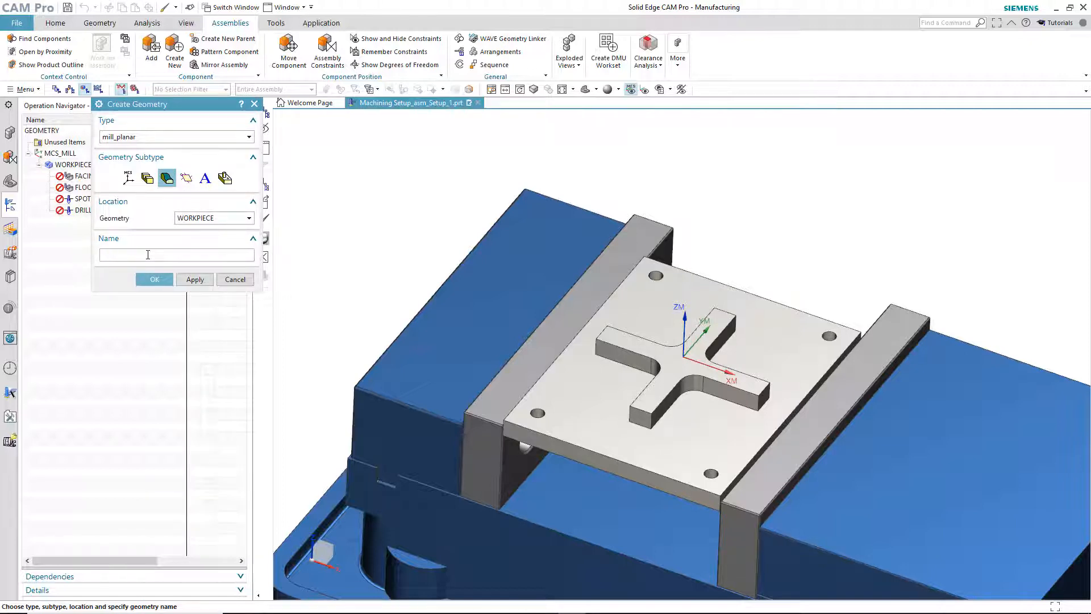
type("topofpart")
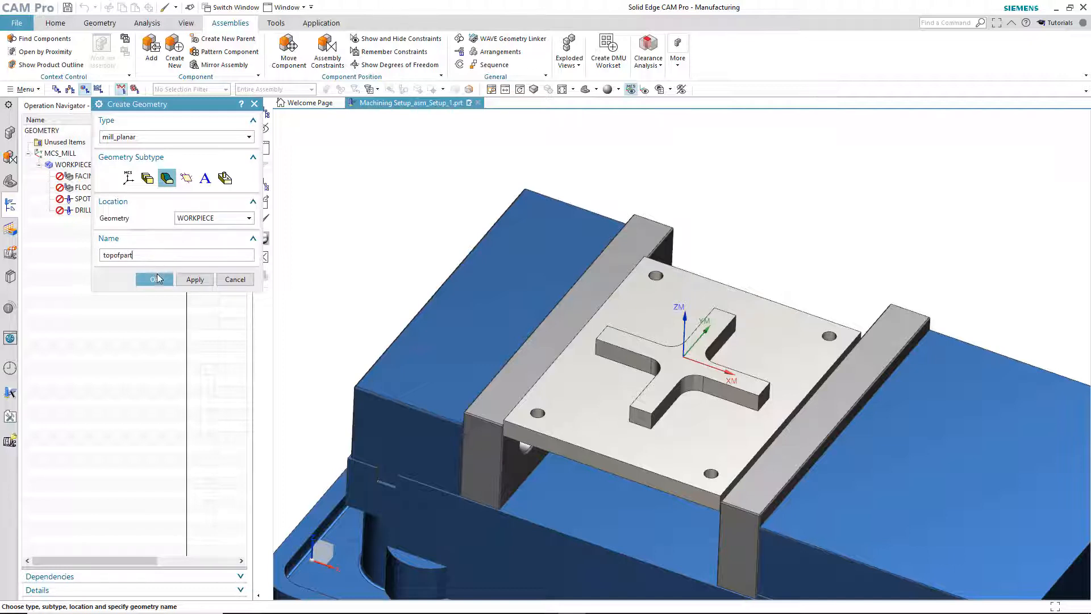
left_click(155, 279)
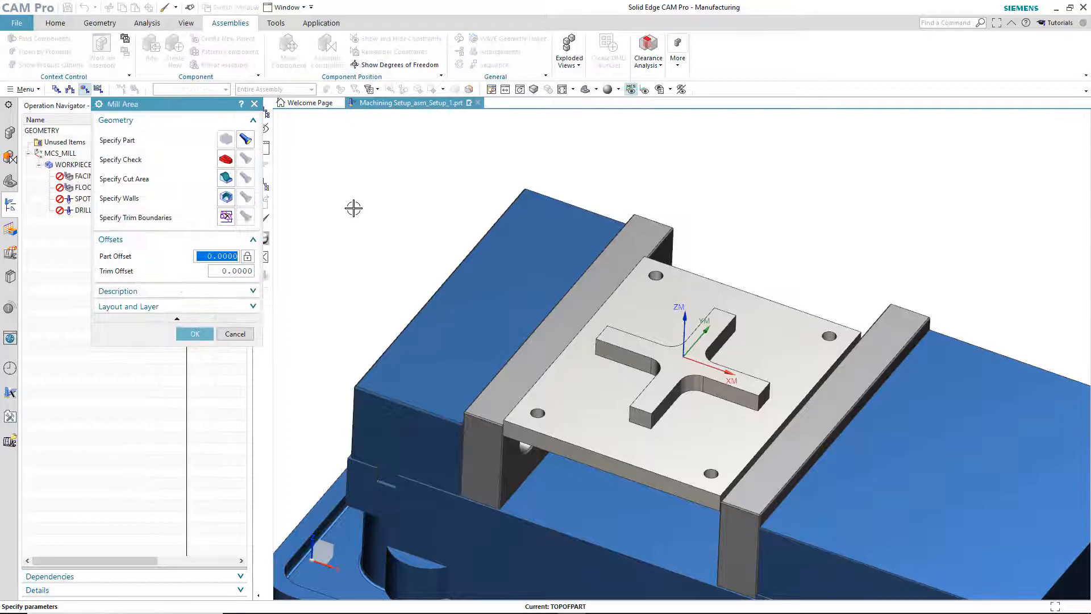
mouse_move(226, 179)
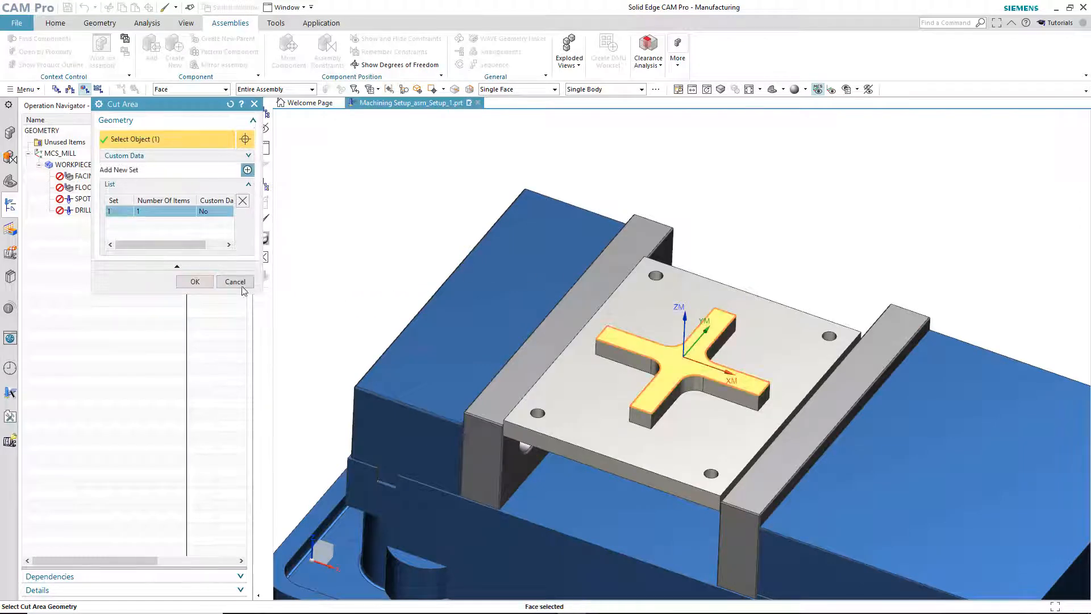
left_click(195, 281)
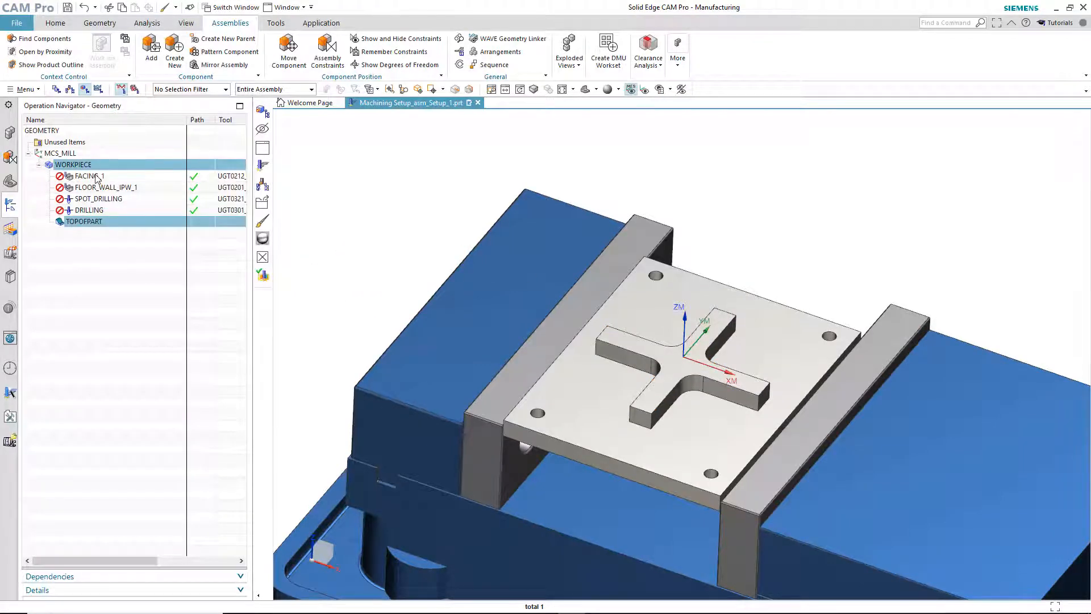
left_click(87, 176)
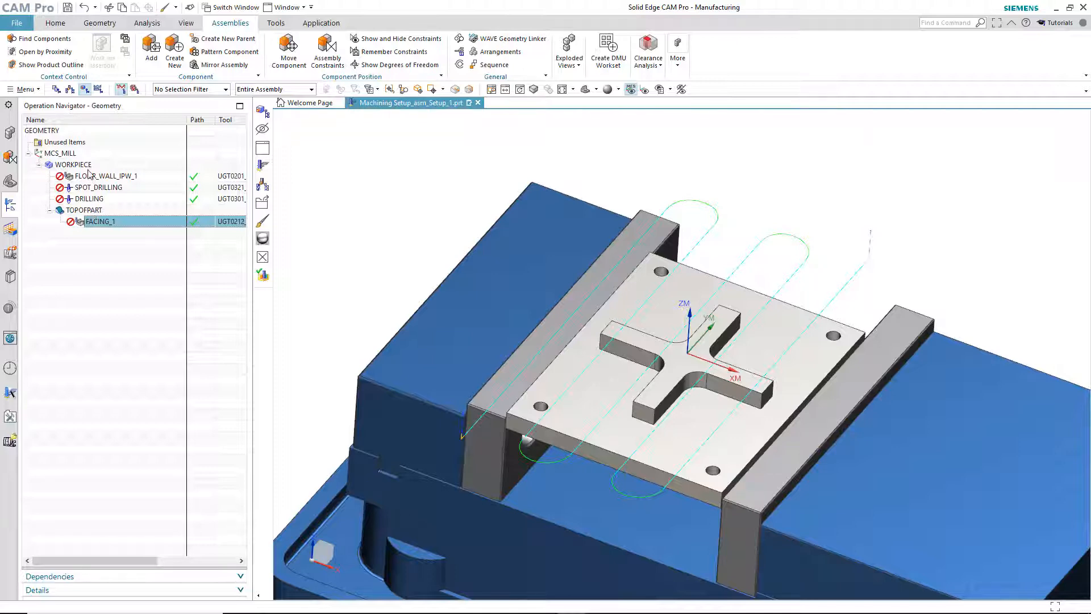
Insert MILL_AREA group BOTTOMFACE under WORKPIECE and specify its cut area.
left_click(72, 164)
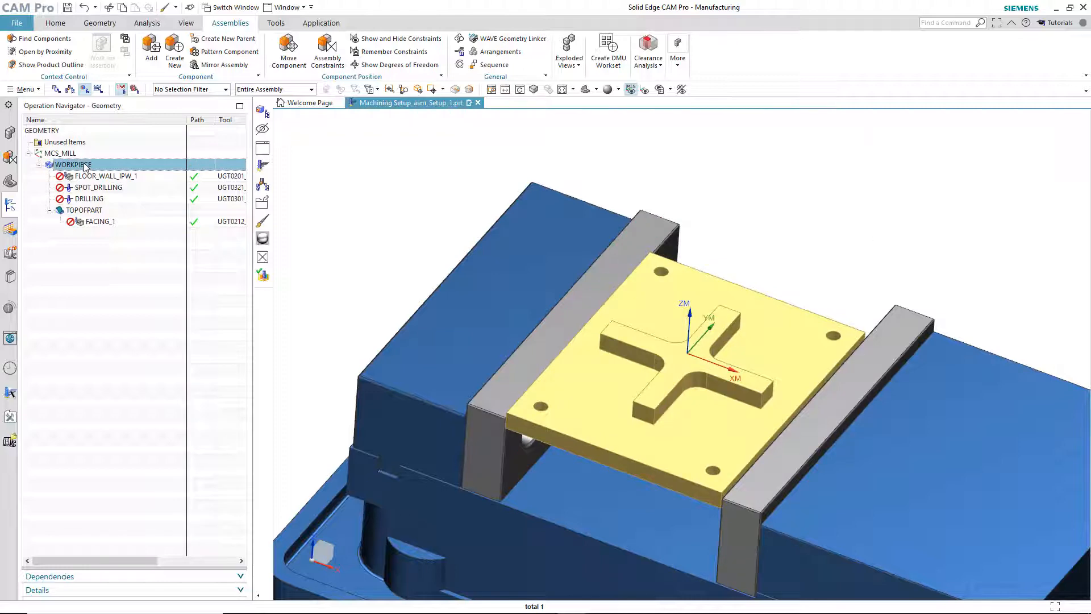
right_click(70, 165)
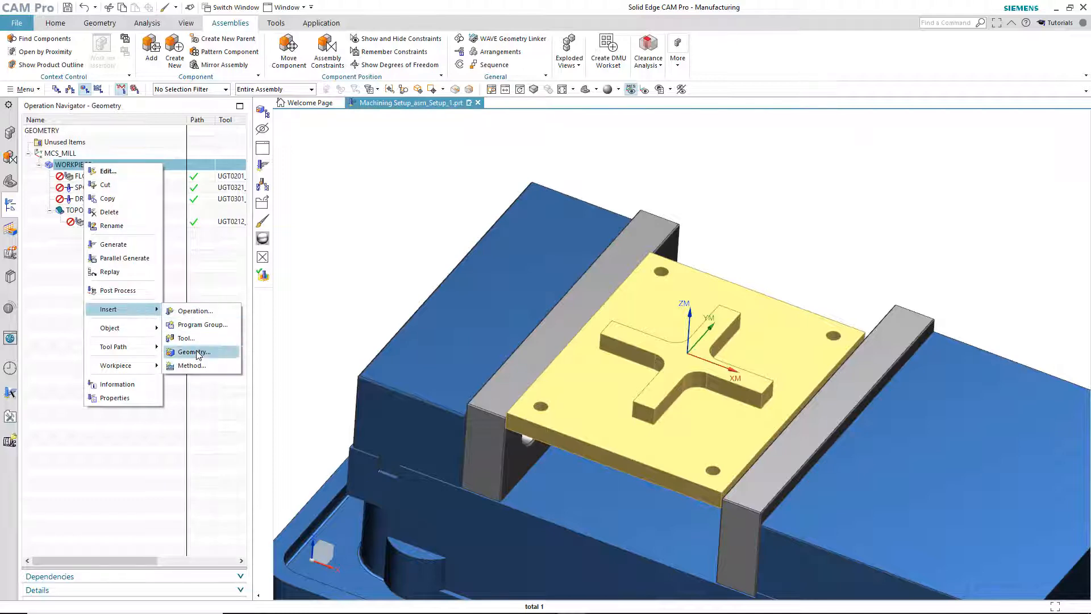
left_click(193, 352)
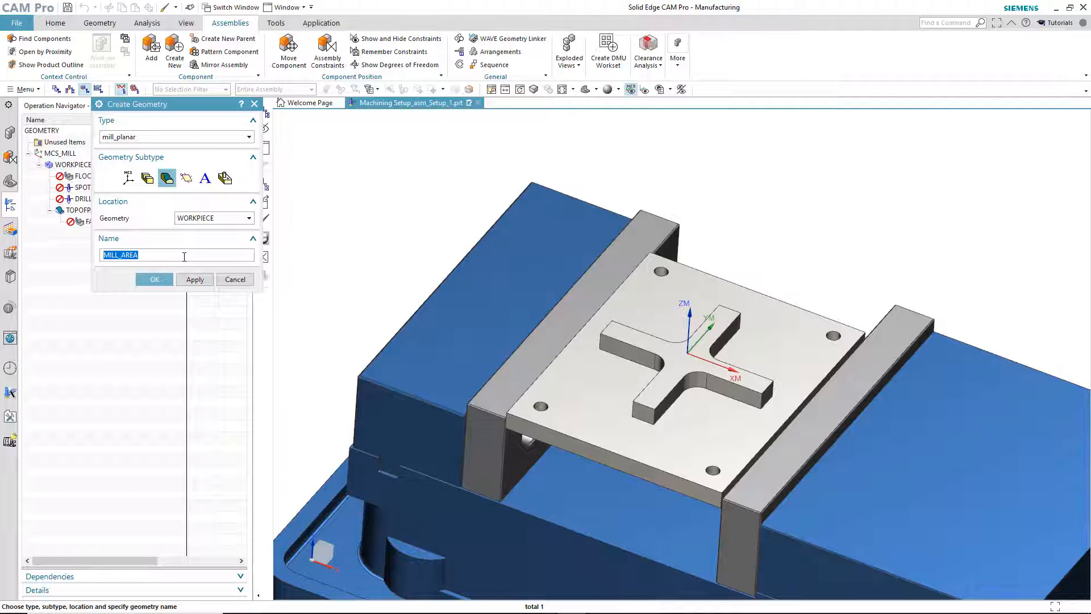
type("bottomface")
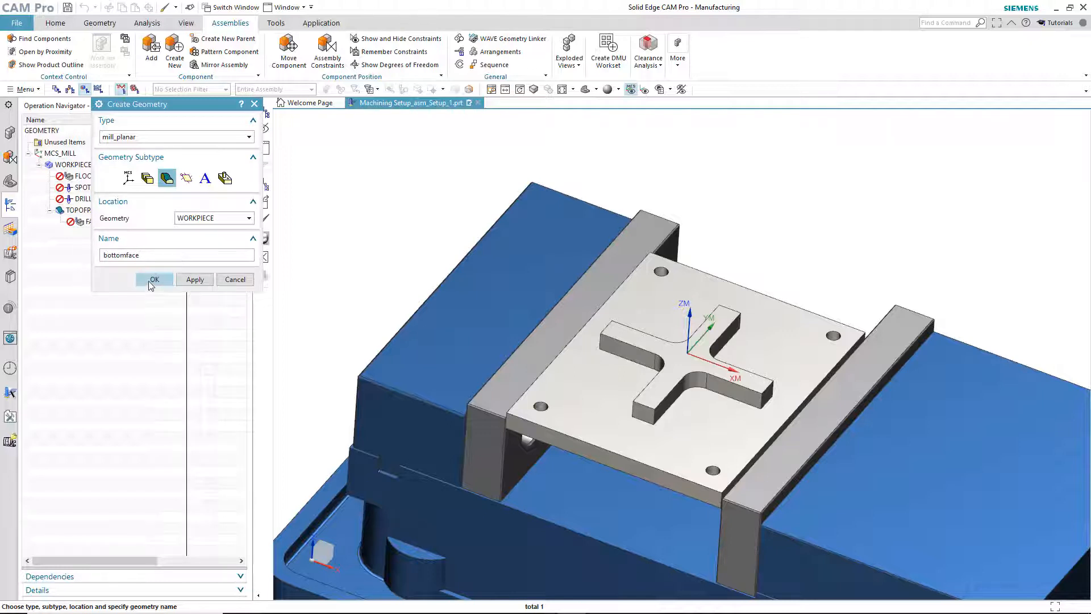
left_click(154, 279)
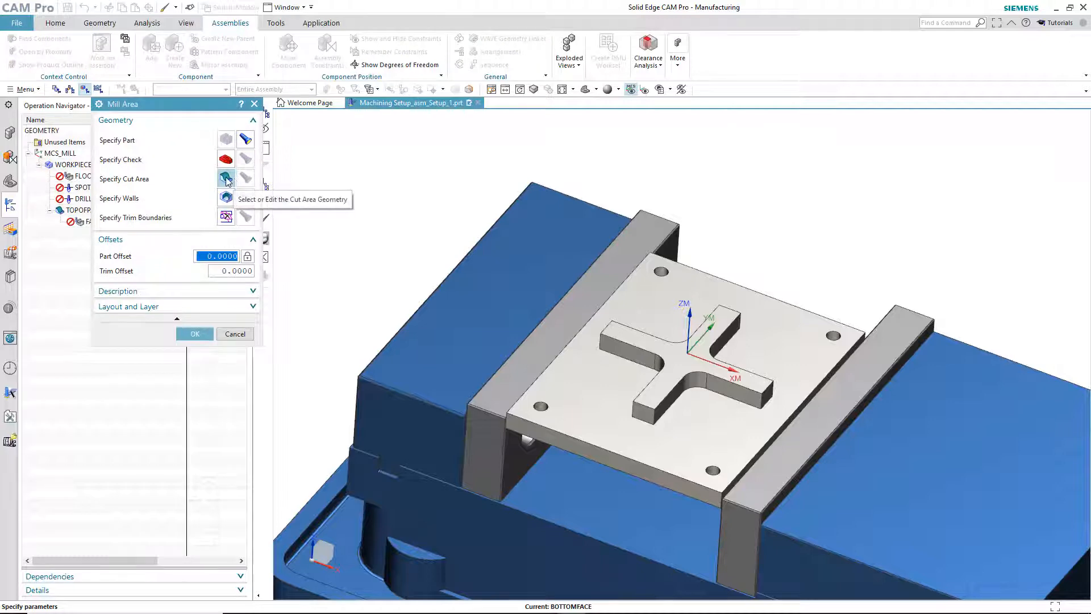
left_click(226, 179)
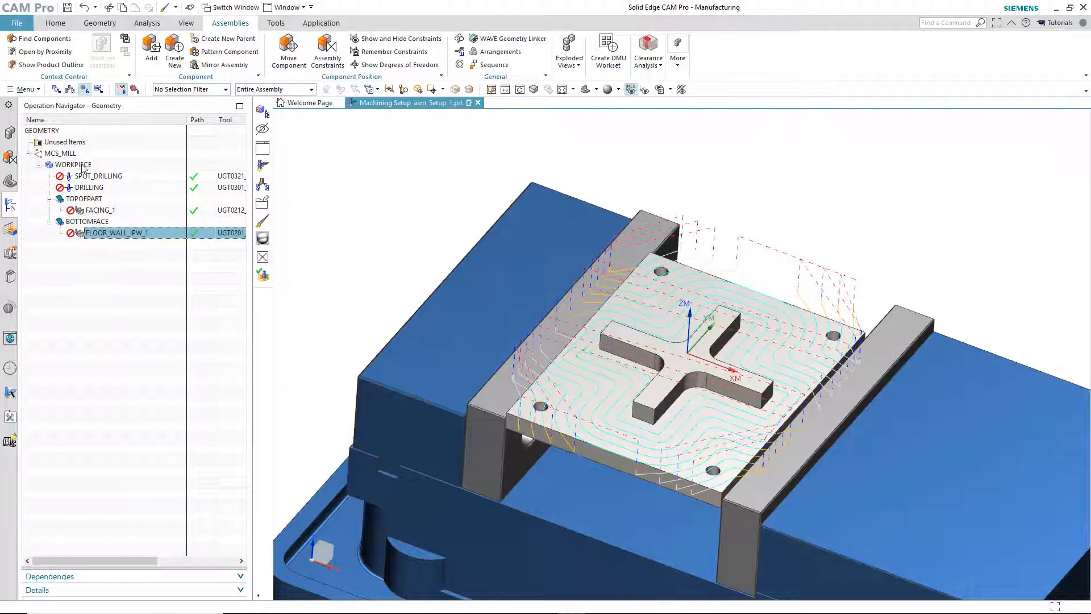
right_click(72, 164)
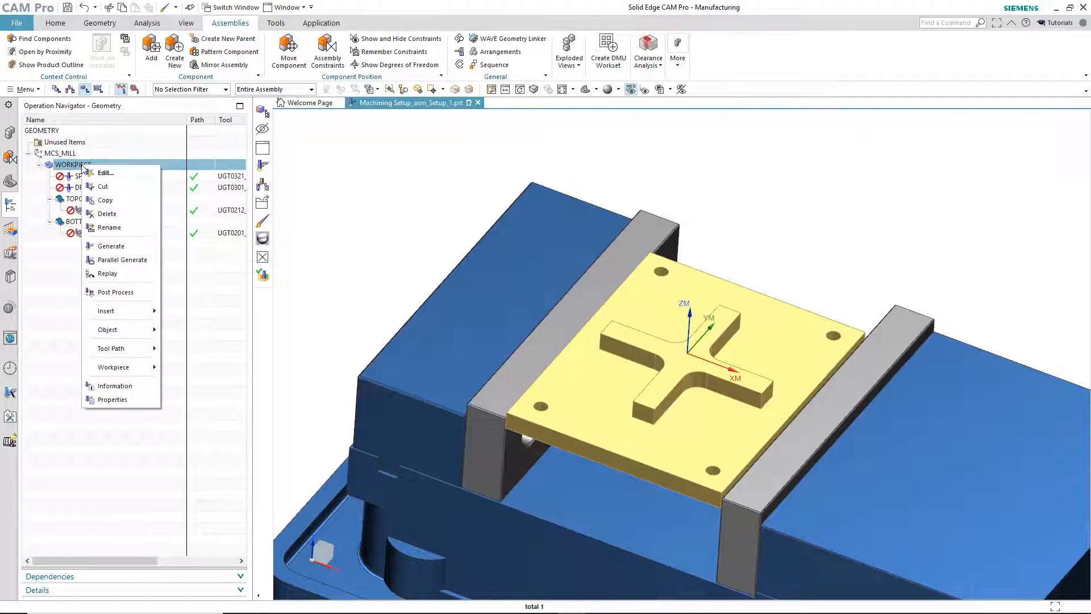
mouse_move(106, 311)
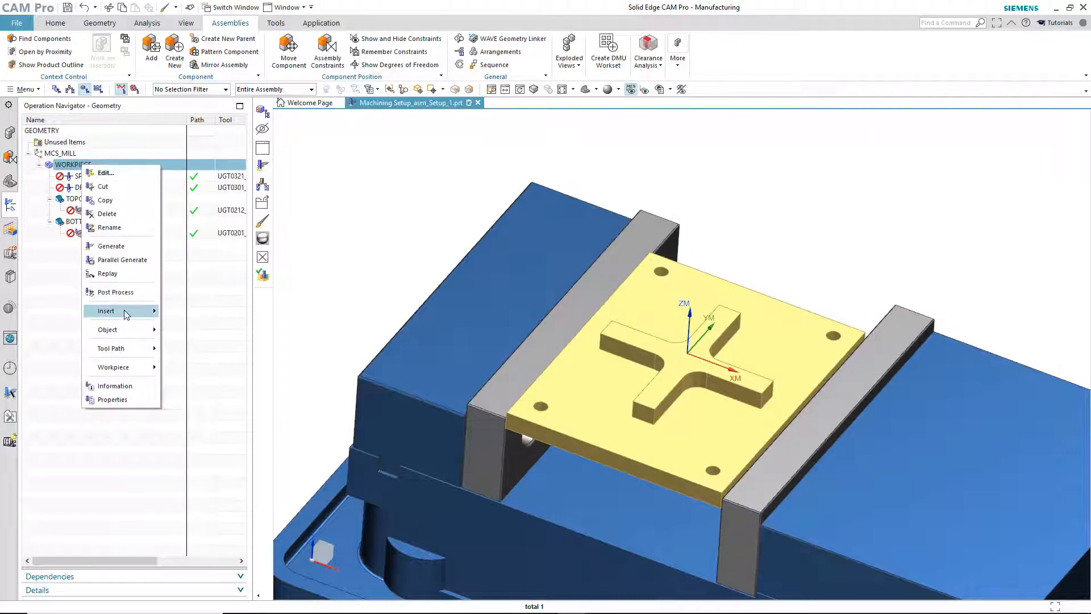
mouse_move(106, 310)
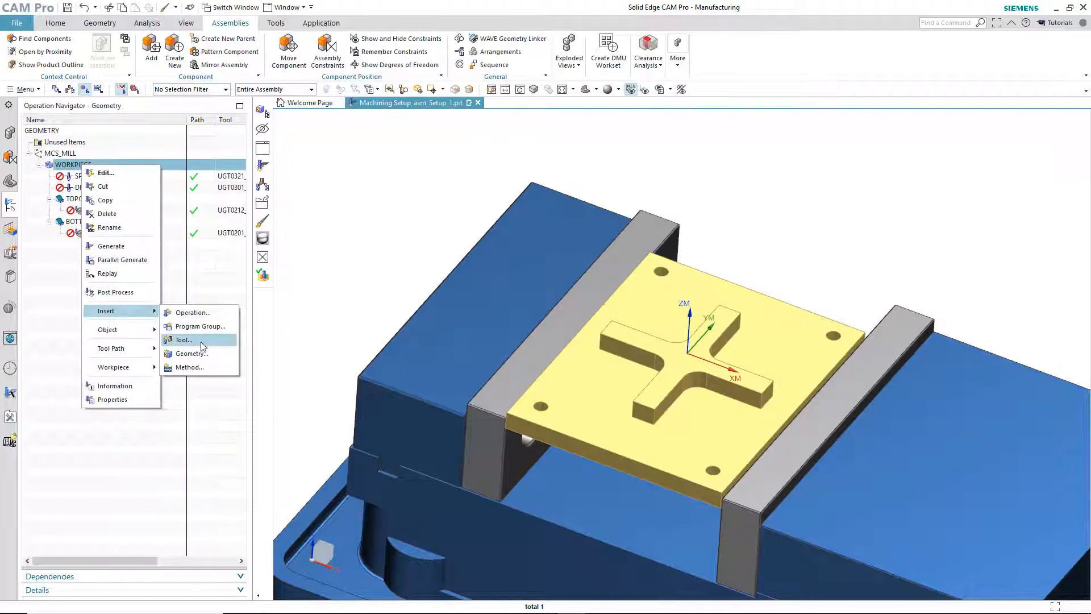
Insert hole geometry group HOLES under WORKPIECE from the plate's four holes.
left_click(192, 353)
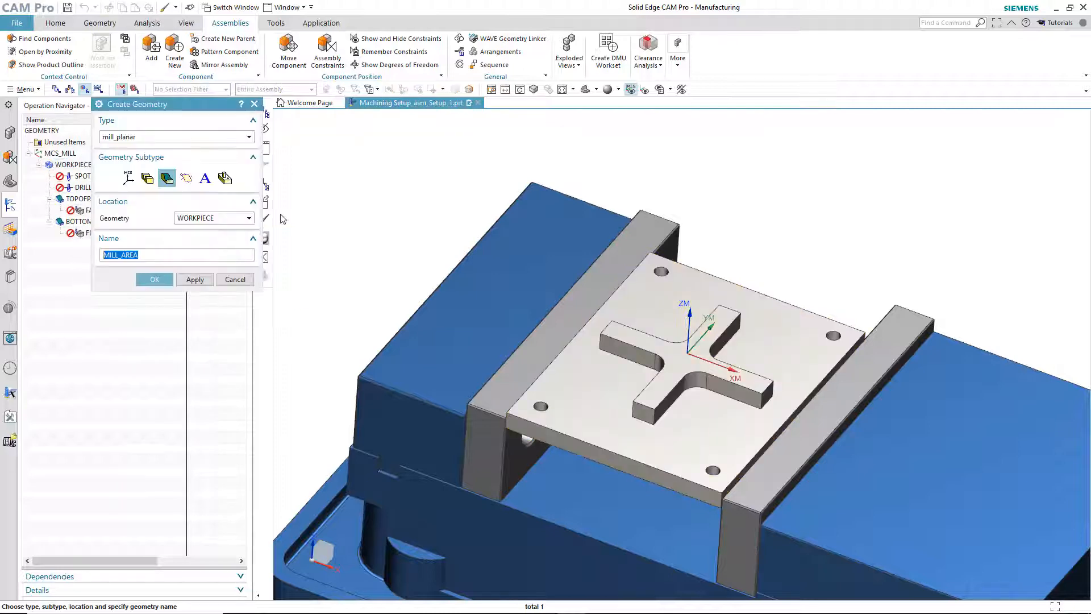
left_click(225, 178)
type("HOLEs")
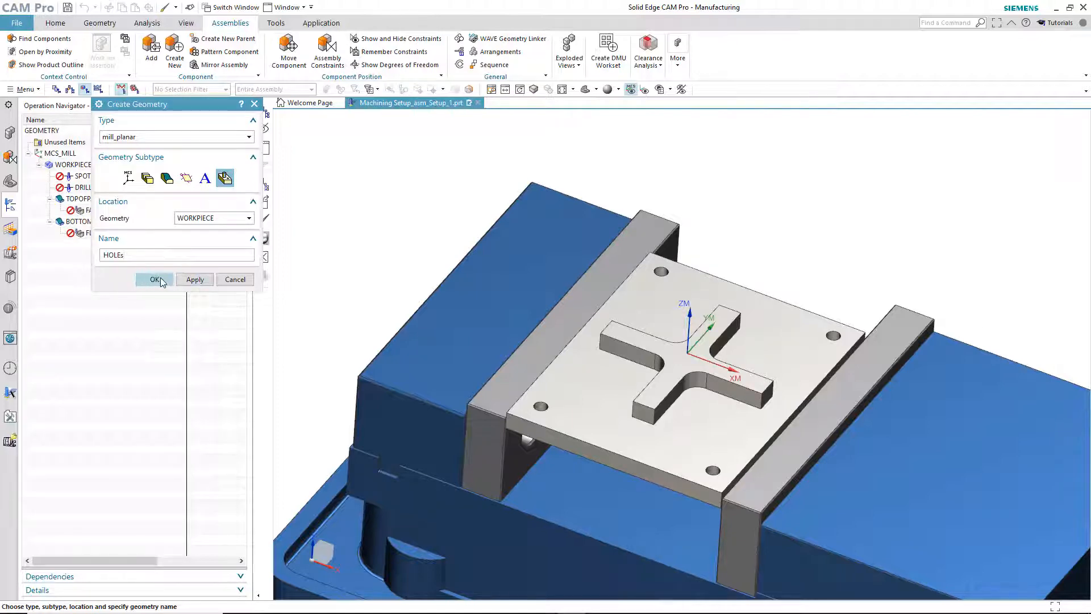
left_click(155, 279)
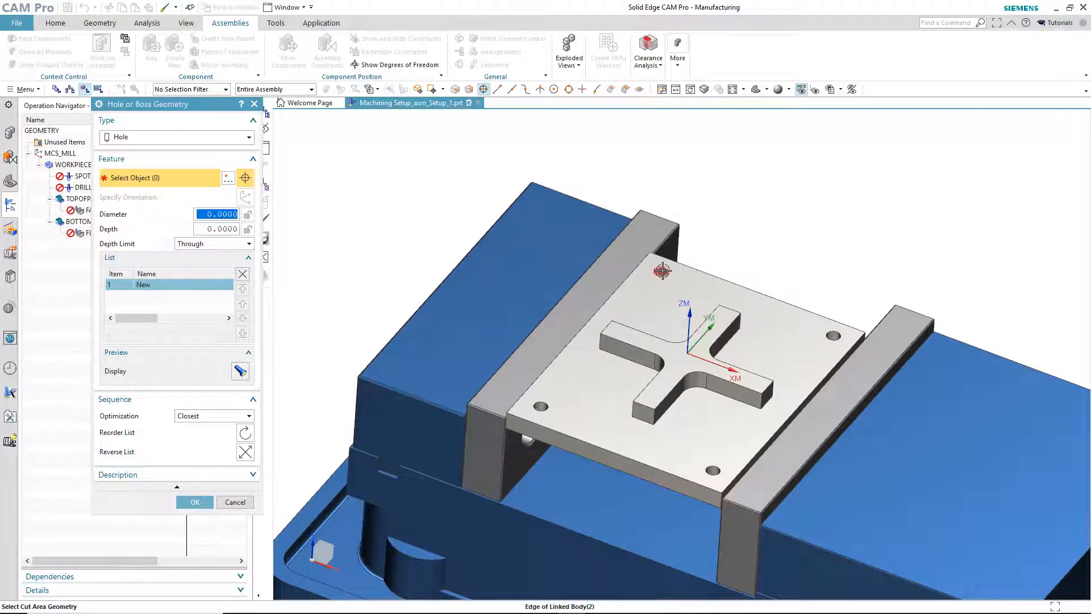
left_click(660, 270)
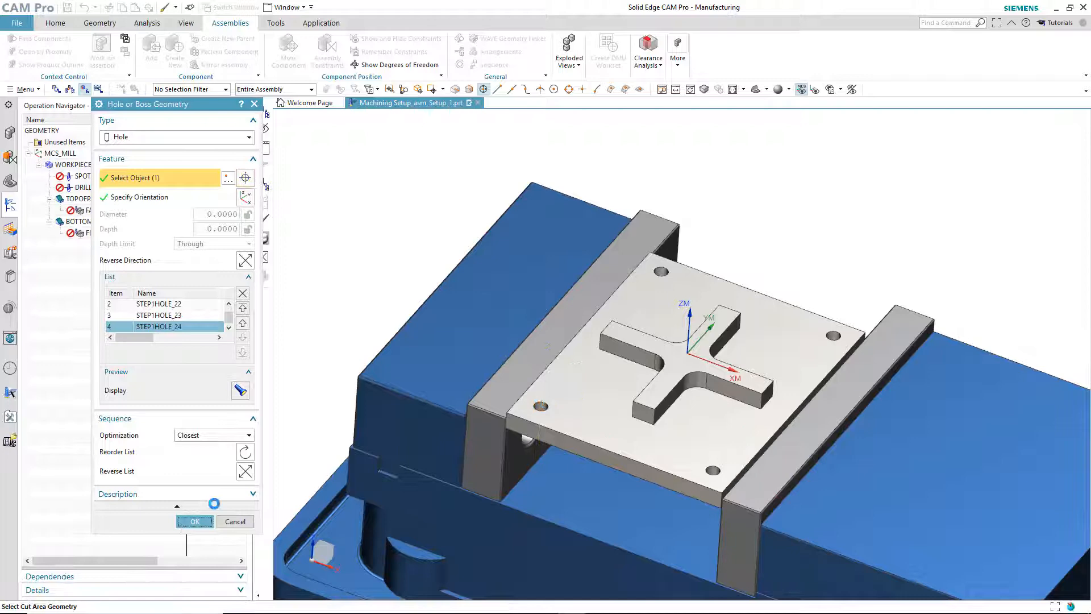
left_click(194, 521)
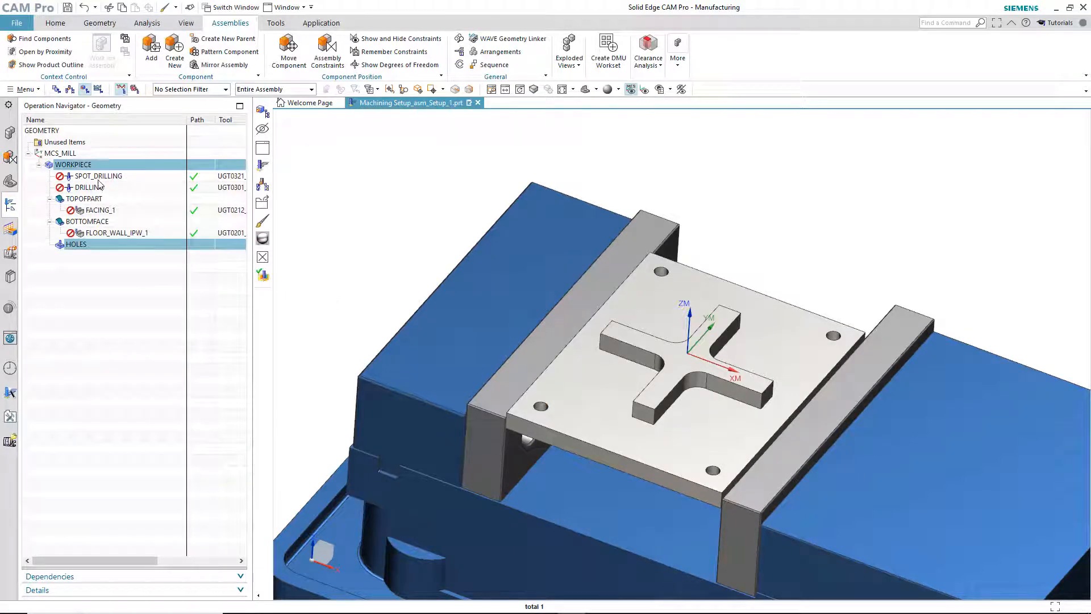
Move SPOT_DRILLING and DRILLING under HOLES and start regenerating program 1234.
left_click(97, 176)
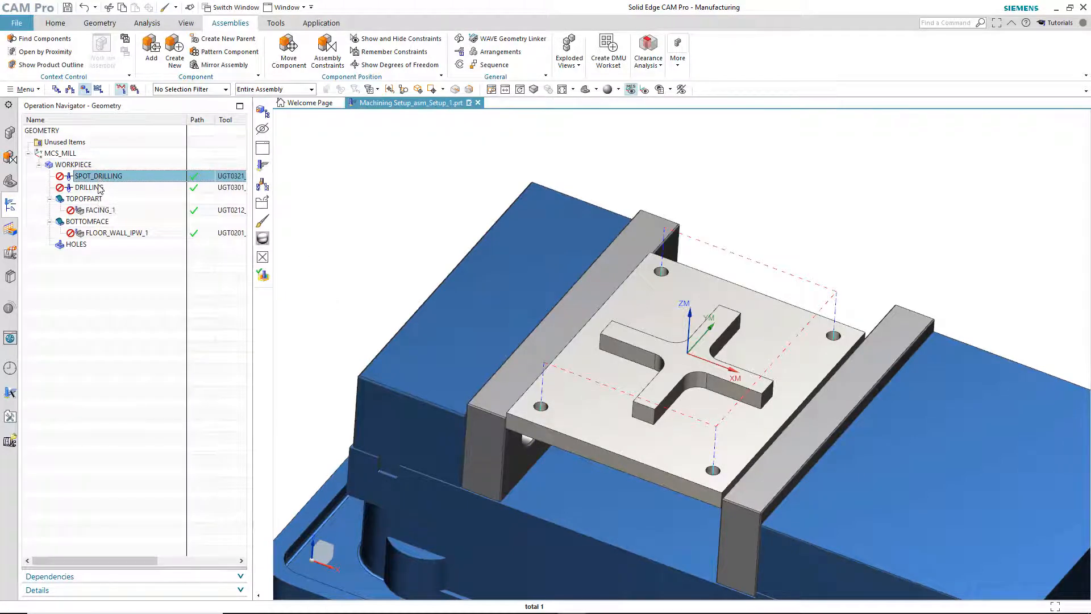
left_click(89, 187)
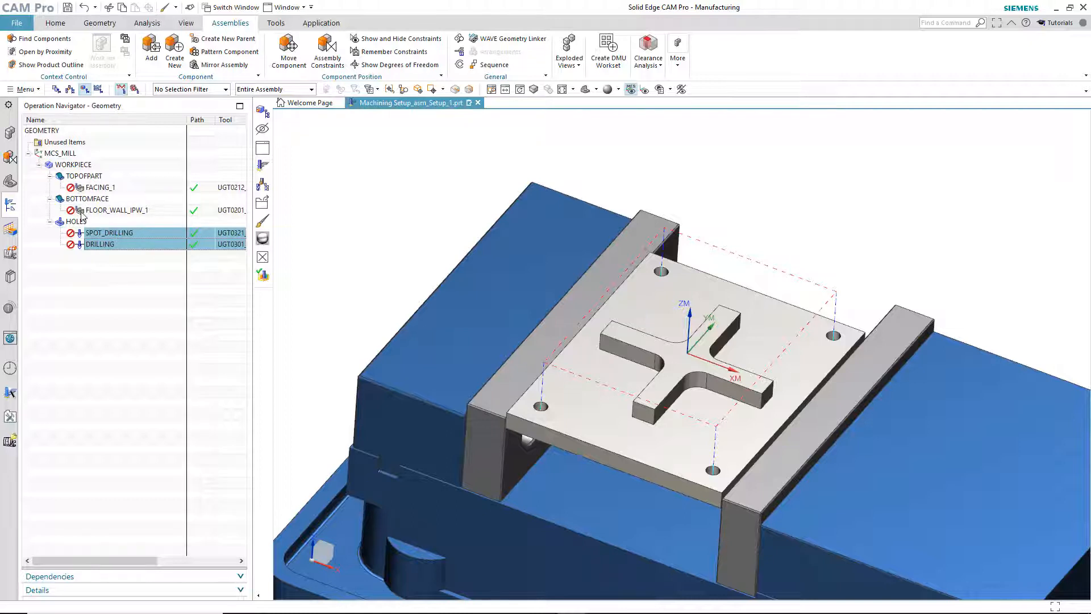
mouse_move(108, 244)
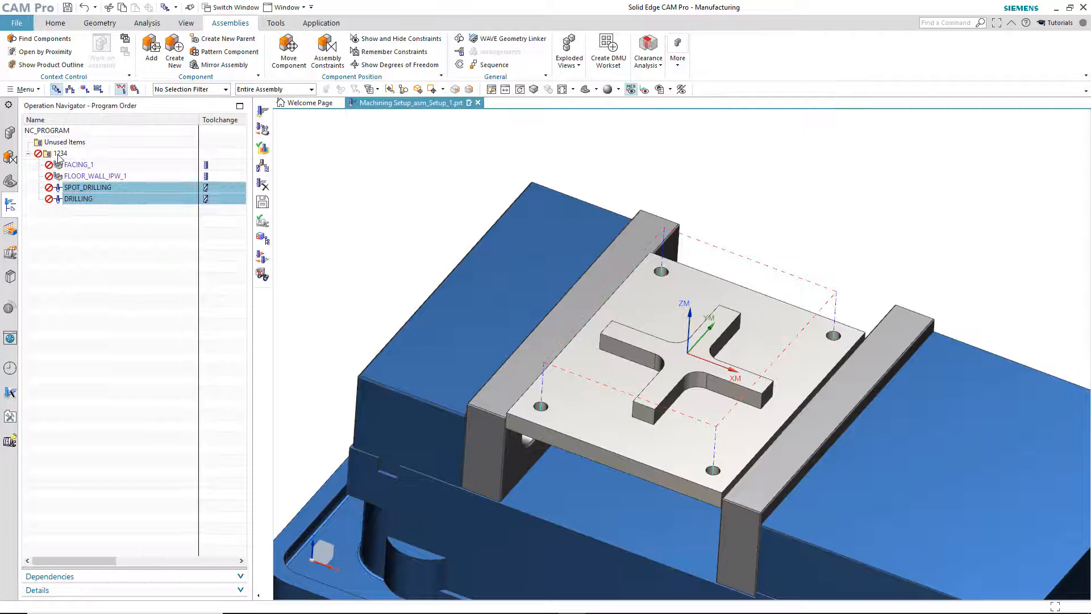
left_click(55, 22)
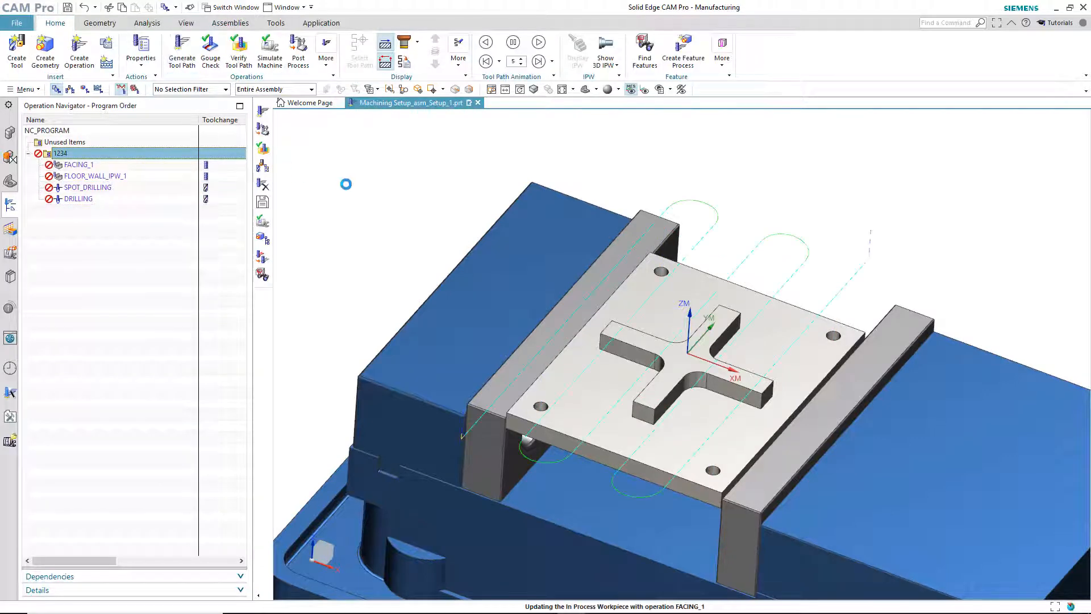
Accept the regenerated tool paths for all four program 1234 operations.
left_click(181, 50)
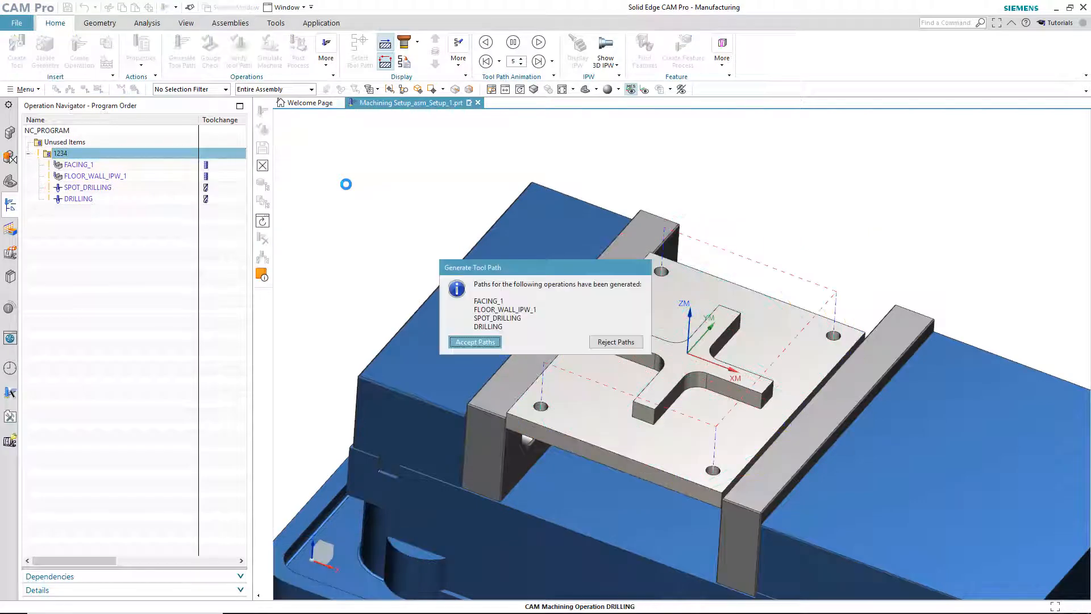
left_click(474, 341)
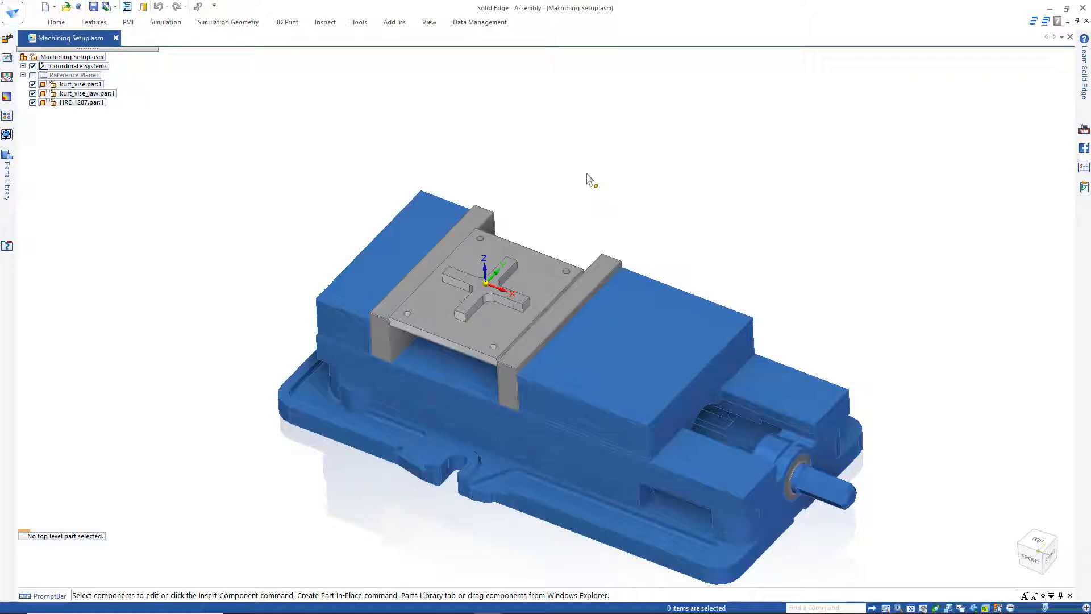
Swap HRE-1287.par for HRE-1287 REV A.par, placed in the vise at offset -5.
left_click(81, 102)
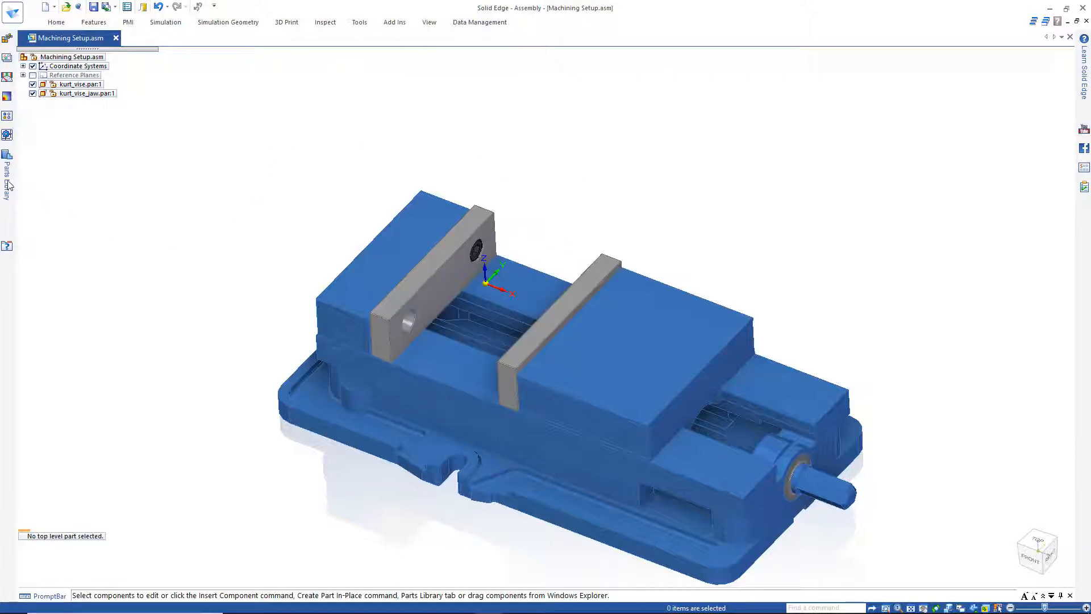
left_click(7, 167)
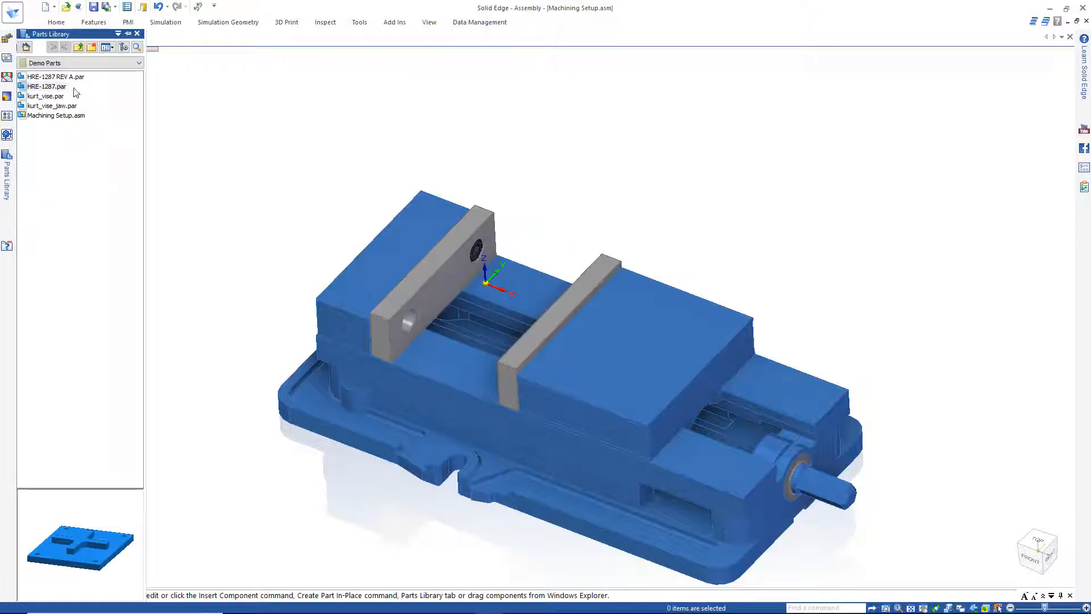
left_click(54, 76)
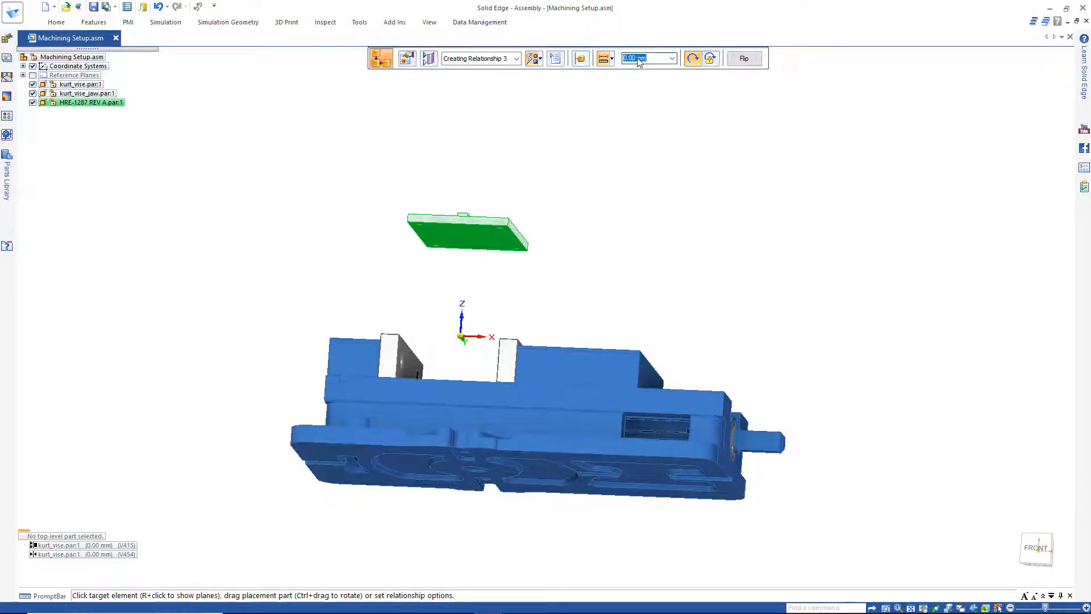
type("-5")
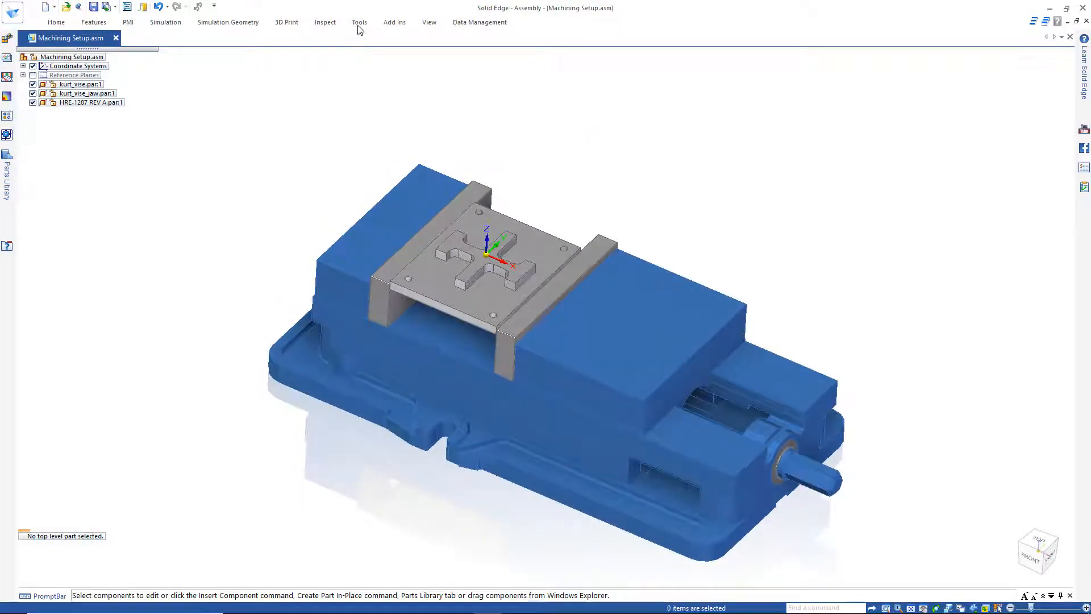
left_click(359, 21)
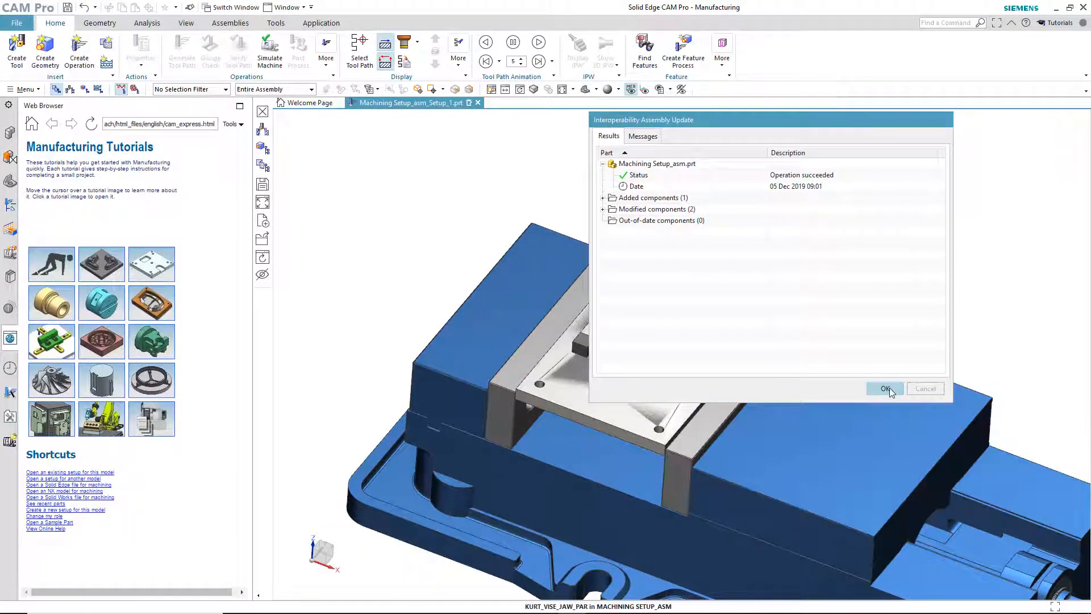
Close the Interoperability Assembly Update results with OK.
left_click(884, 388)
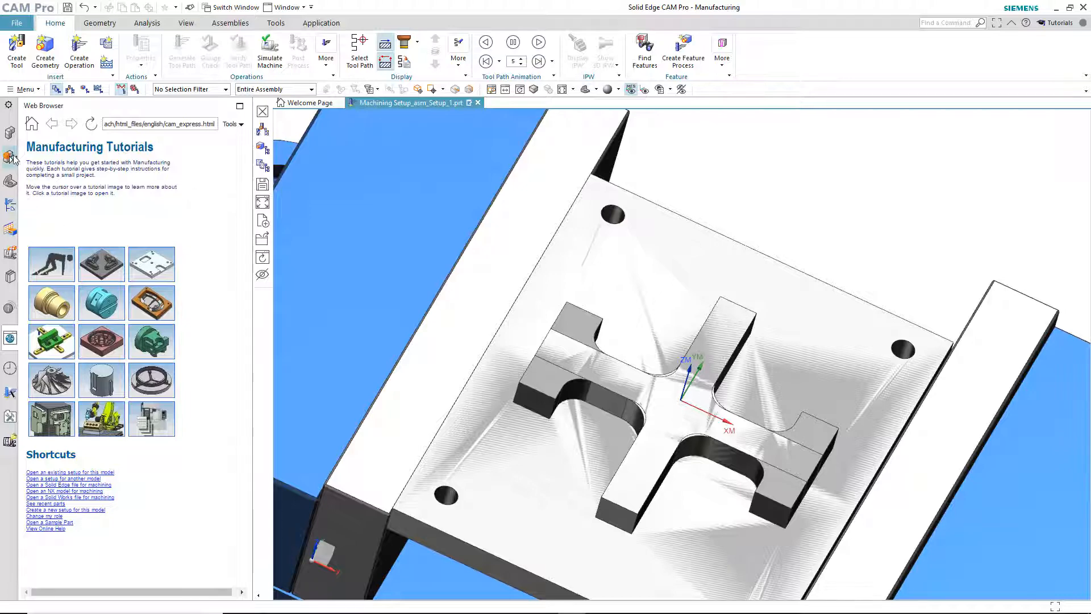
Show the setup's assembly structure, listing HRE-1287 REV A beside the vise and jaw components.
left_click(10, 134)
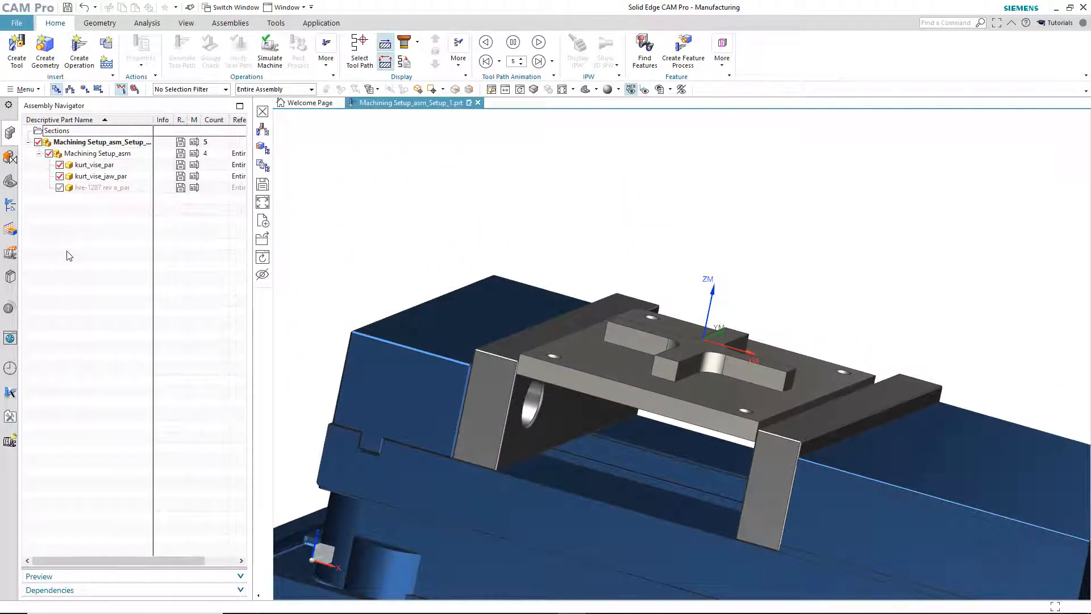
mouse_move(44, 208)
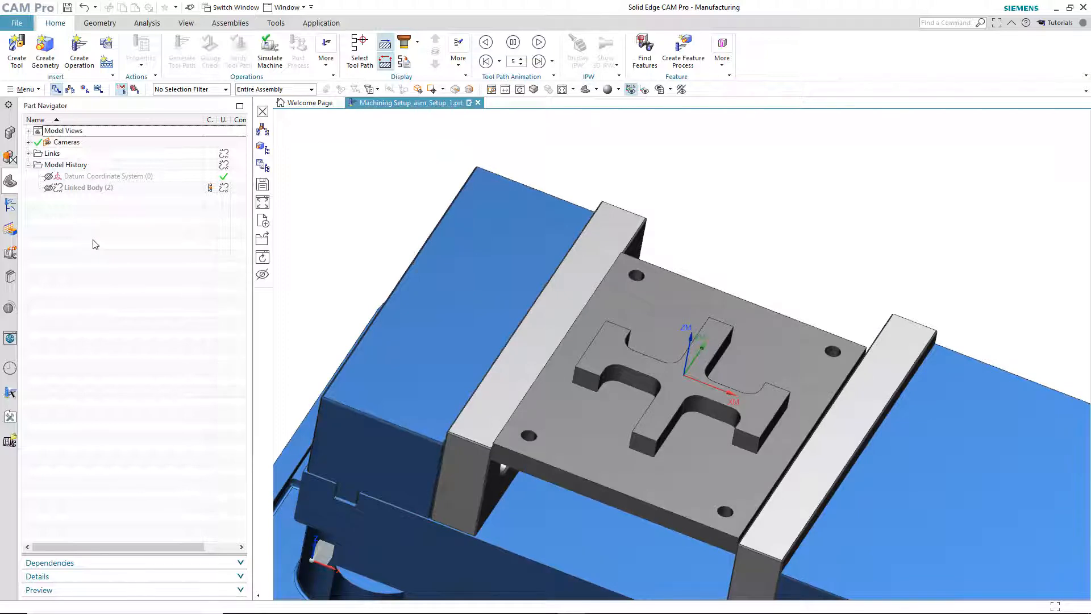
mouse_move(98, 245)
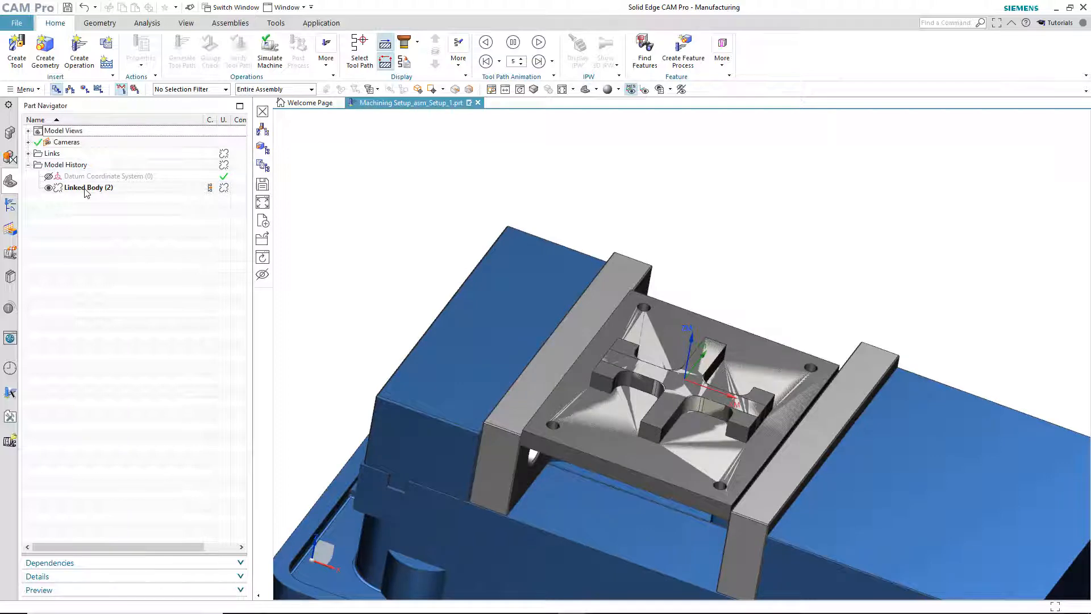
Edit Linked Body (2) so it references the HRE-1287 REV A body.
left_click(87, 187)
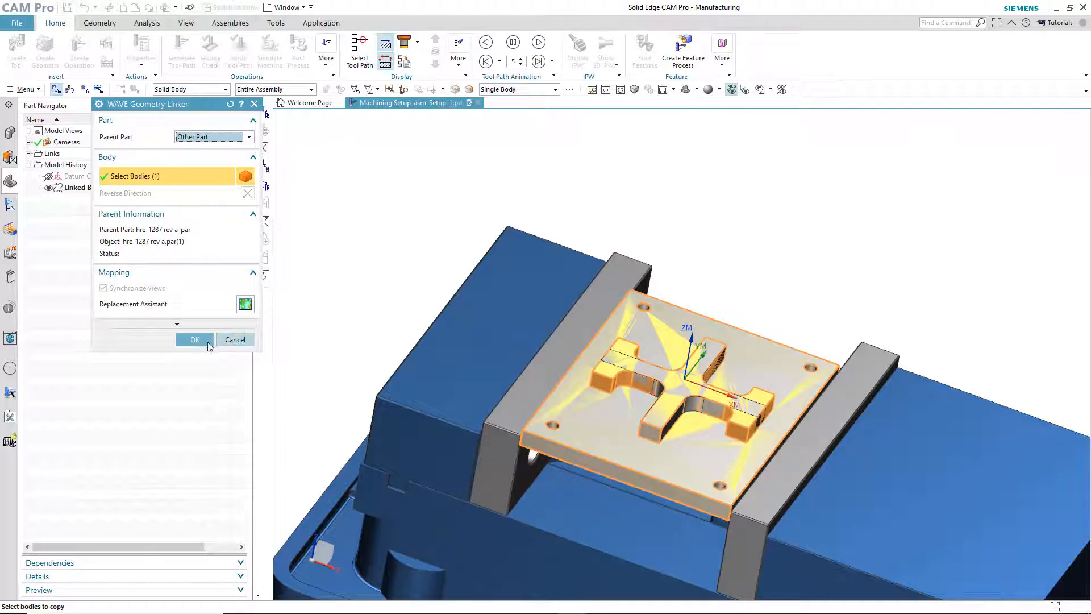
left_click(194, 340)
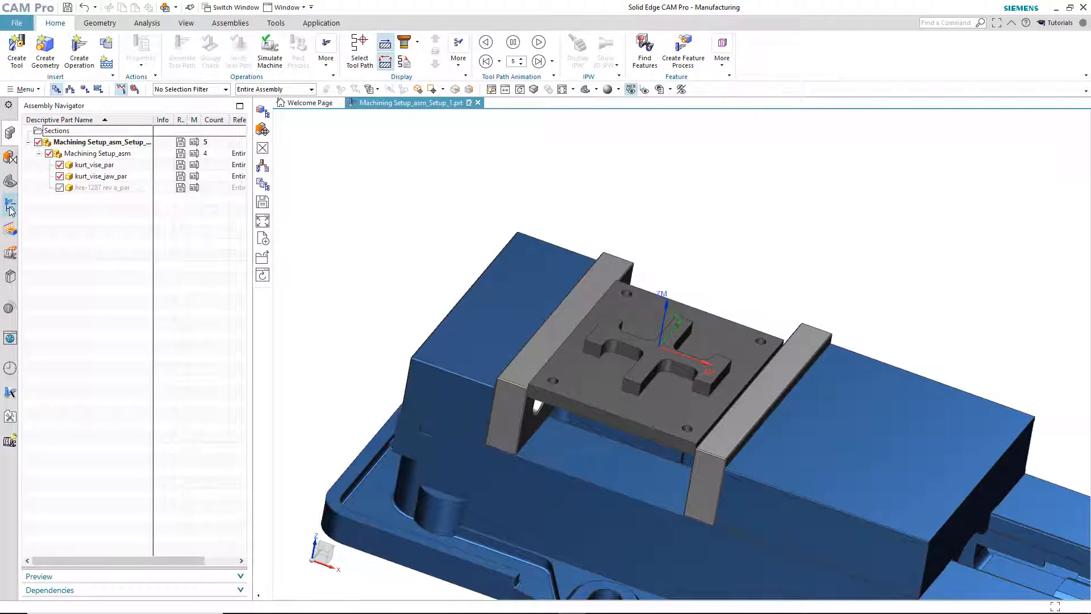
In the Geometry view, reconfirm the TOPOFPART geometry group against the relinked part.
left_click(11, 209)
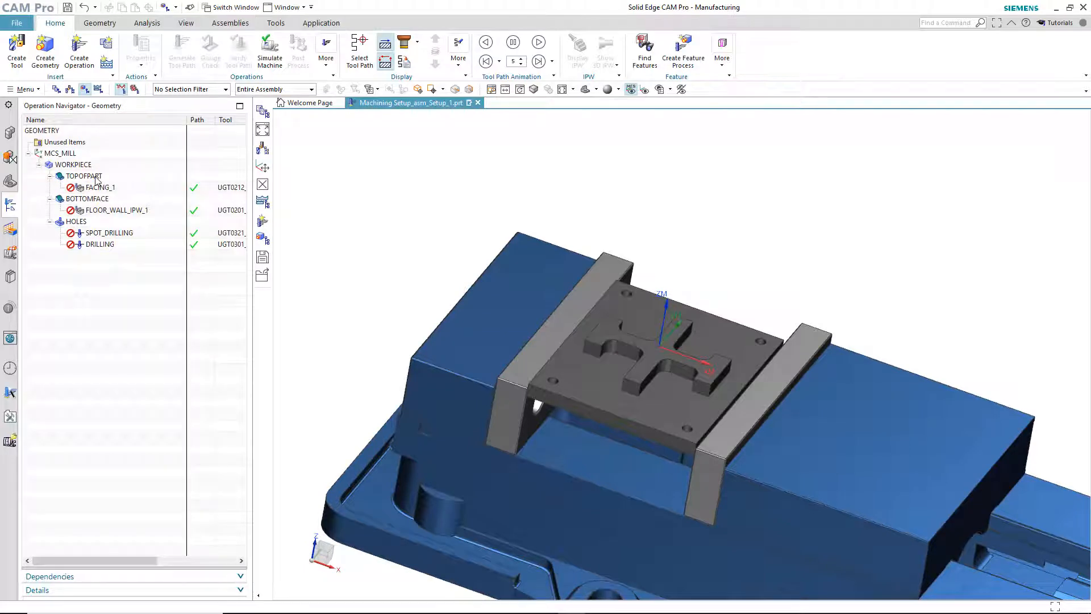
left_click(84, 177)
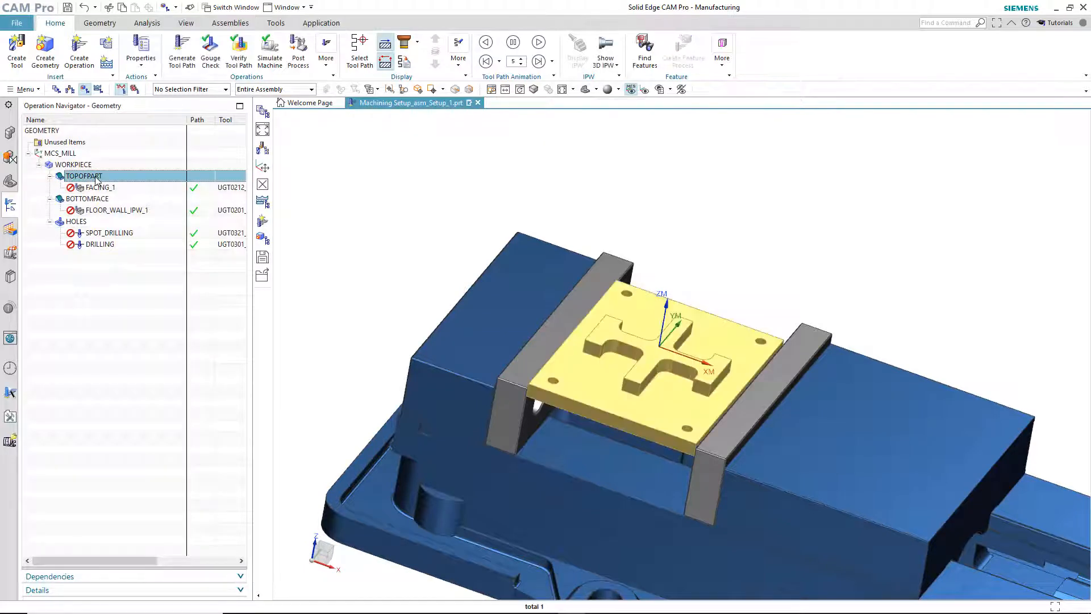
double_click(84, 176)
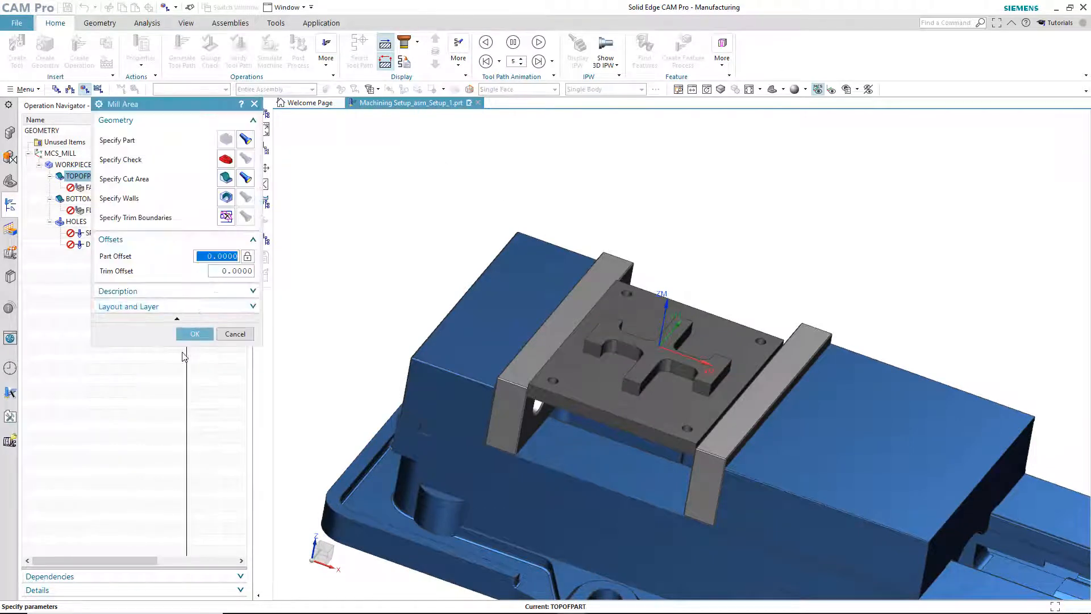
left_click(195, 334)
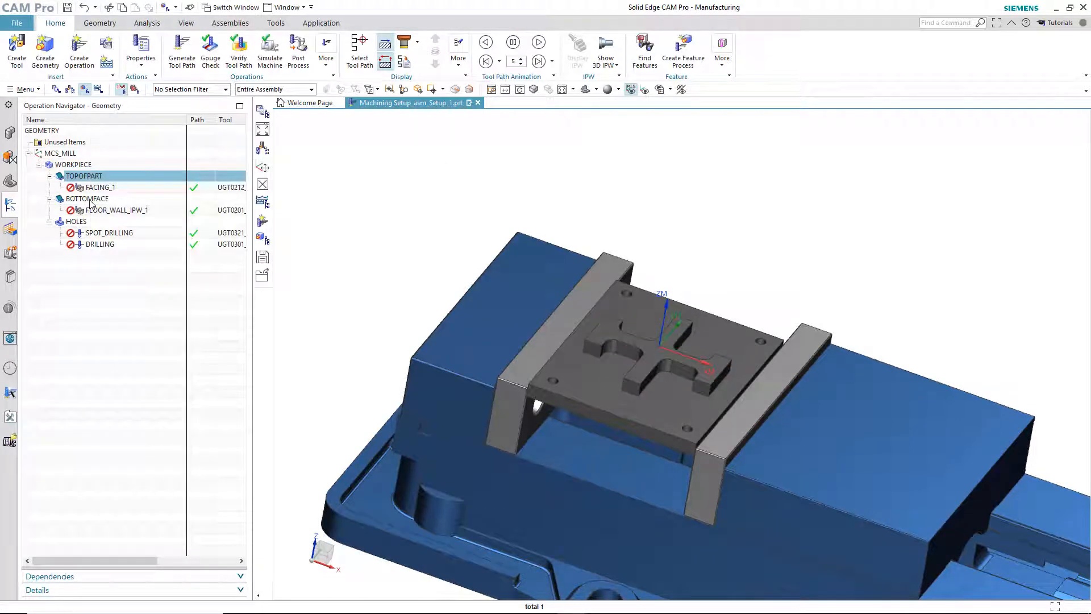
Update BOTTOMFACE with the revised part's floor face as its cut area.
left_click(88, 199)
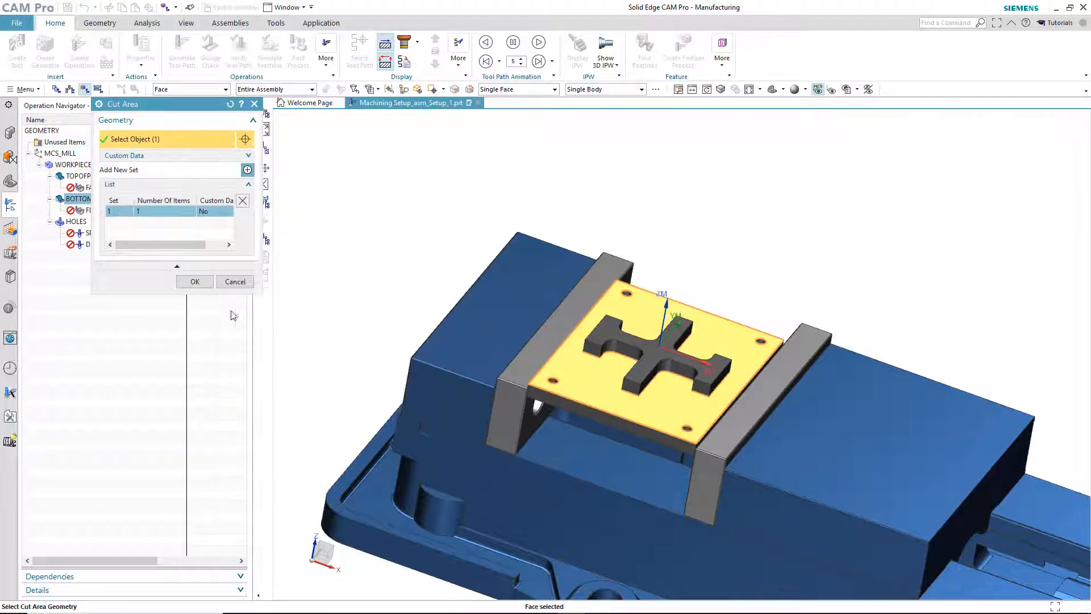
left_click(194, 282)
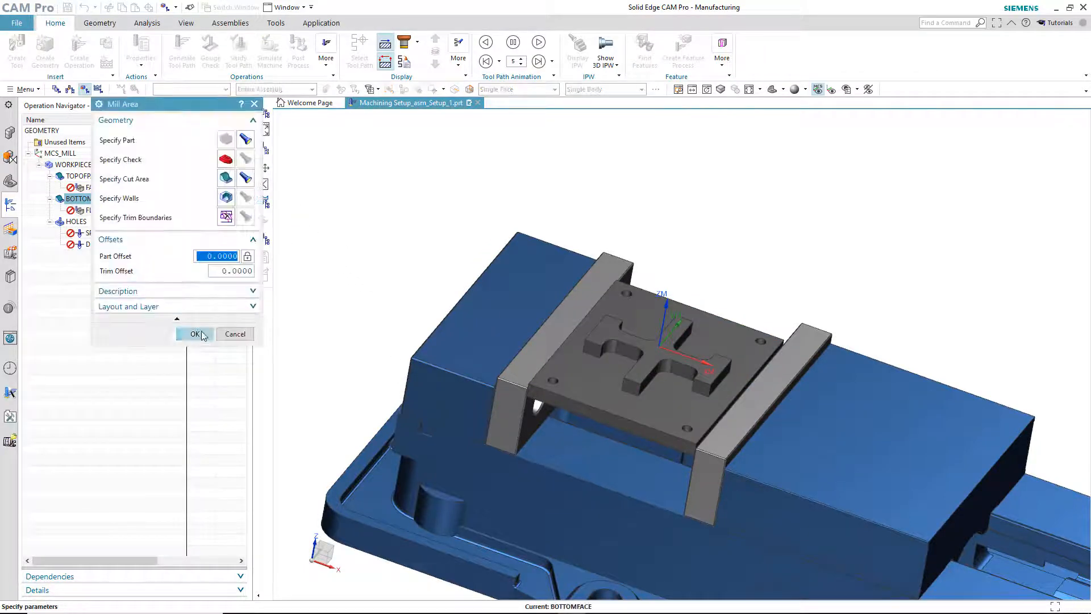
left_click(195, 334)
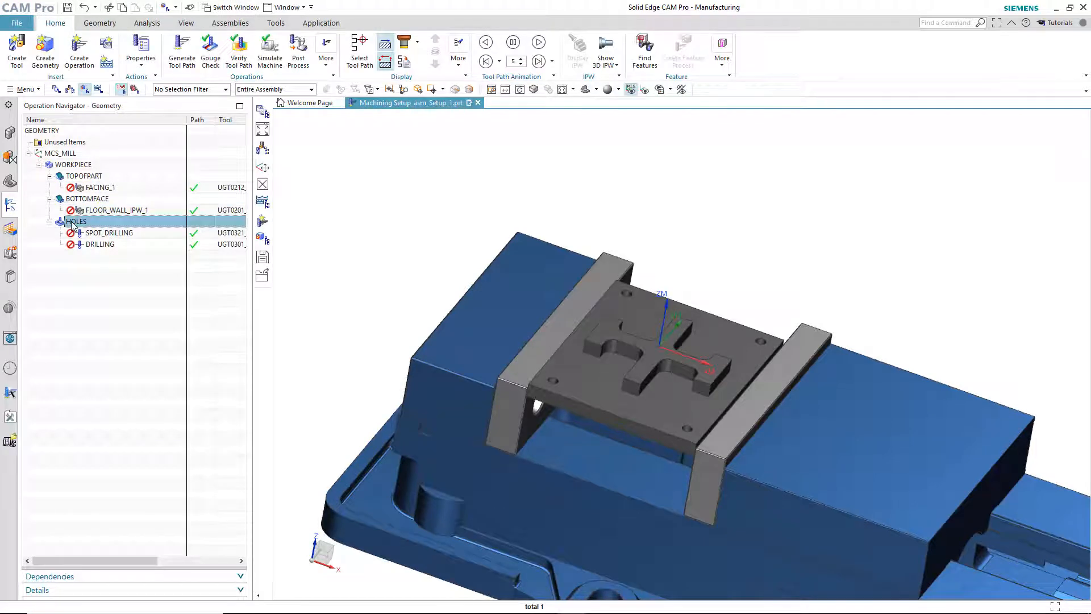
Remove HOLES' suppressed old geometry and select the REV A plate's holes instead.
double_click(77, 221)
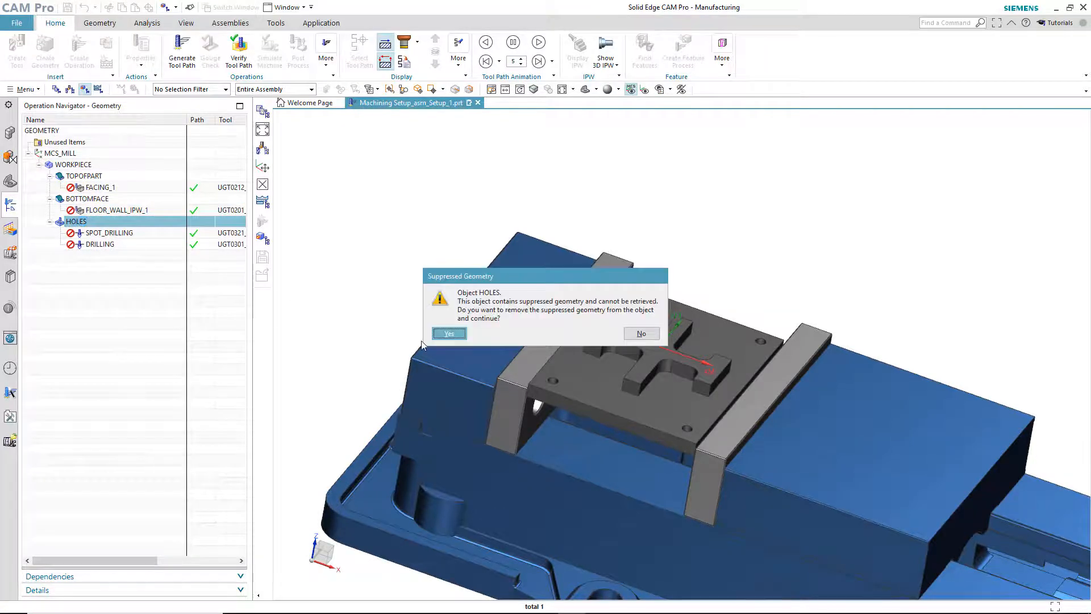
left_click(448, 332)
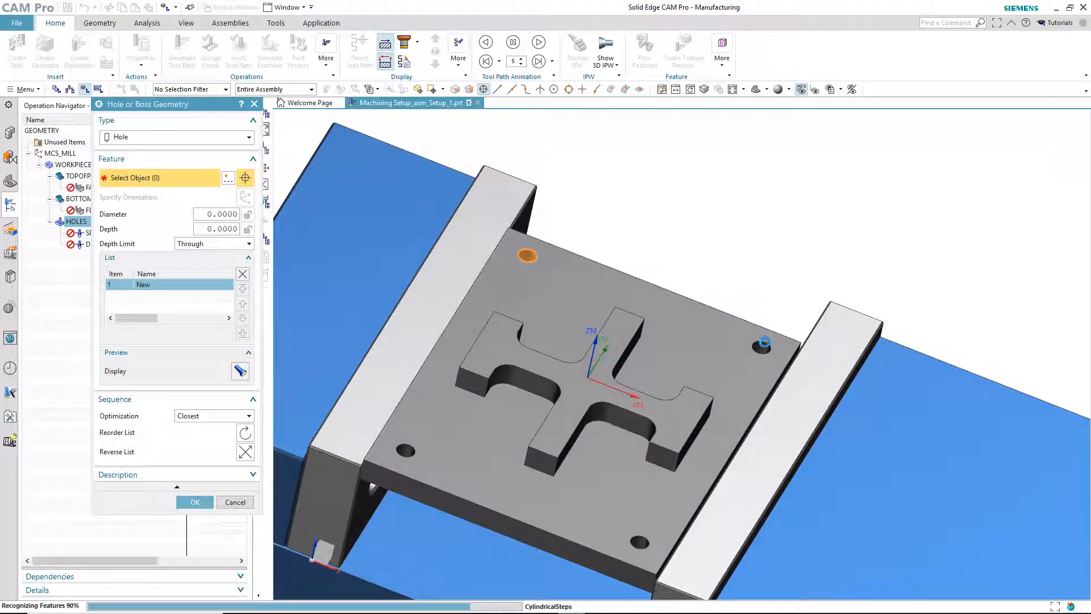
left_click(527, 255)
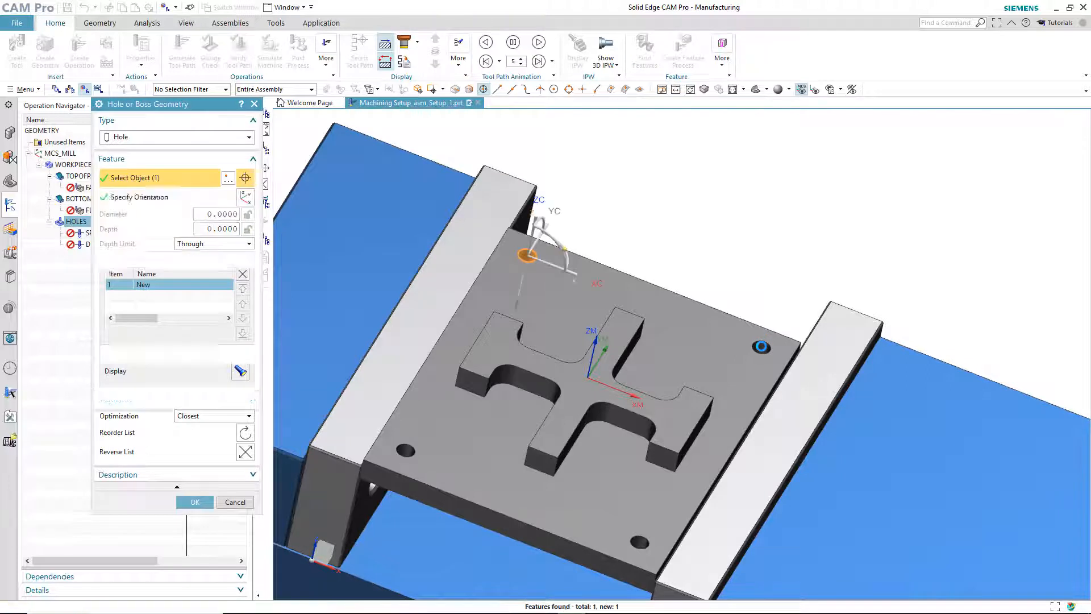
left_click(760, 348)
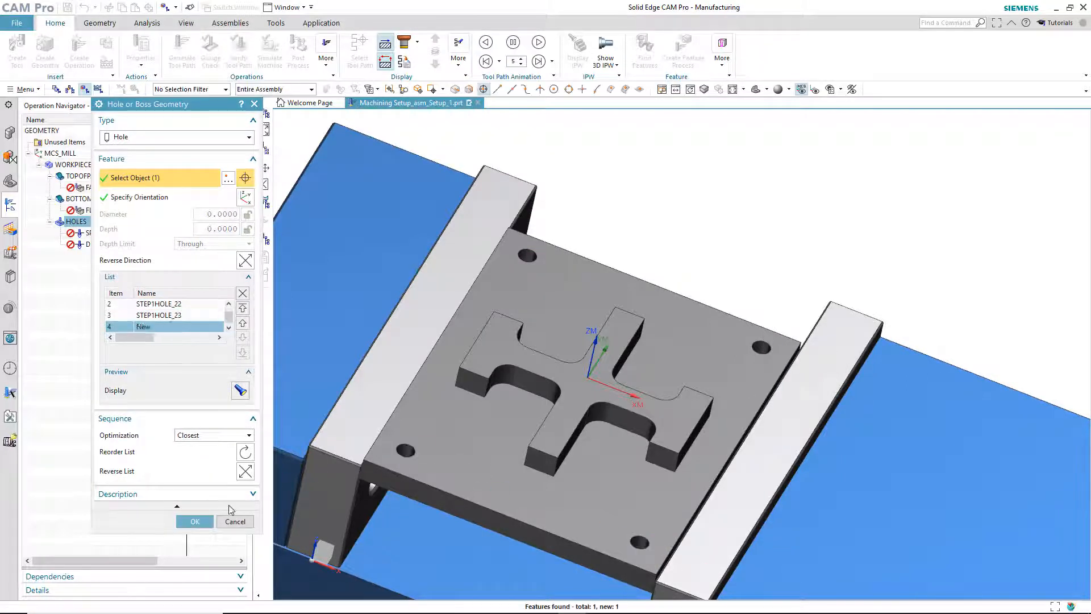
left_click(195, 522)
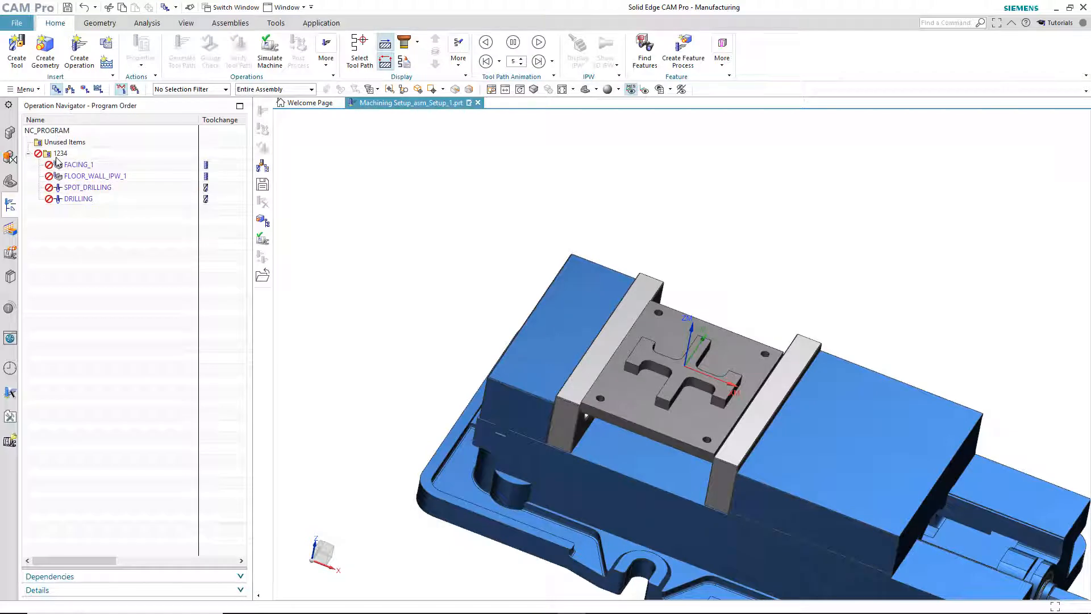
Generate and accept tool paths for FACING_1, FLOOR_WALL_IPW_1, SPOT_DRILLING and DRILLING in program 1234.
left_click(60, 153)
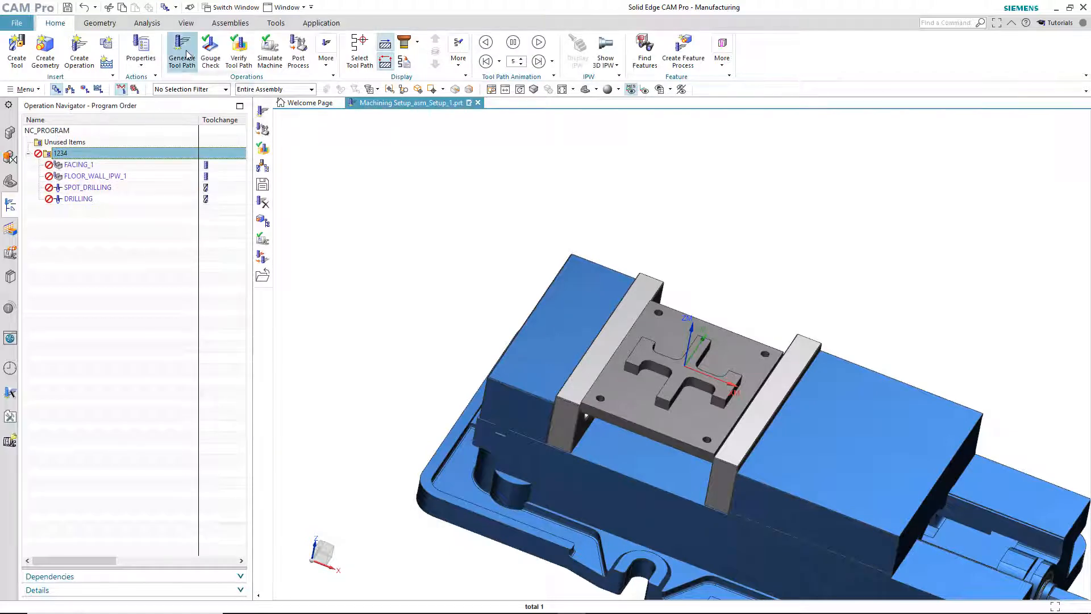
left_click(181, 50)
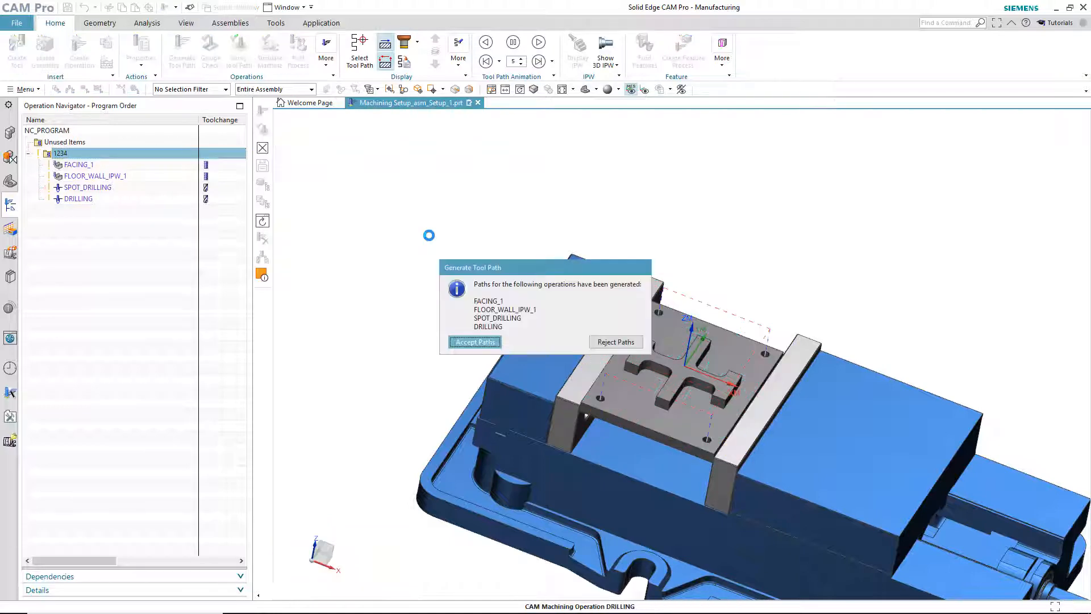
left_click(476, 341)
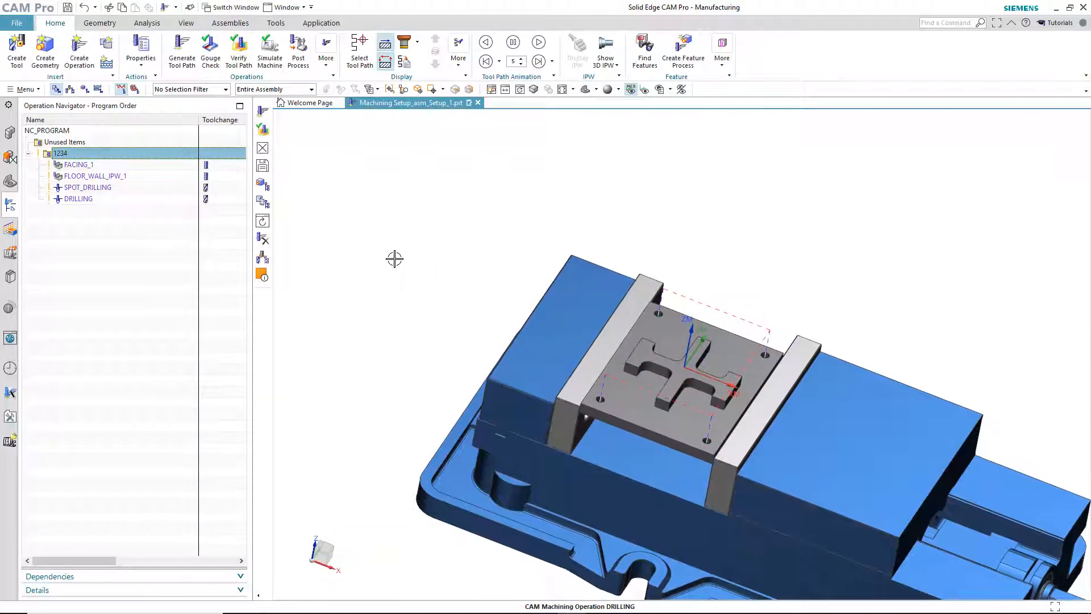